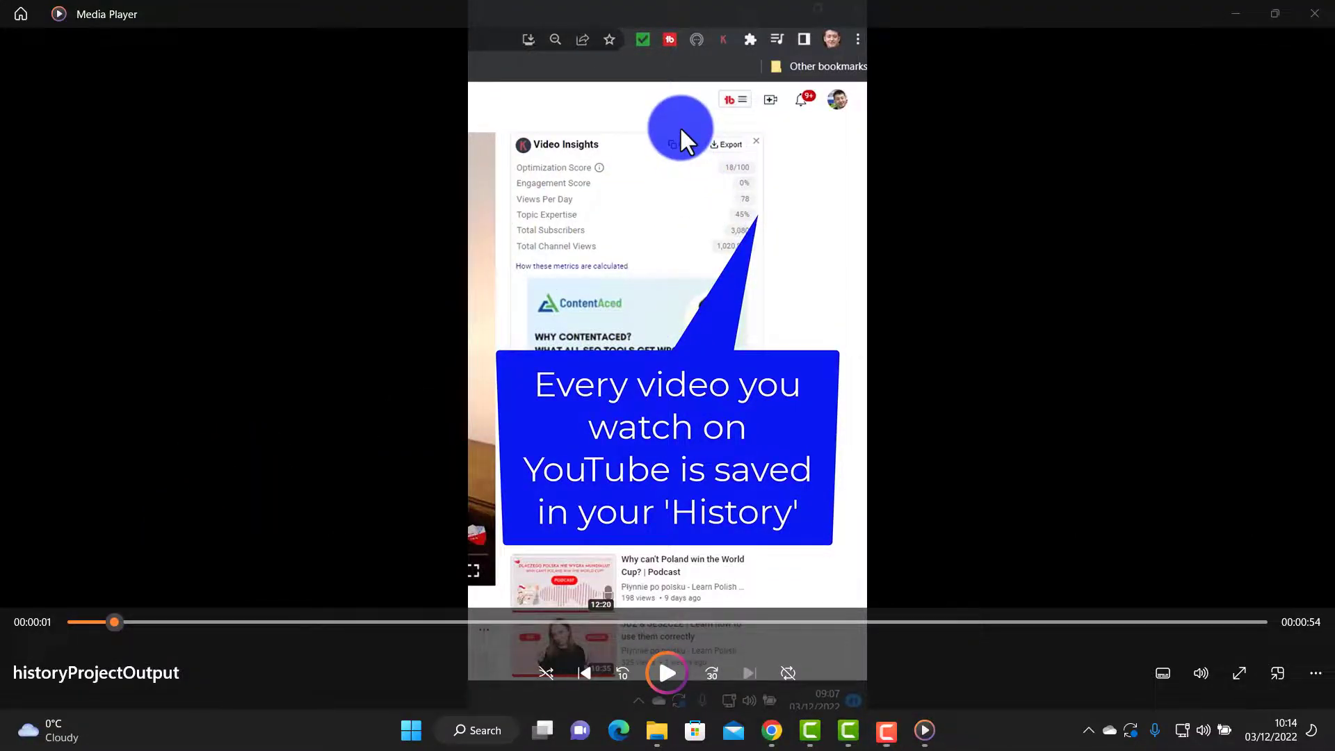
pyautogui.moveTo(728, 326)
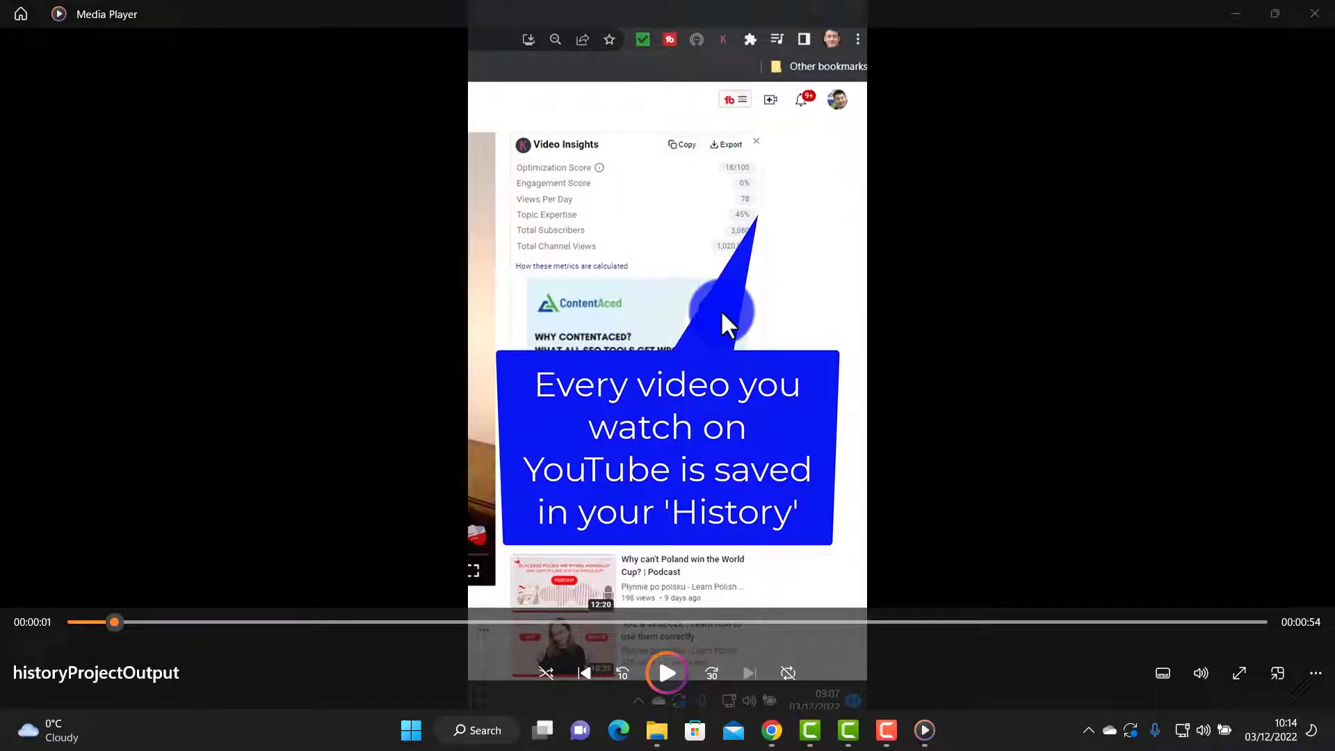
pyautogui.moveTo(690, 436)
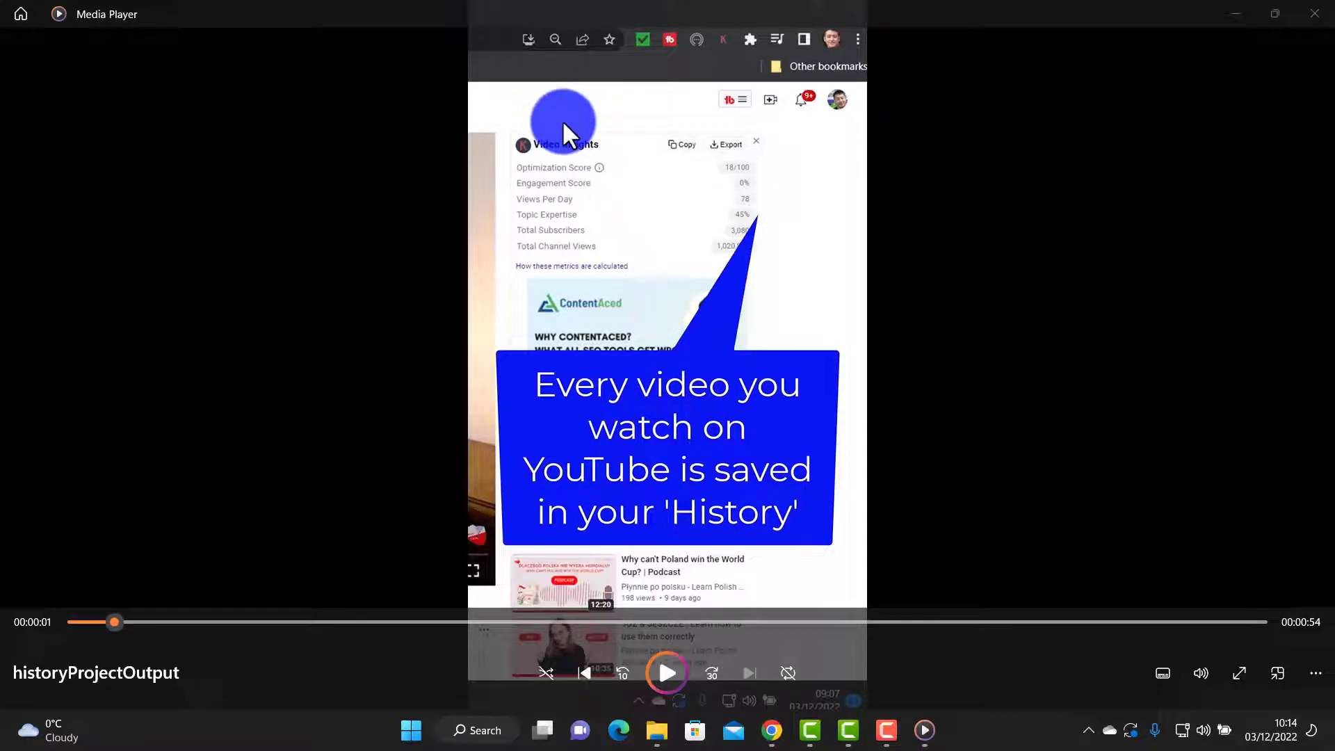
pyautogui.moveTo(112, 582)
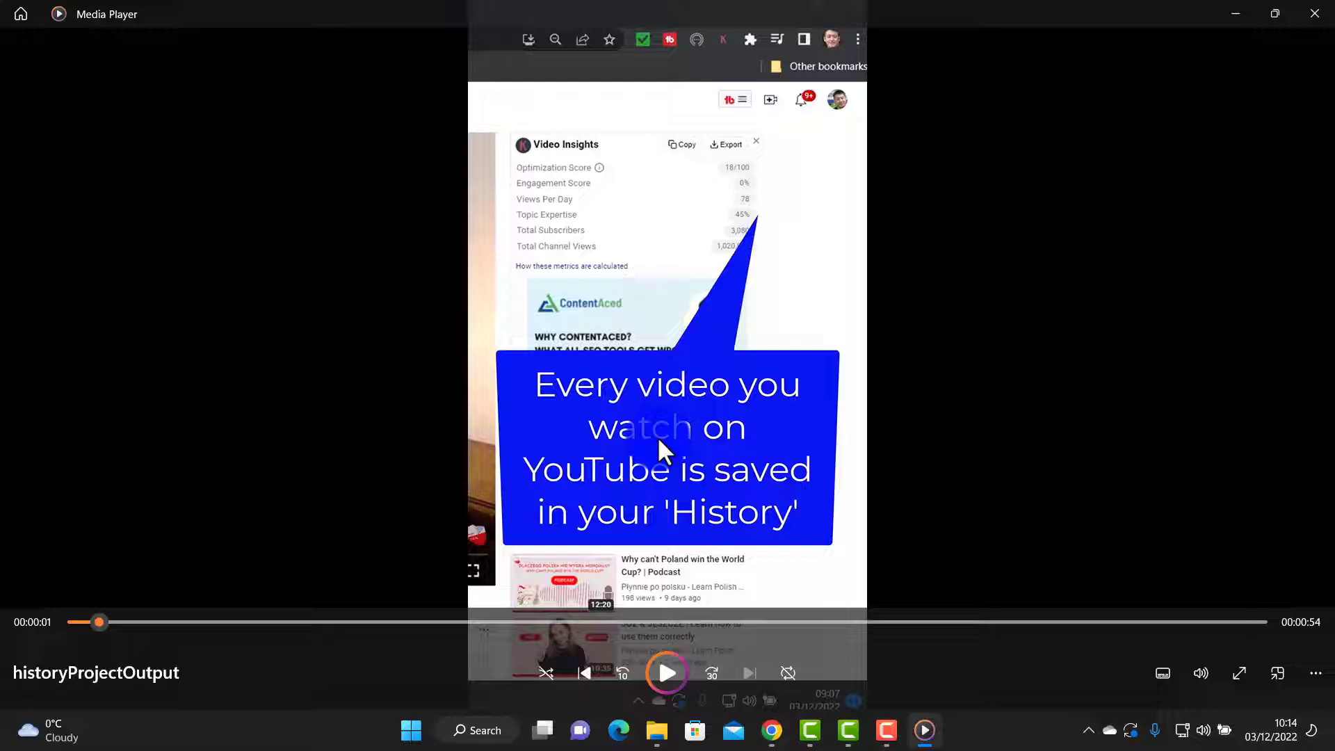
pyautogui.moveTo(643, 460)
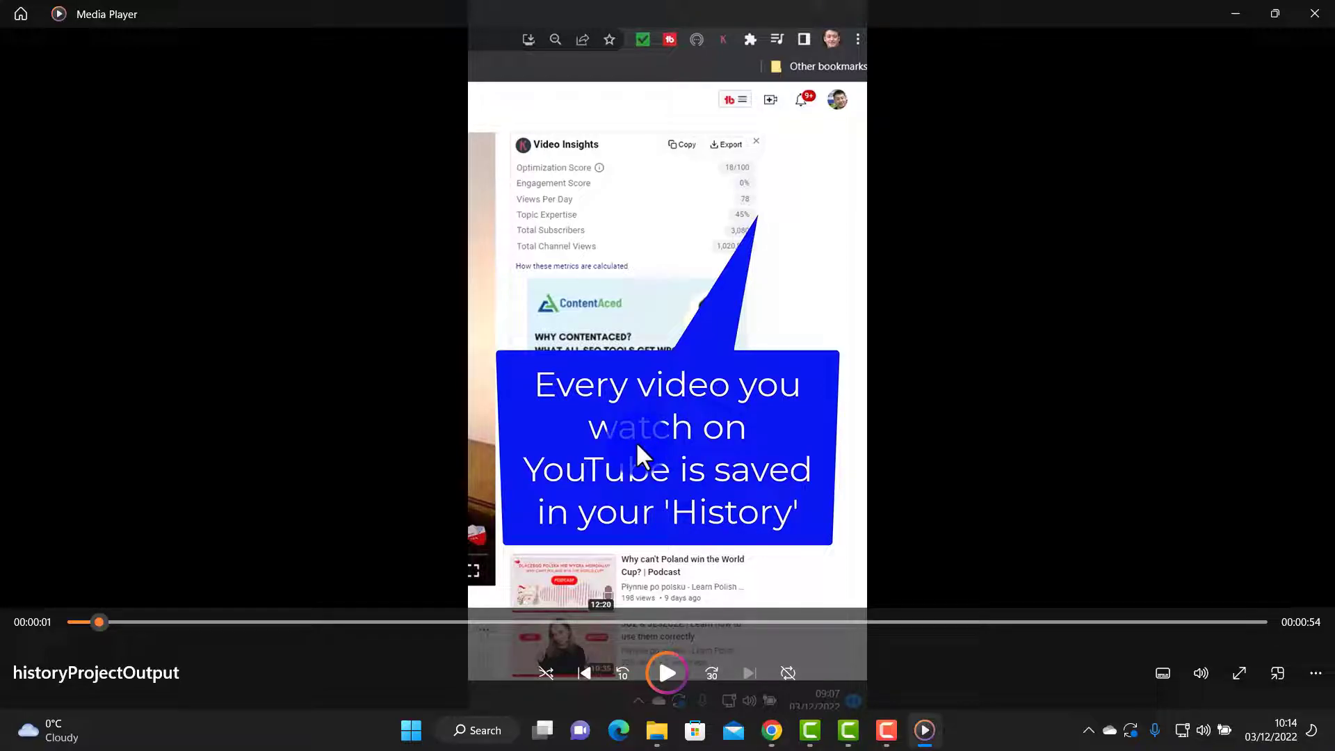
pyautogui.moveTo(626, 460)
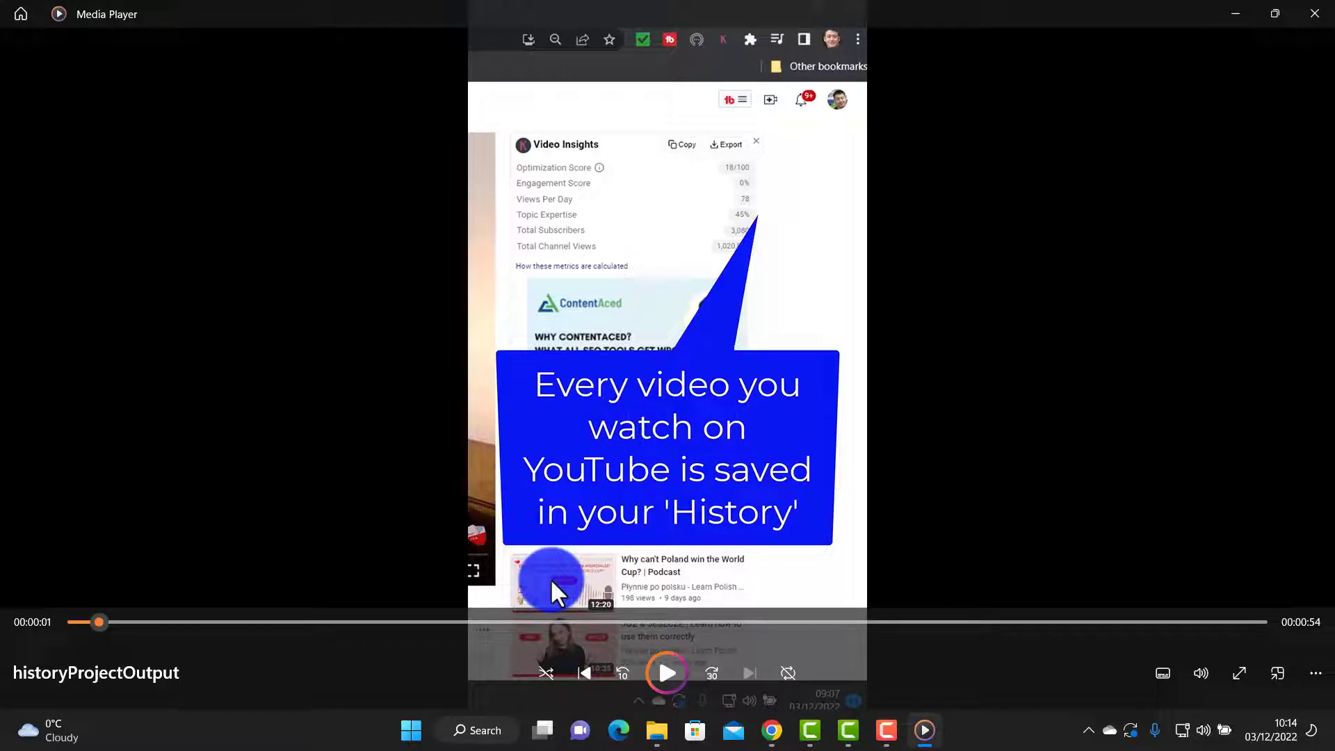
pyautogui.moveTo(681, 509)
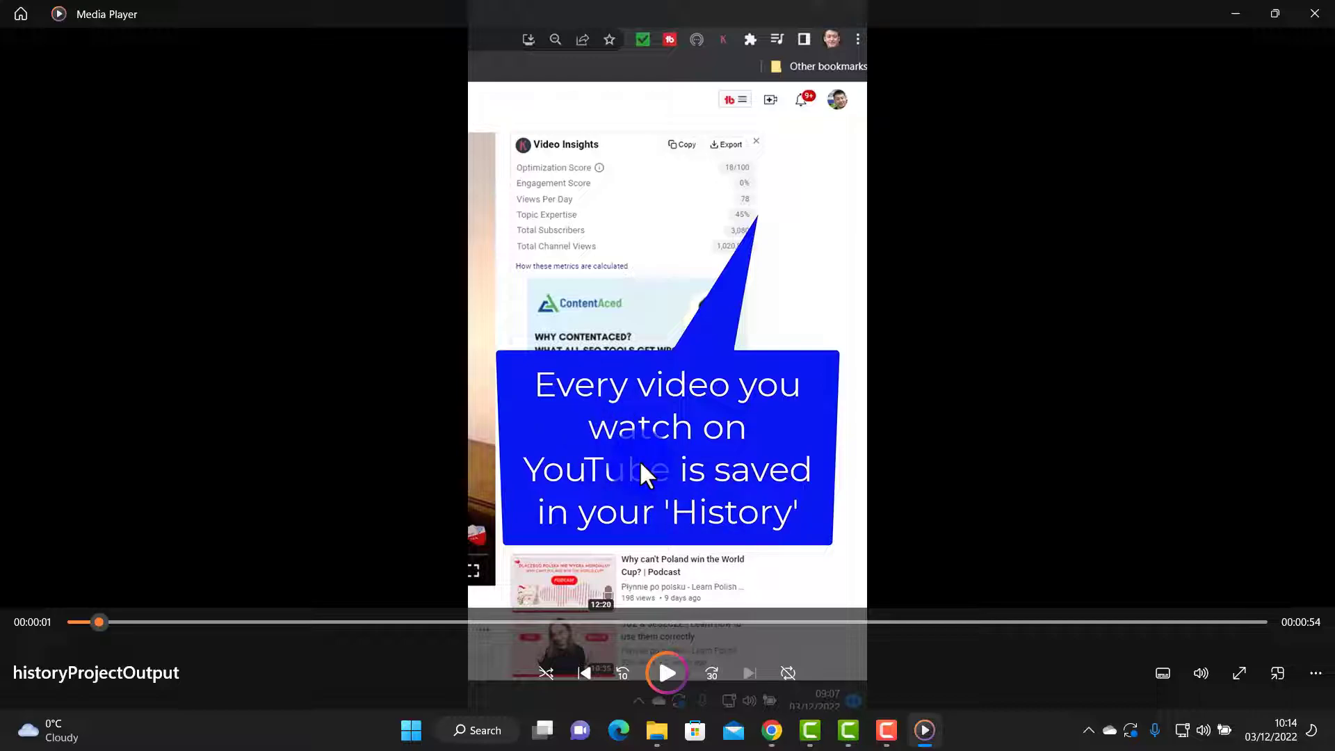
pyautogui.moveTo(626, 426)
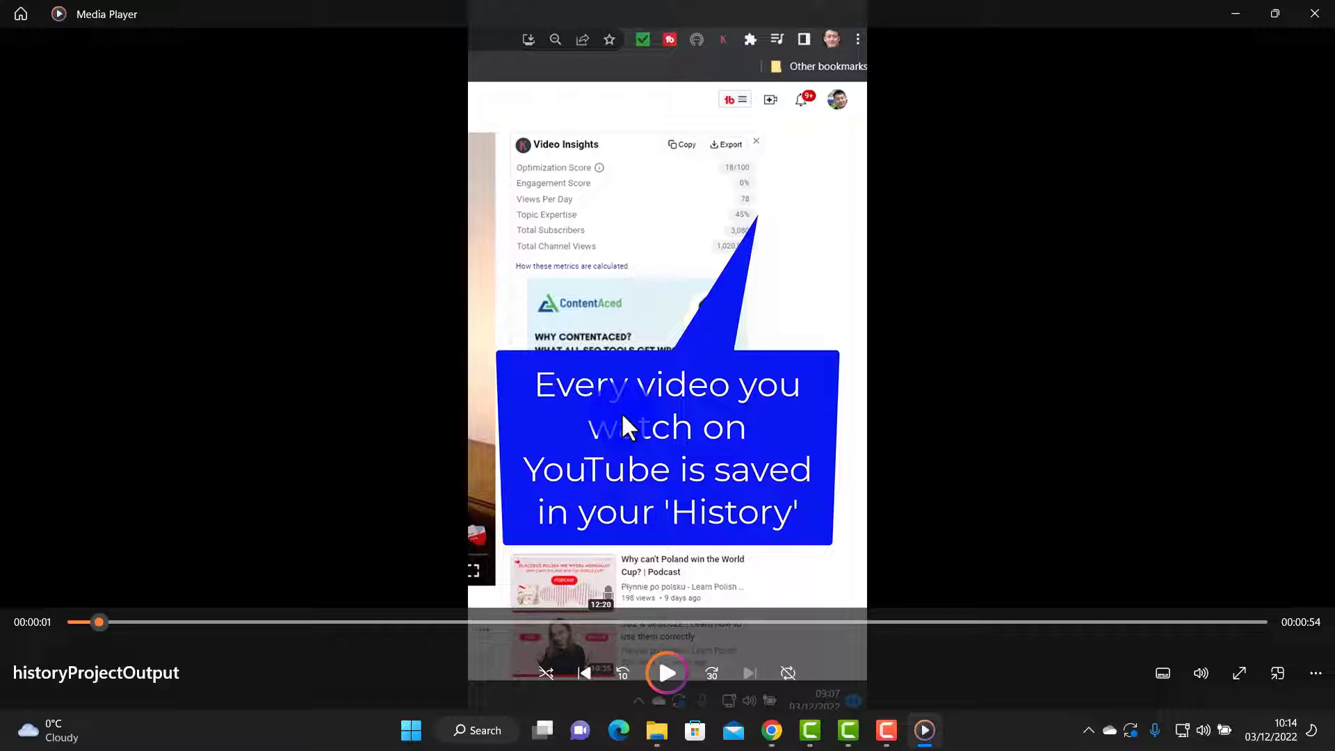
pyautogui.moveTo(100, 622)
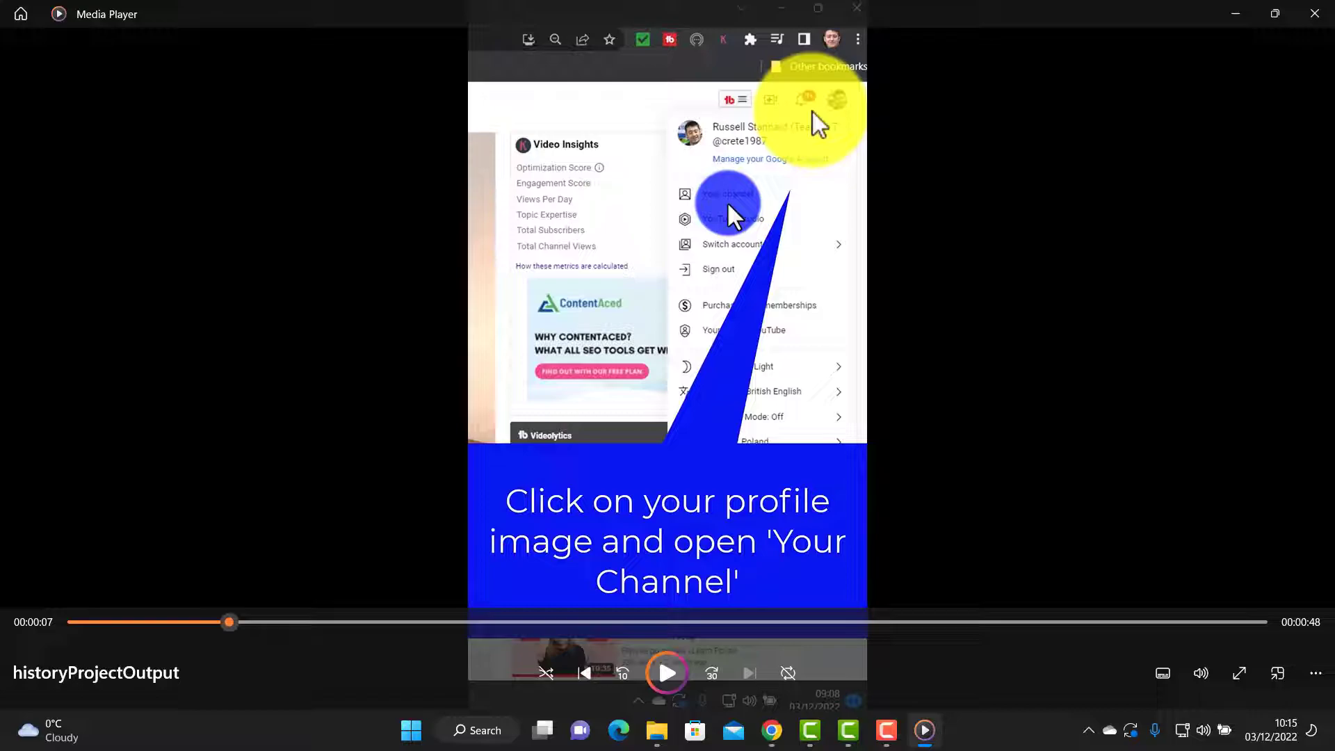
pyautogui.moveTo(818, 73)
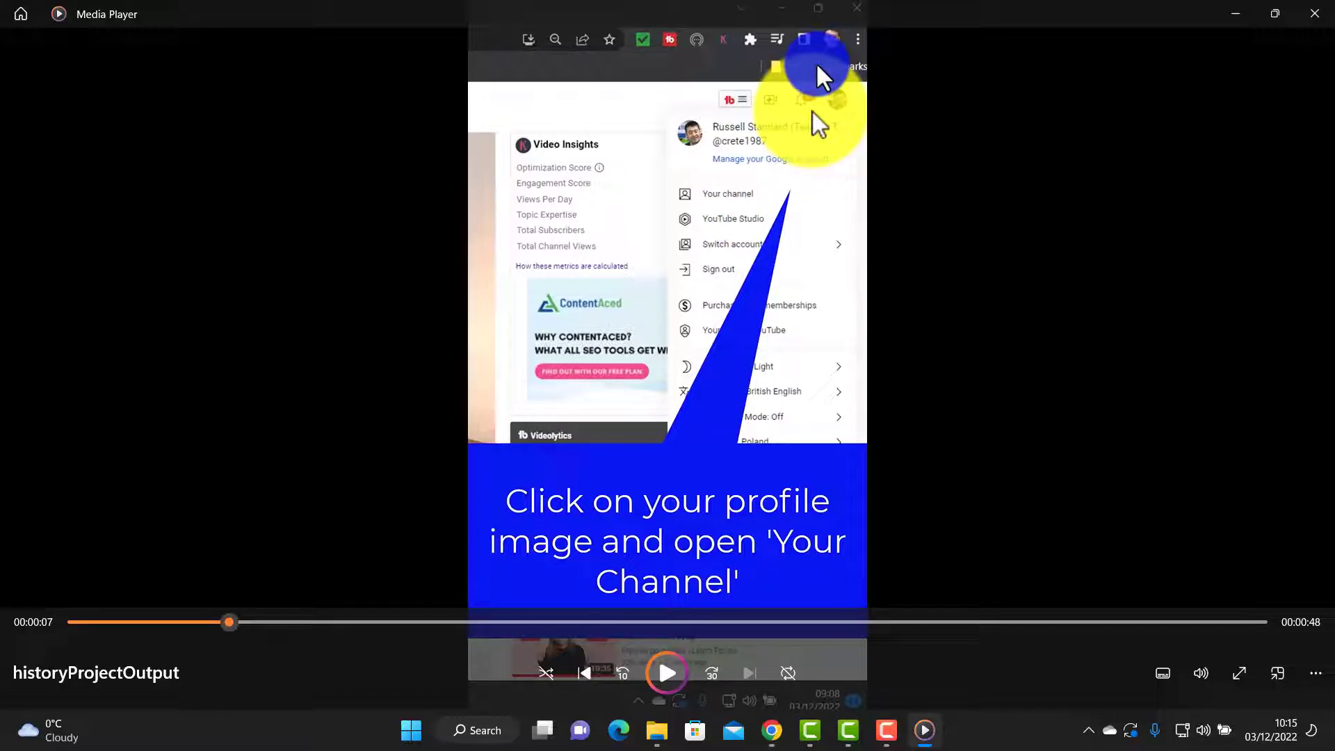
pyautogui.moveTo(820, 179)
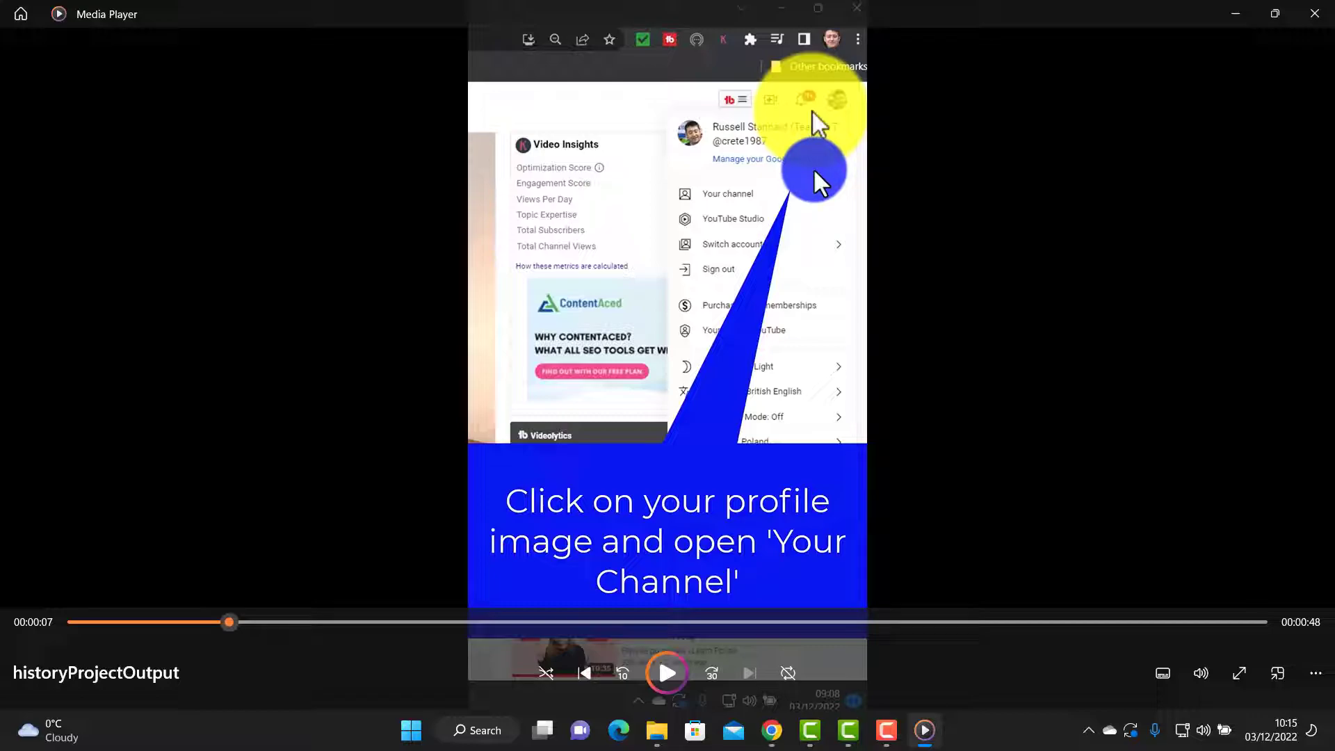
pyautogui.moveTo(533, 434)
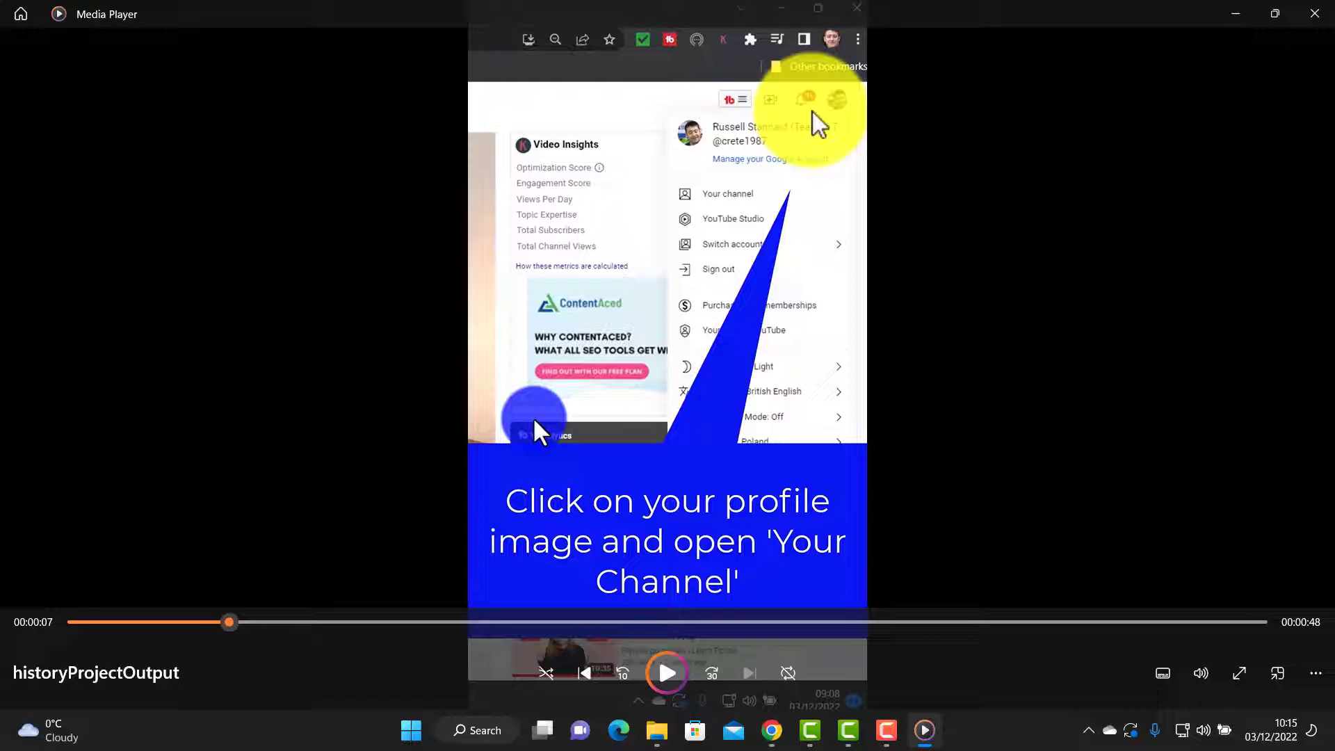
pyautogui.moveTo(758, 665)
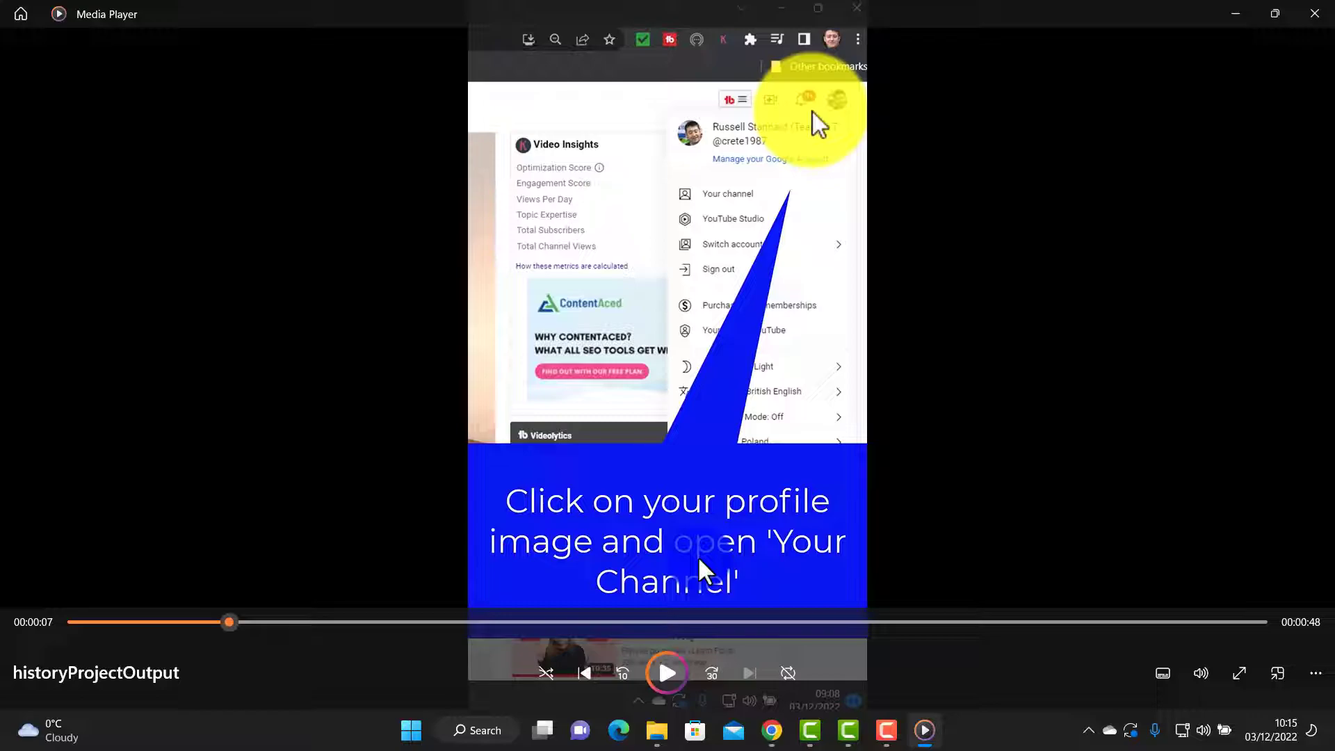
pyautogui.moveTo(626, 626)
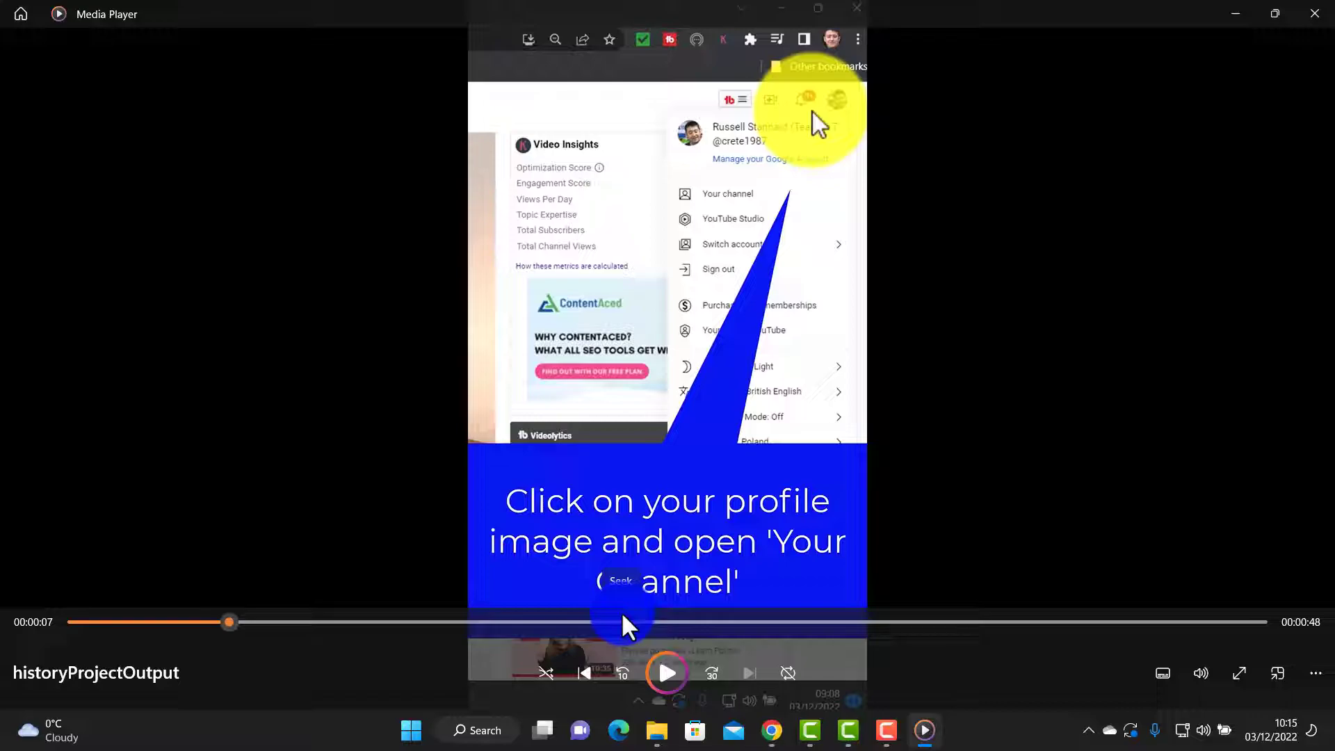
# Step: Resume the finished Short through the 'Look for your History list' part, then pause it
pyautogui.click(666, 673)
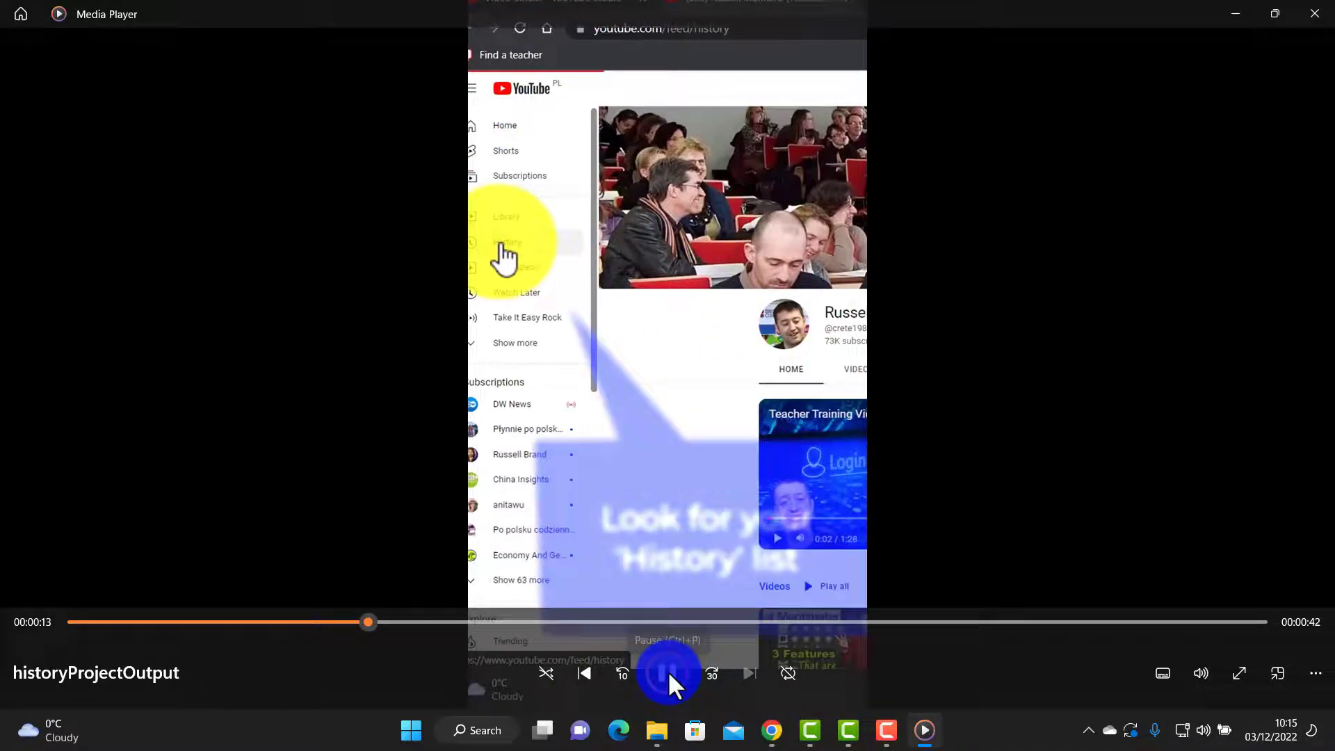
pyautogui.click(667, 674)
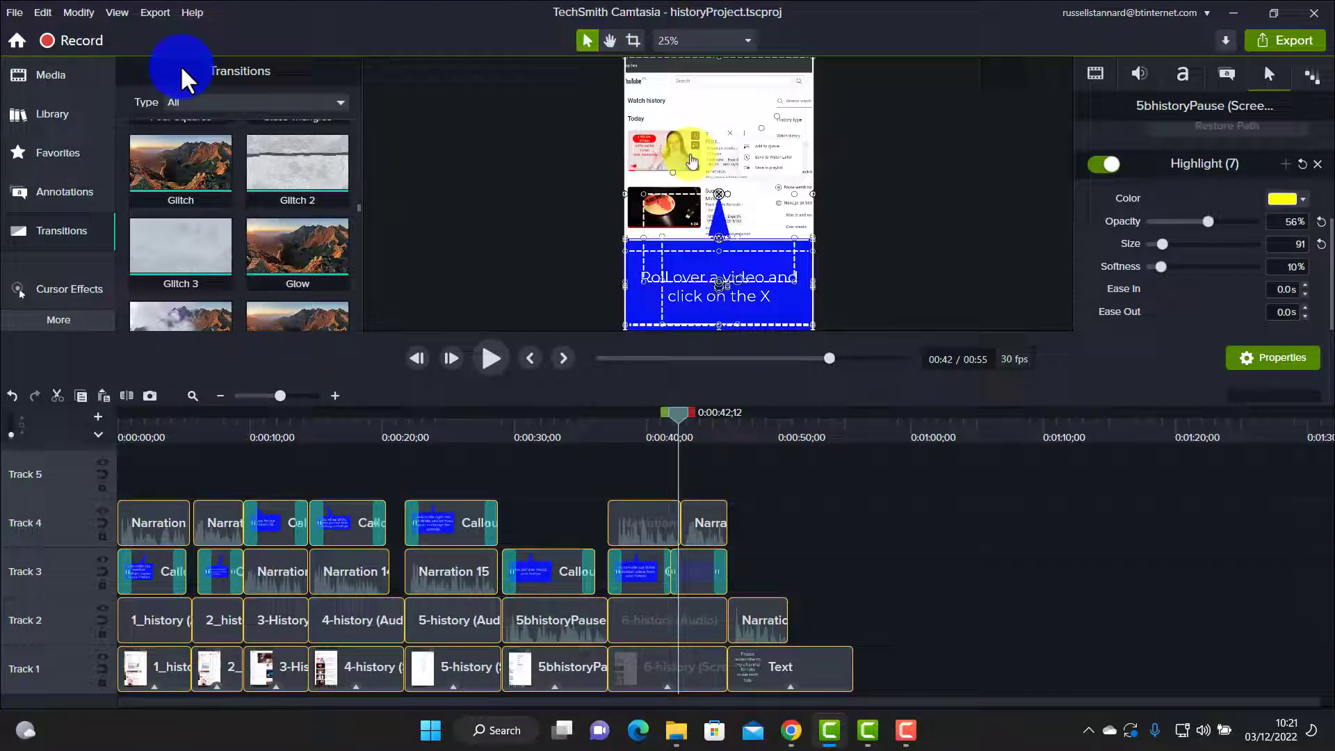
pyautogui.moveTo(82, 40)
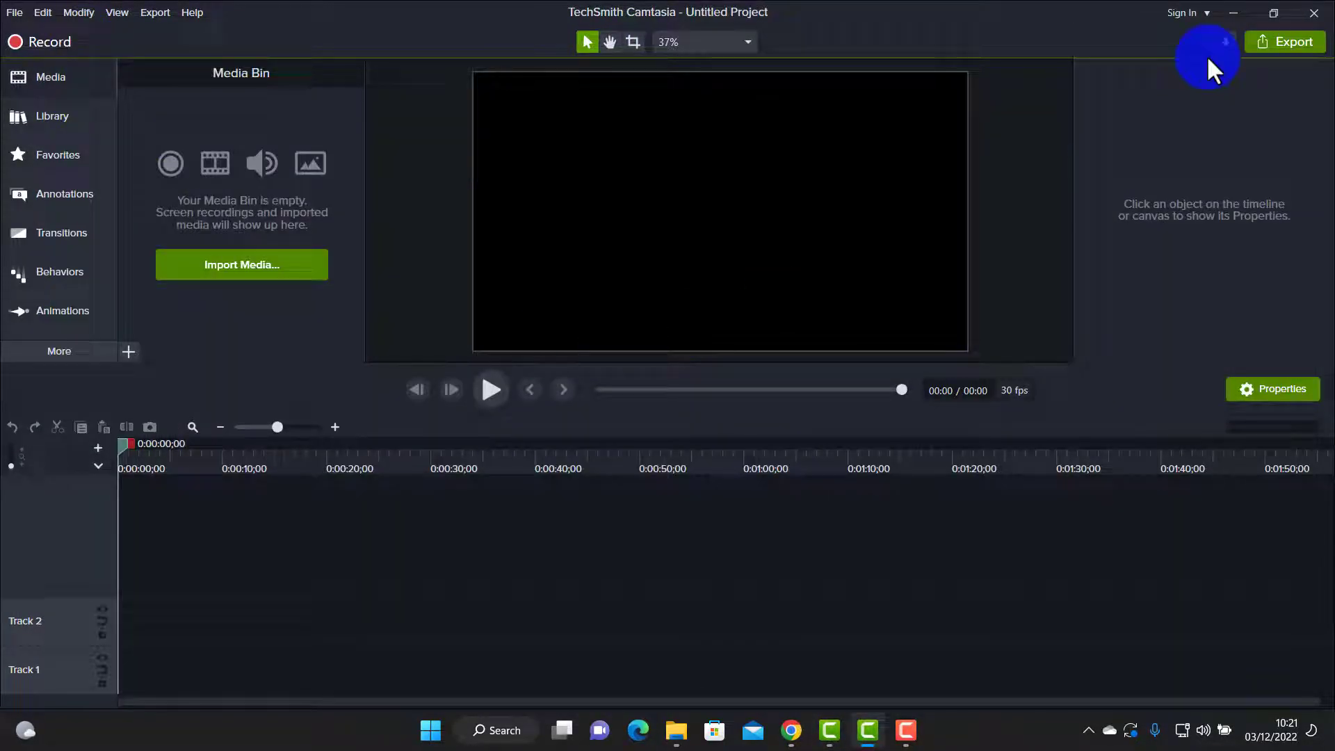
# Step: Start a new 540×960 region recording and dismiss the shortcut-conflict warning
pyautogui.click(39, 42)
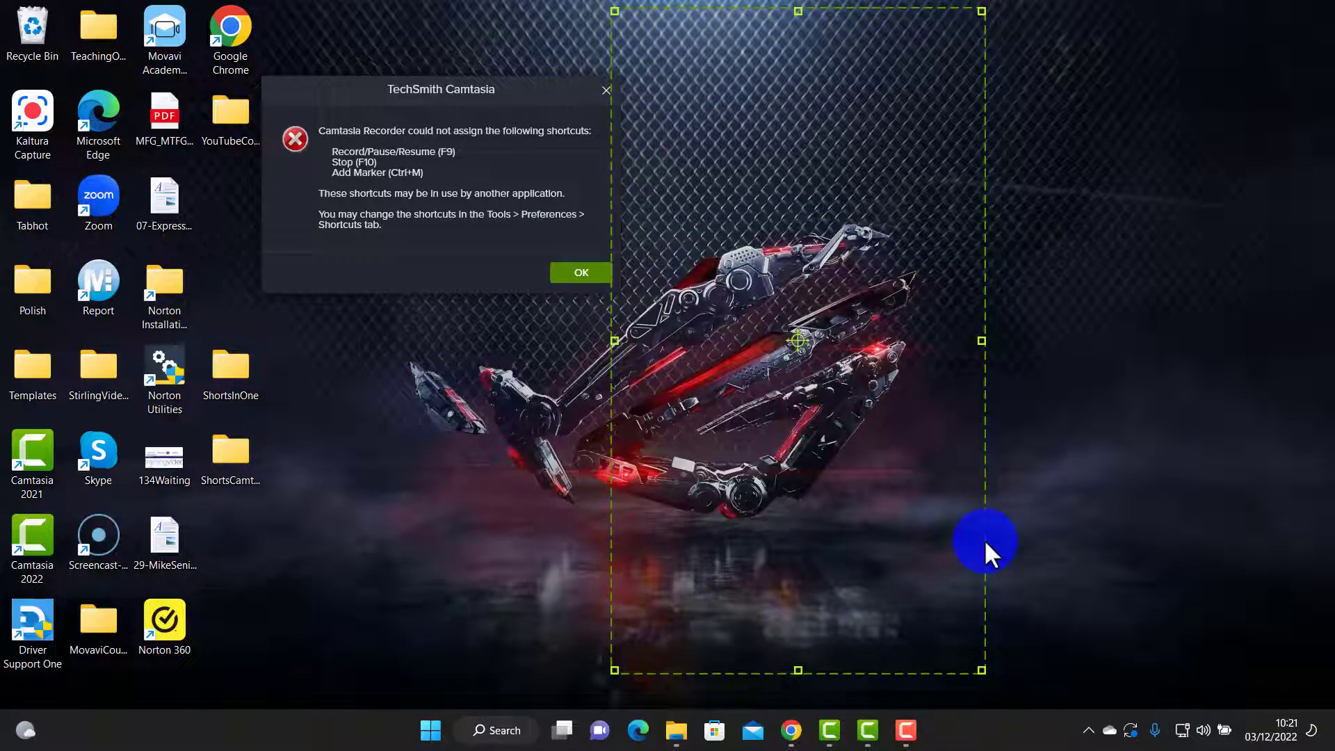
pyautogui.moveTo(861, 651)
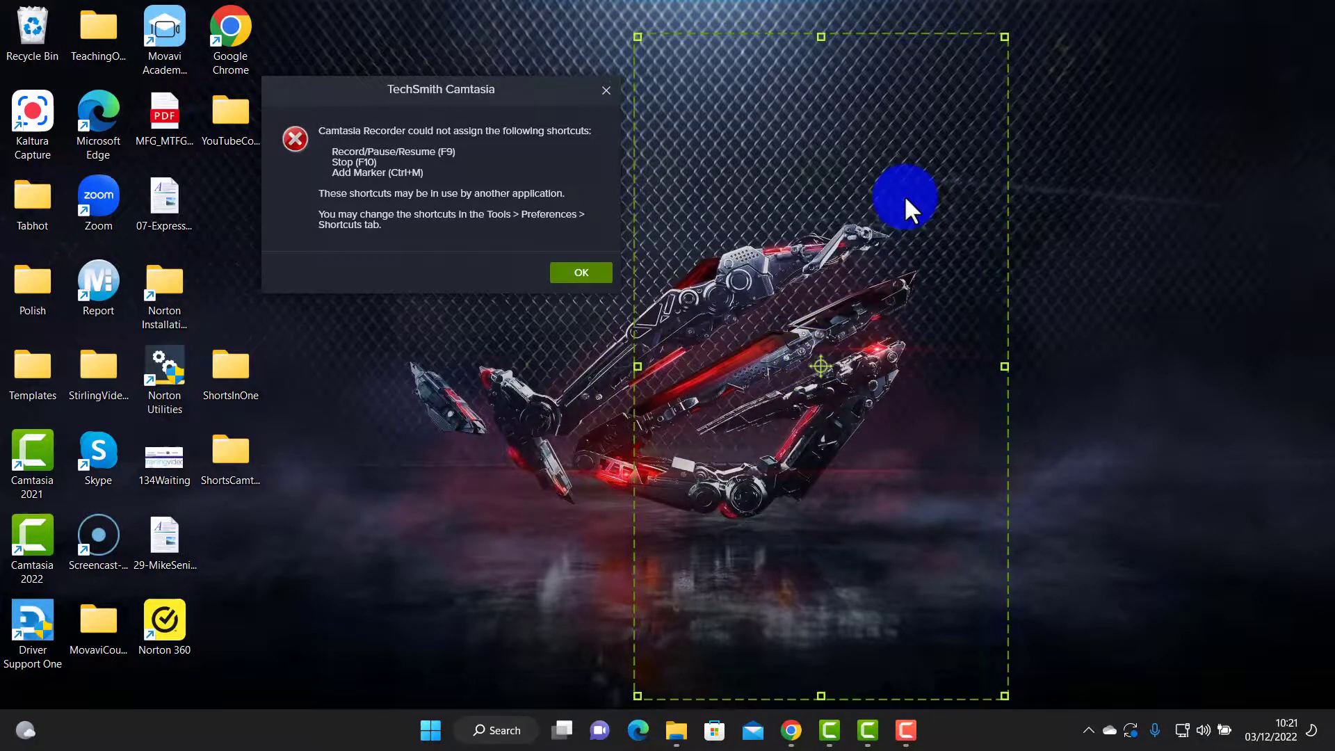
pyautogui.click(582, 271)
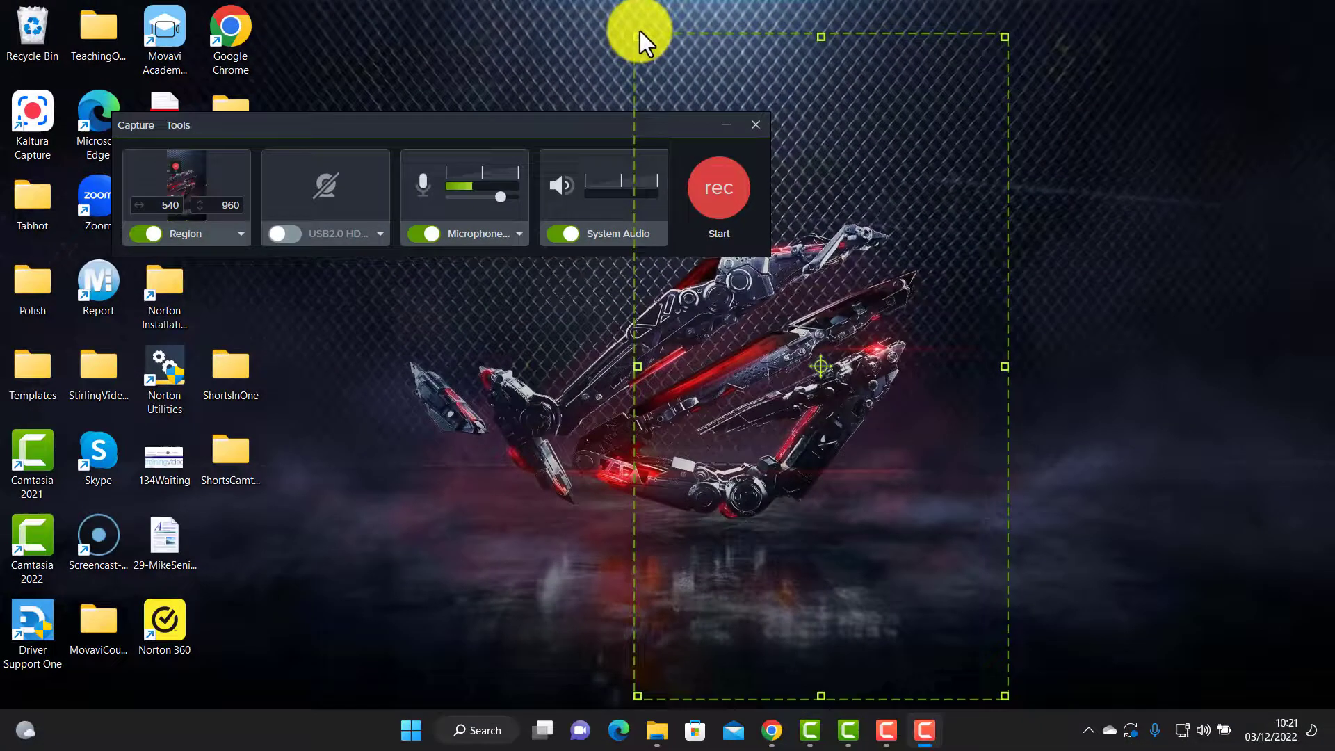
pyautogui.moveTo(954, 545)
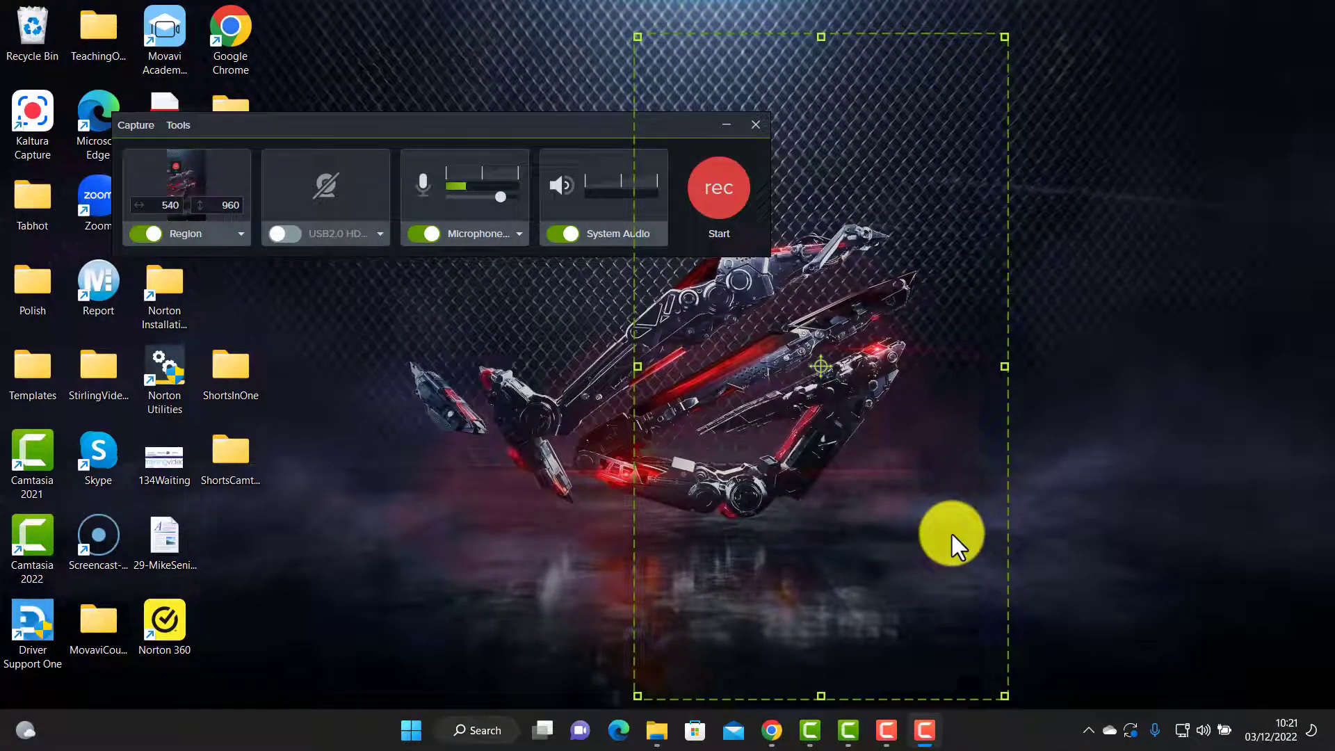
pyautogui.moveTo(946, 541)
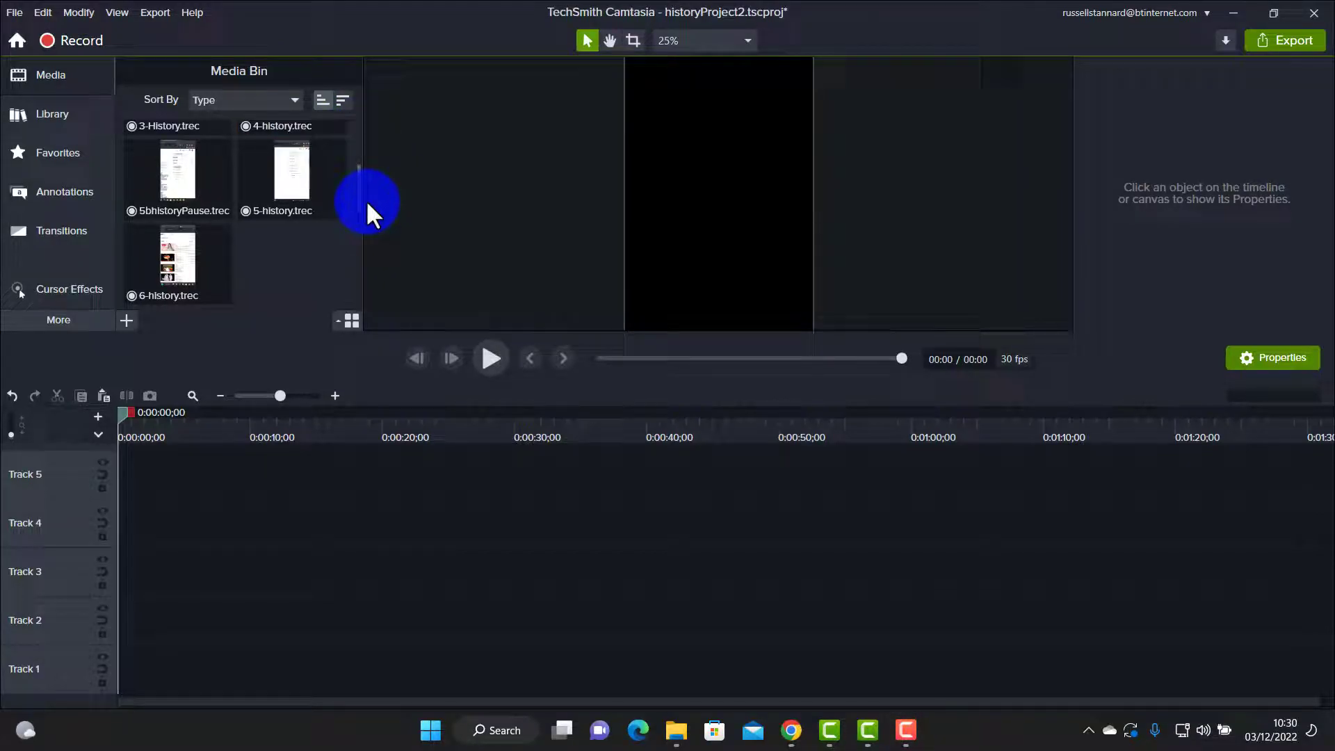
# Step: Place the five .trec history clips, 1_history through 5bhistoryPause, in order on Track 1
pyautogui.scroll(3)
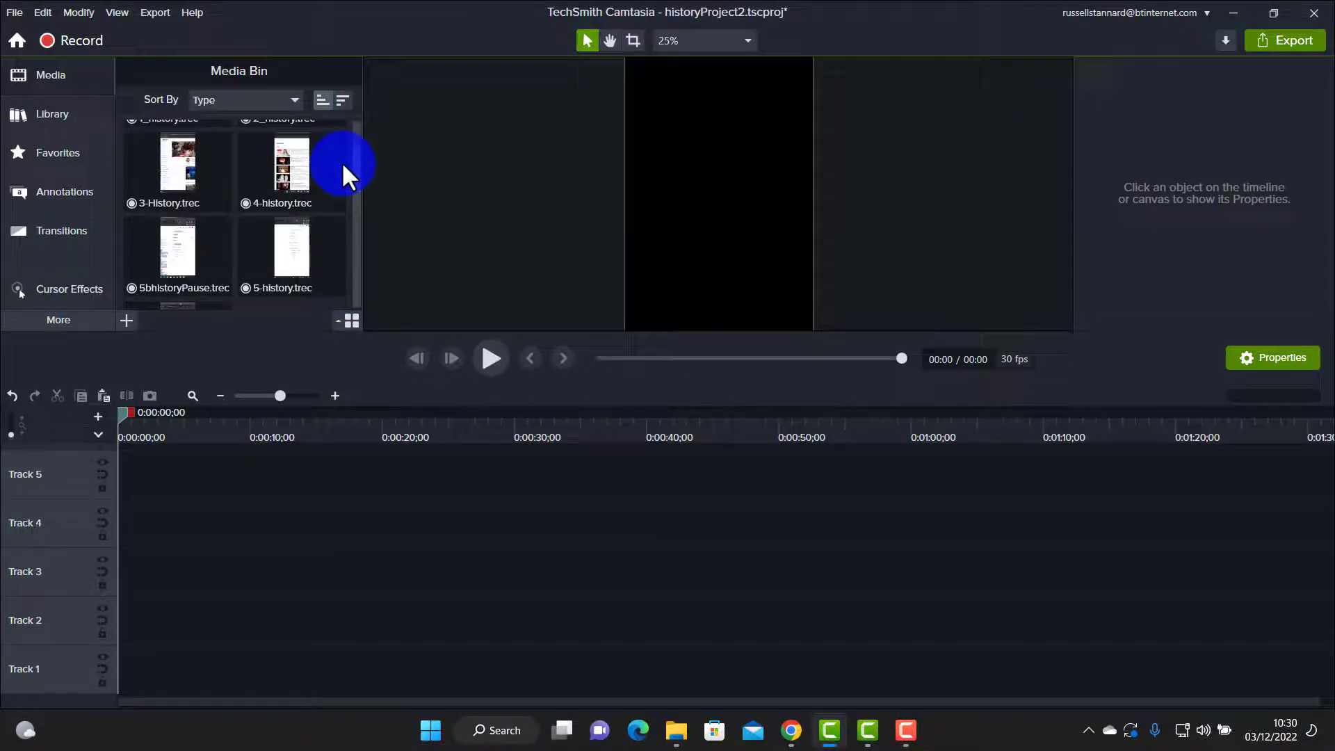
pyautogui.scroll(3)
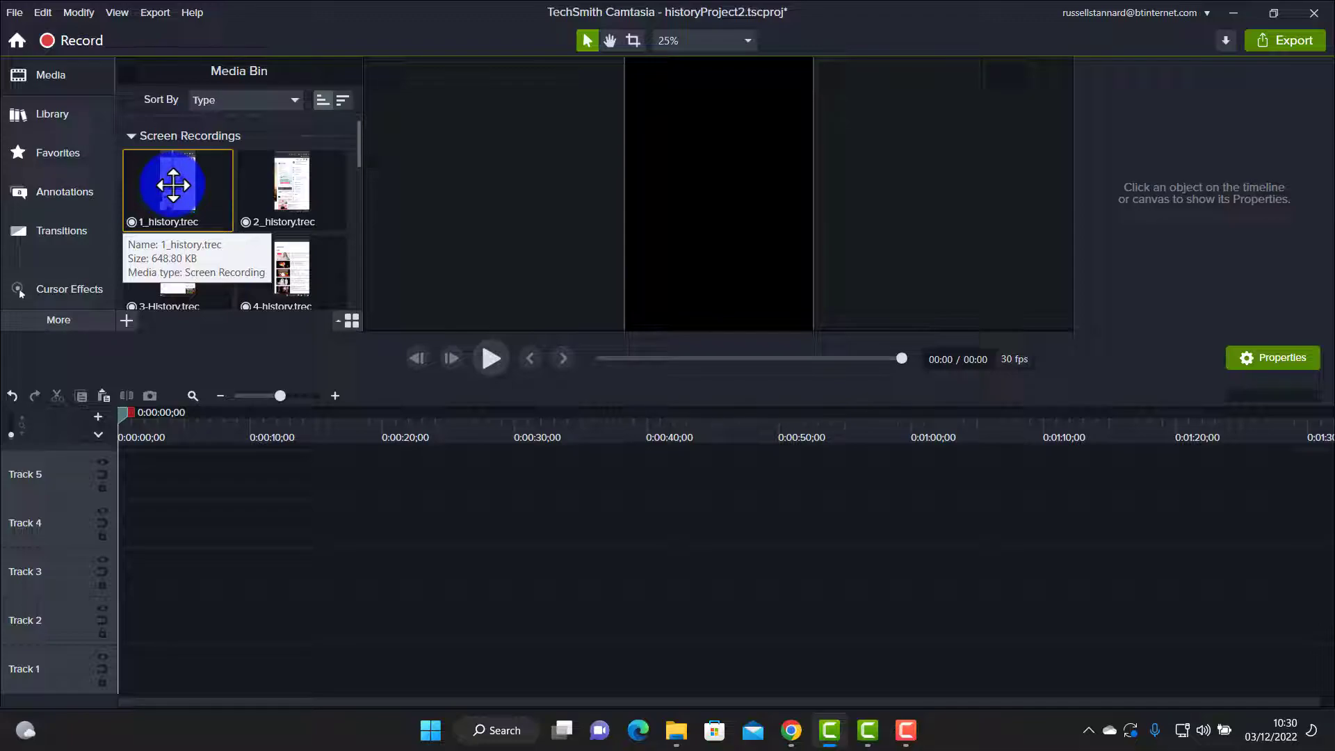
pyautogui.moveTo(291, 189)
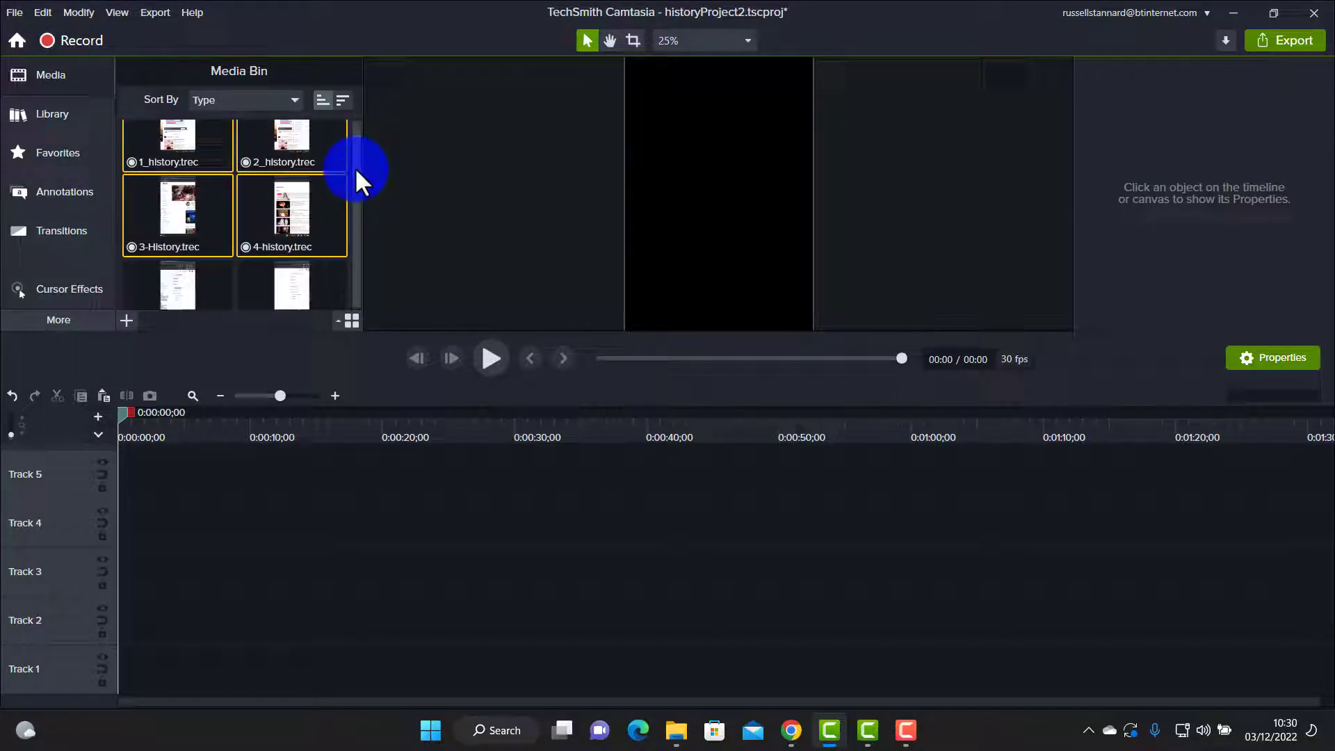
pyautogui.scroll(-3)
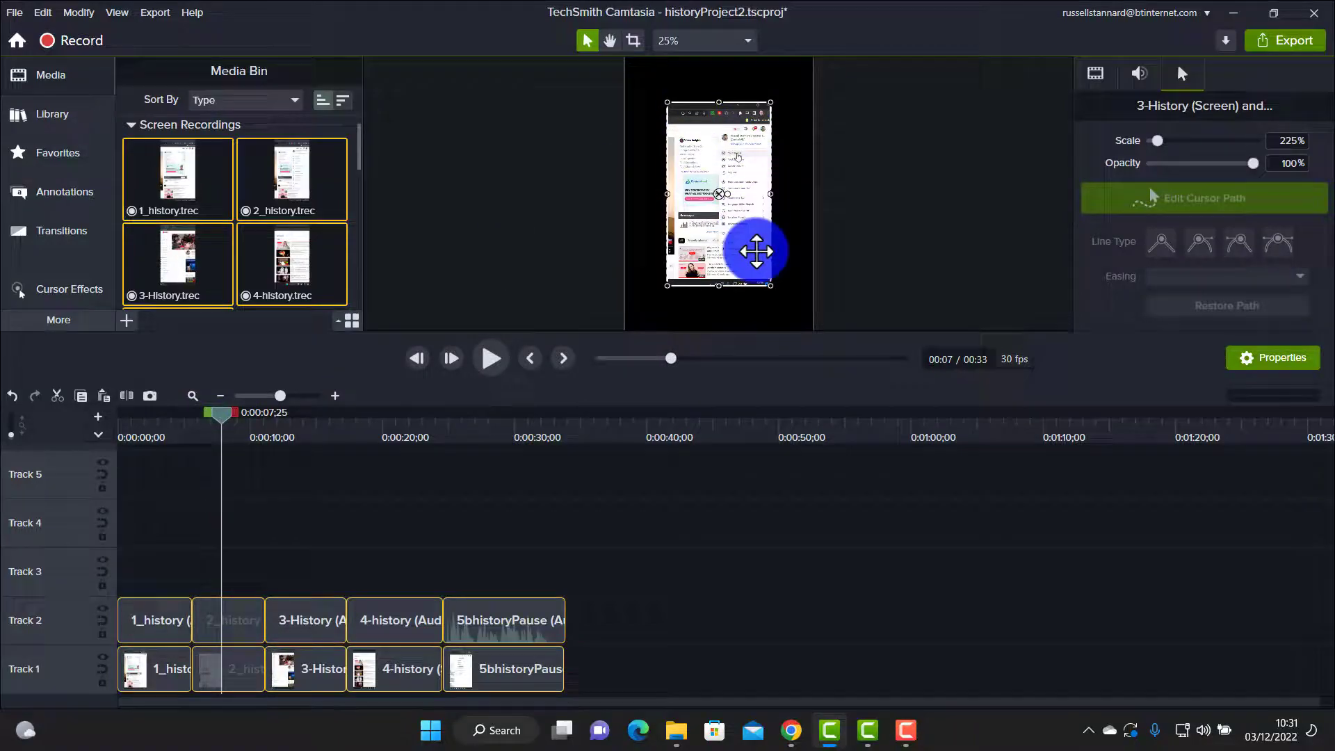
pyautogui.moveTo(810, 185)
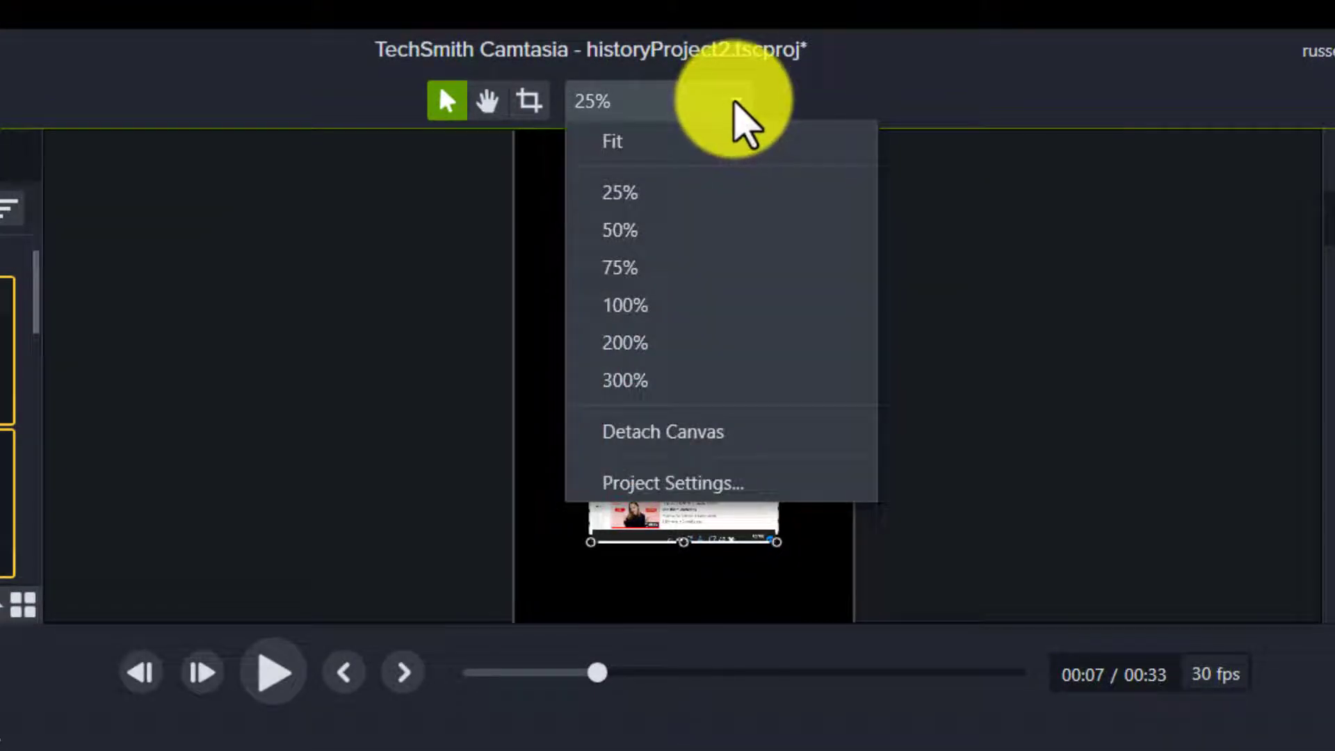
# Step: Set the canvas to Custom 1080 × 1920 portrait and review the clips on the timeline
pyautogui.click(672, 483)
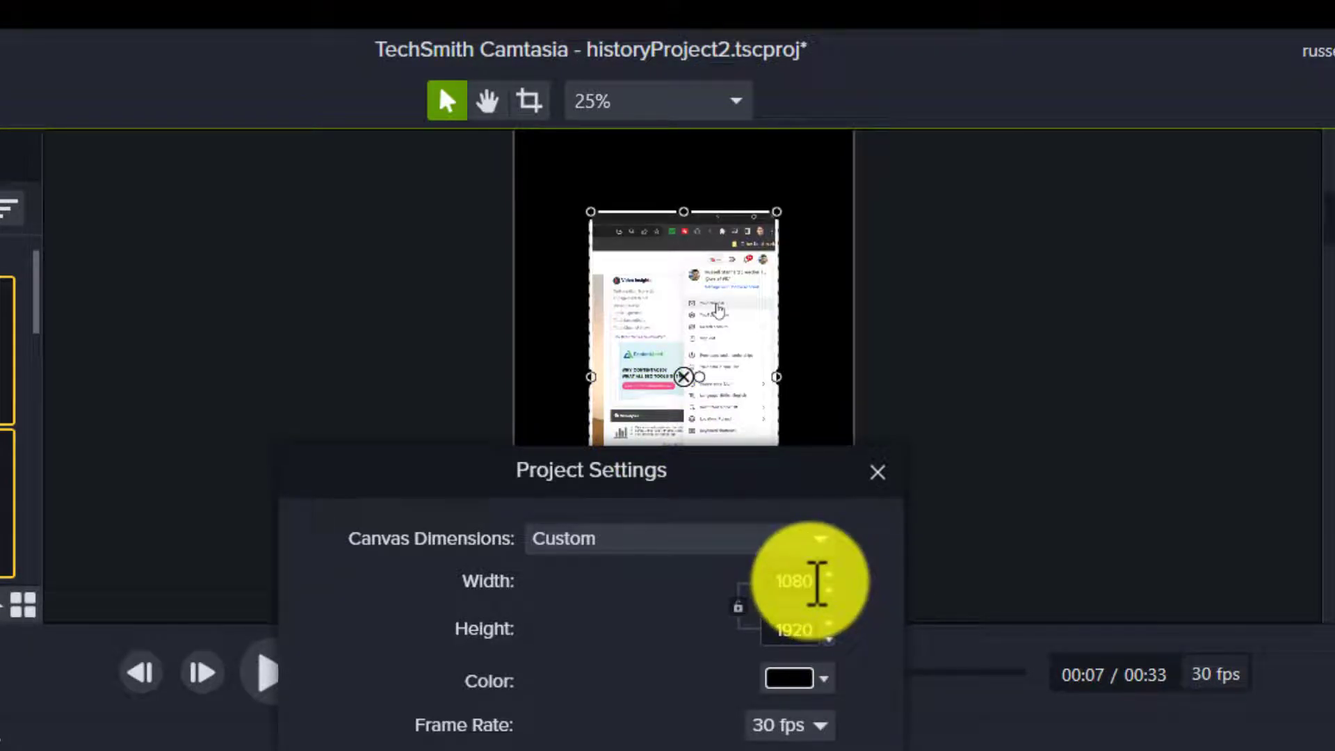
pyautogui.moveTo(827, 601)
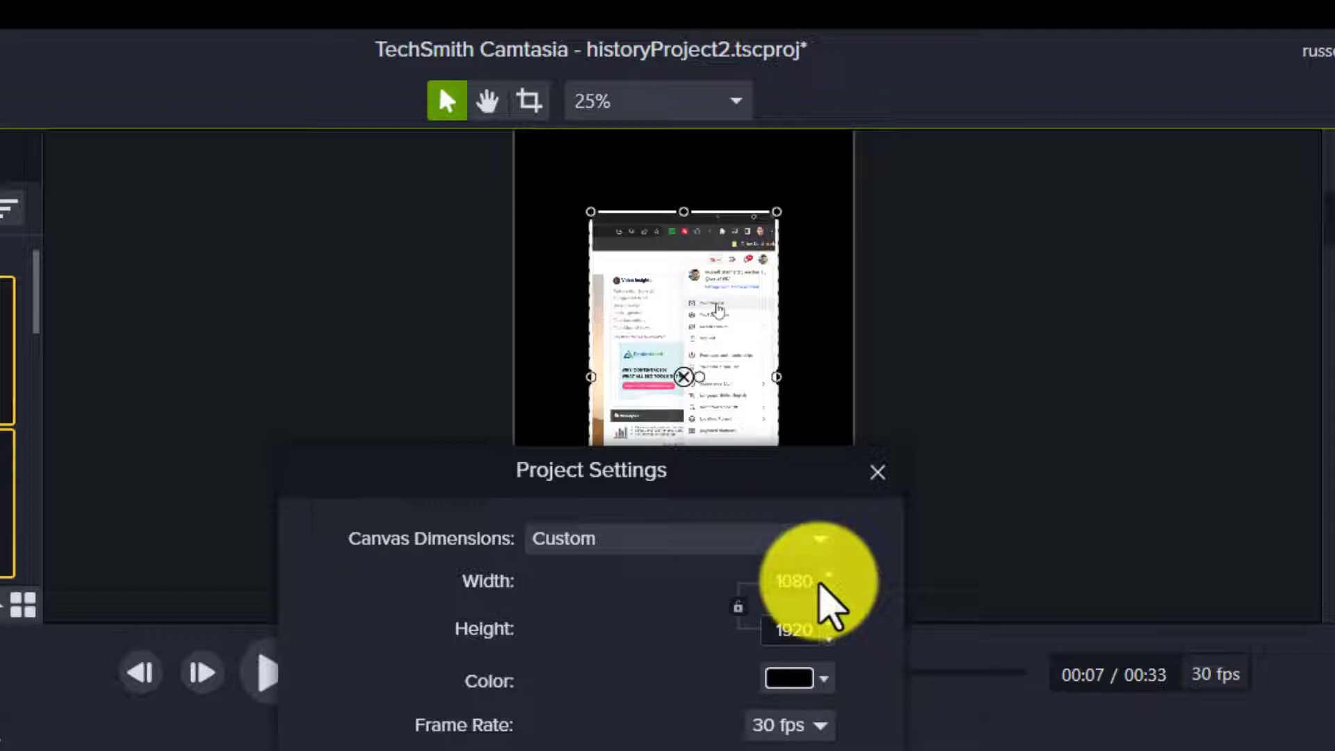
pyautogui.moveTo(770, 613)
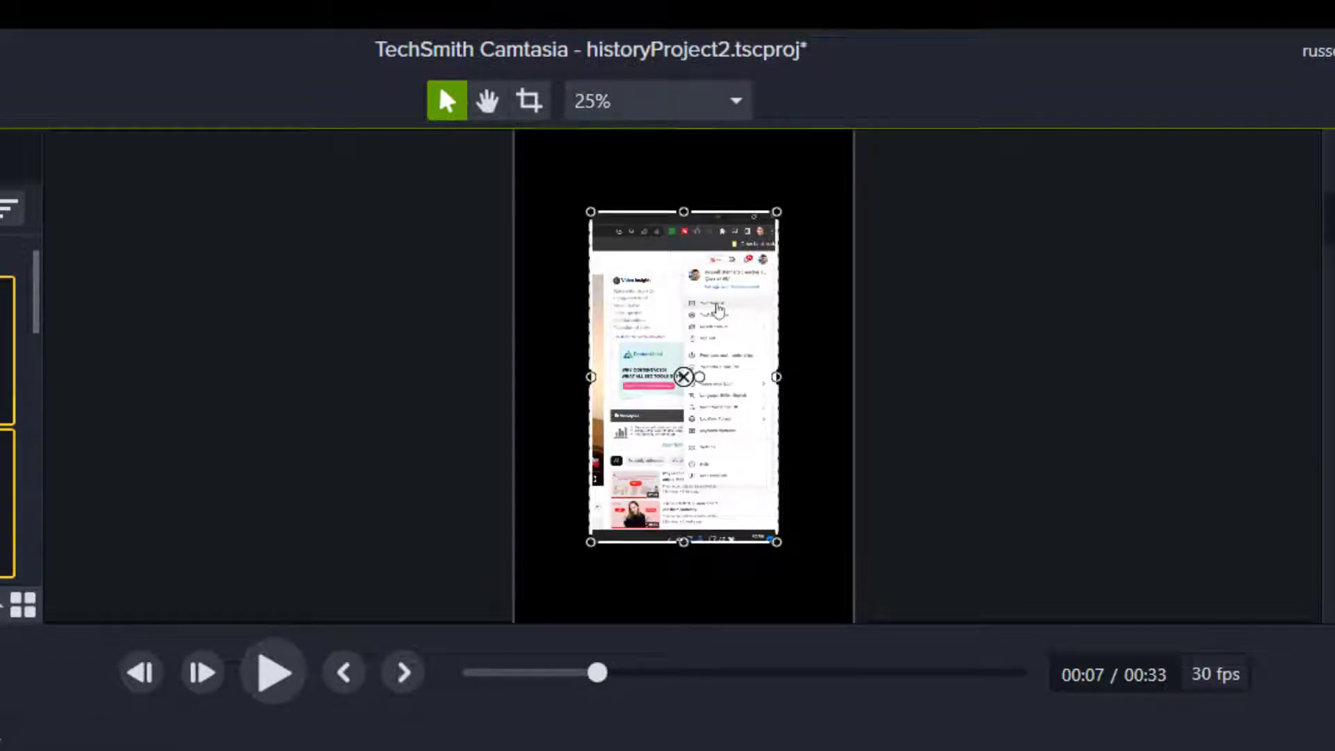
pyautogui.rightClick(685, 374)
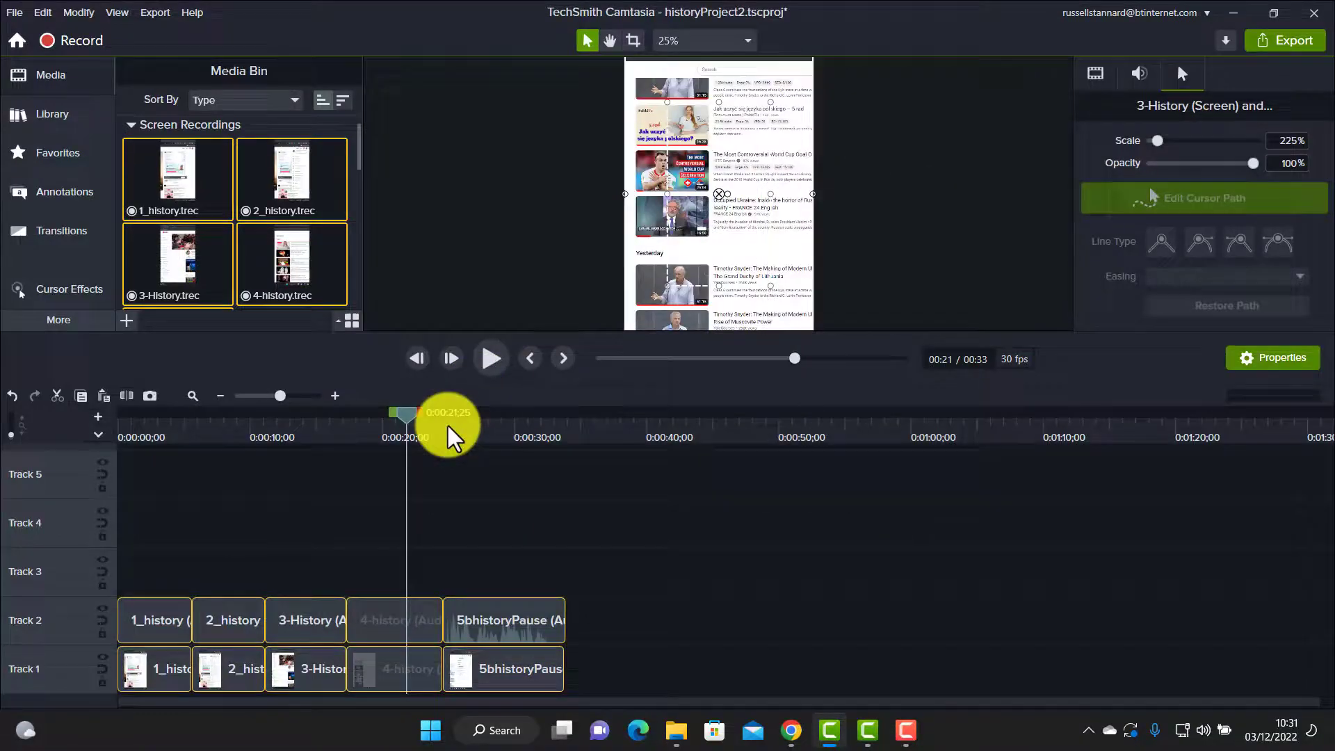
pyautogui.rightClick(711, 192)
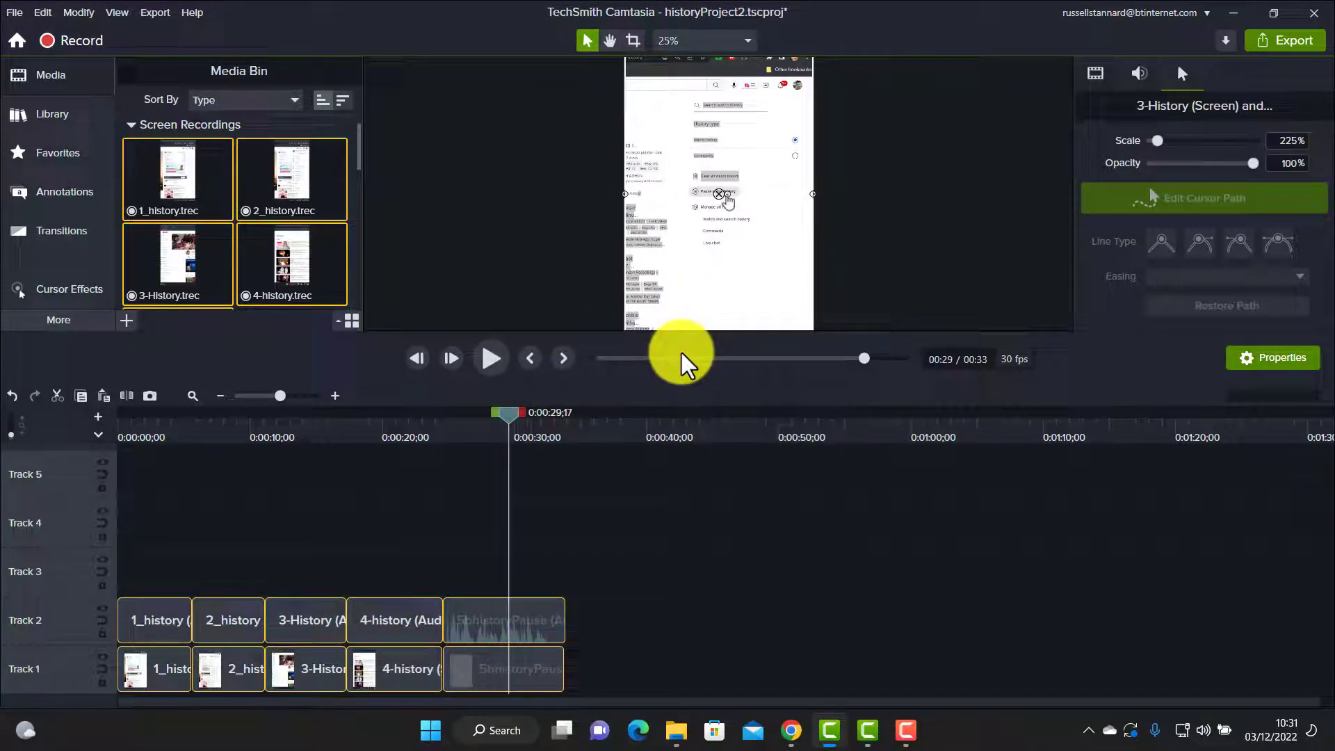
pyautogui.moveTo(579, 537)
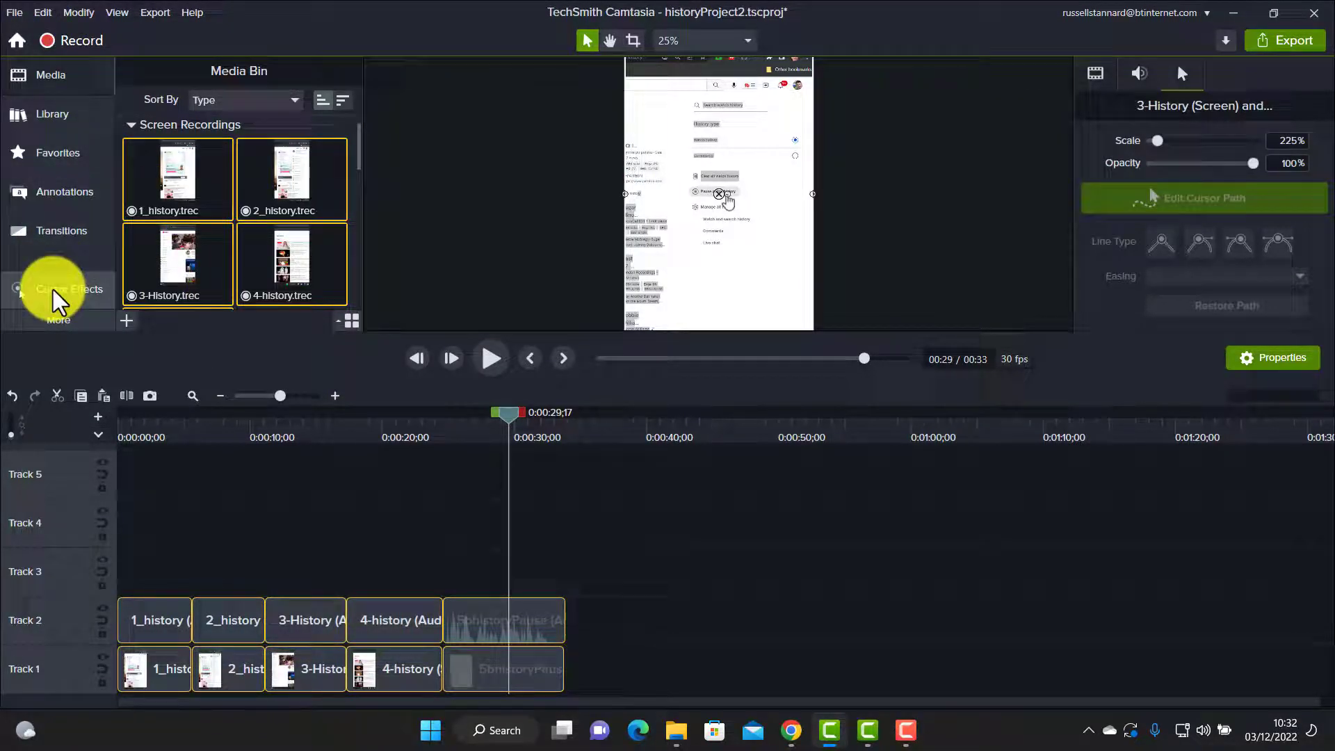
# Step: Apply a yellow Highlight cursor effect at 51% opacity and size 115 to all clips
pyautogui.click(70, 290)
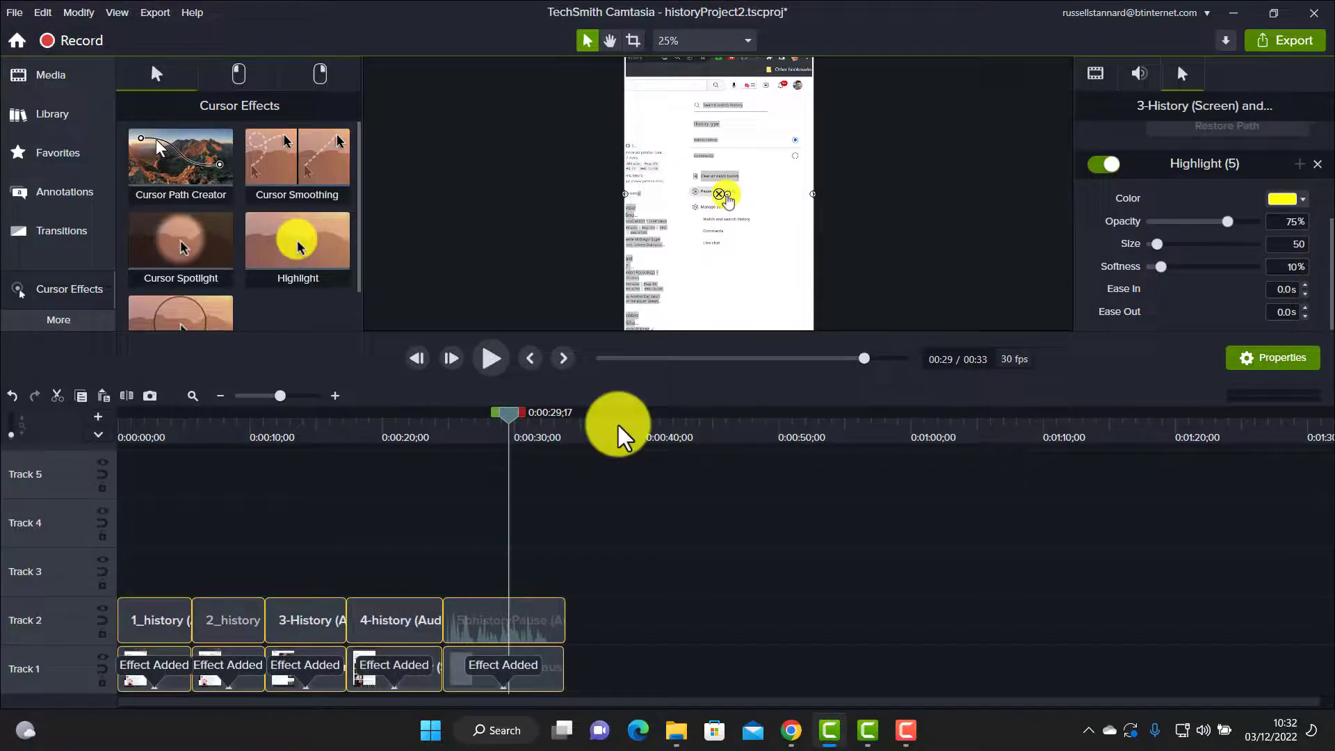
pyautogui.moveTo(618, 628)
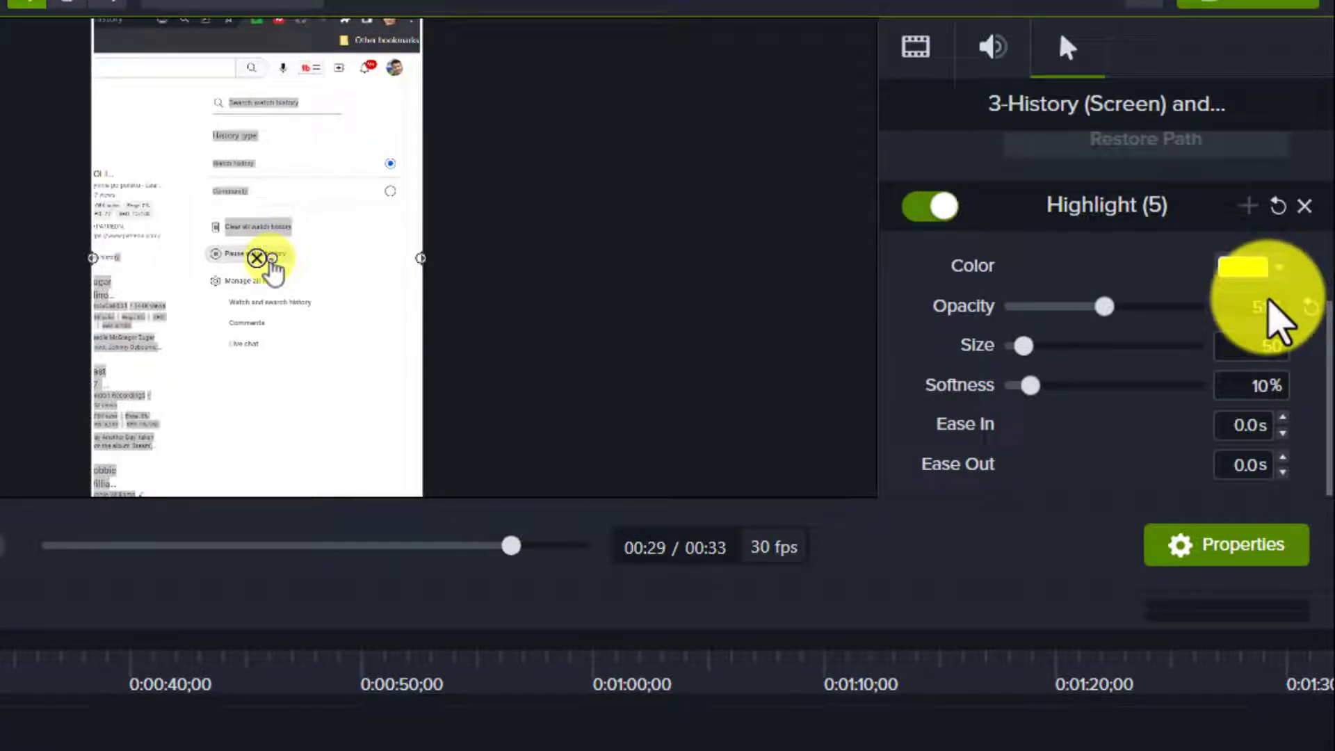
pyautogui.moveTo(1030, 357)
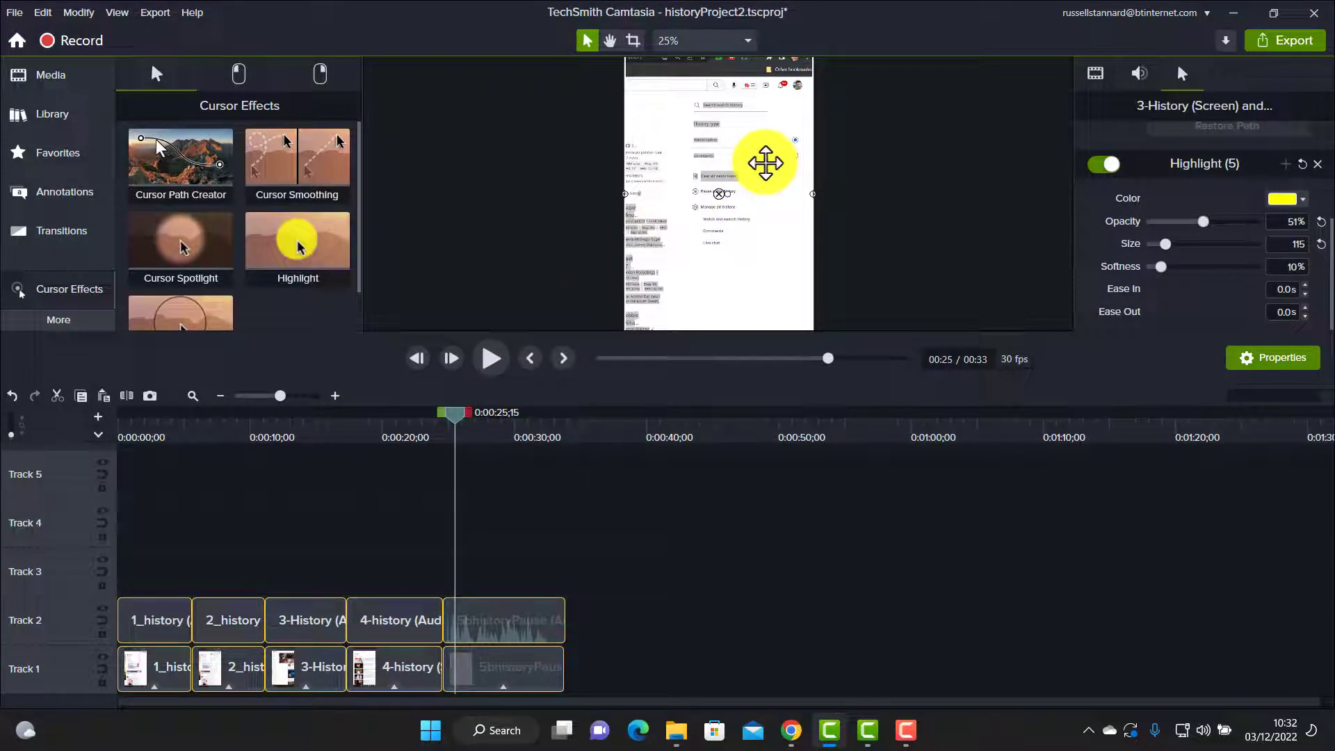
pyautogui.moveTo(491, 357)
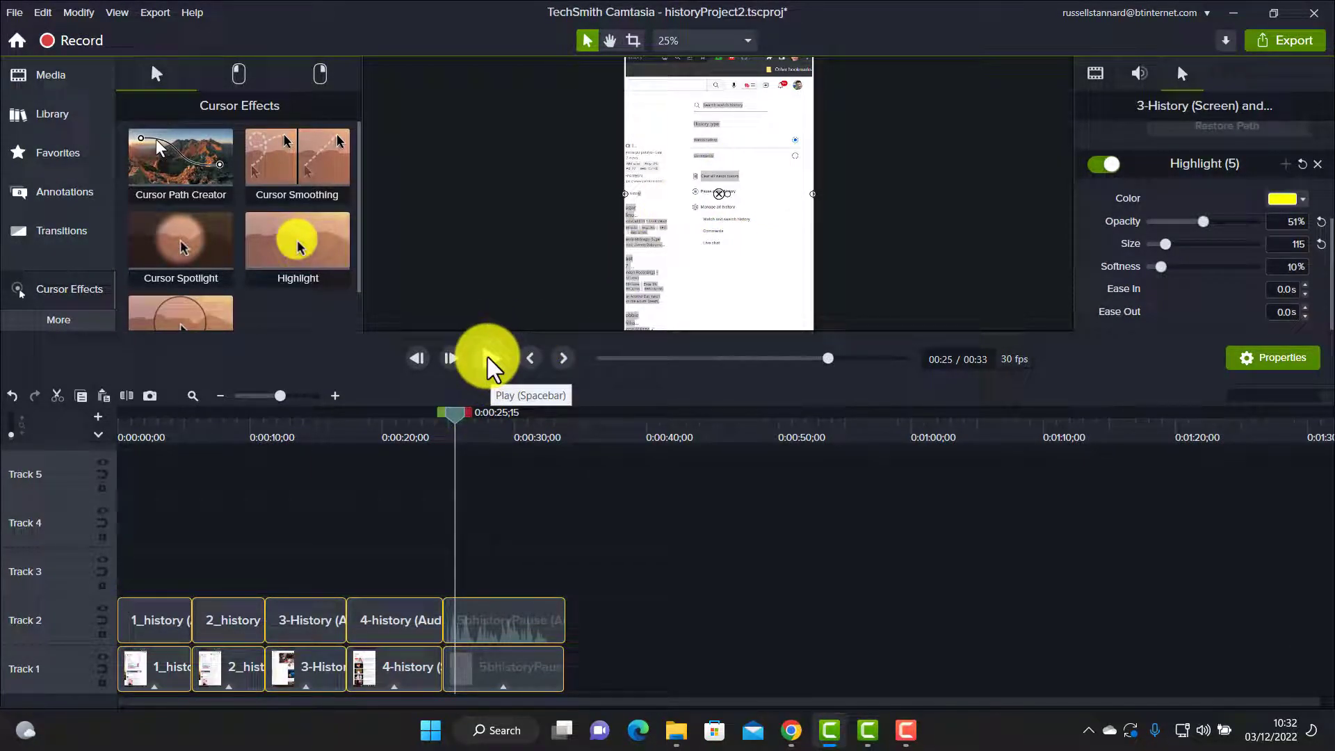
pyautogui.click(488, 357)
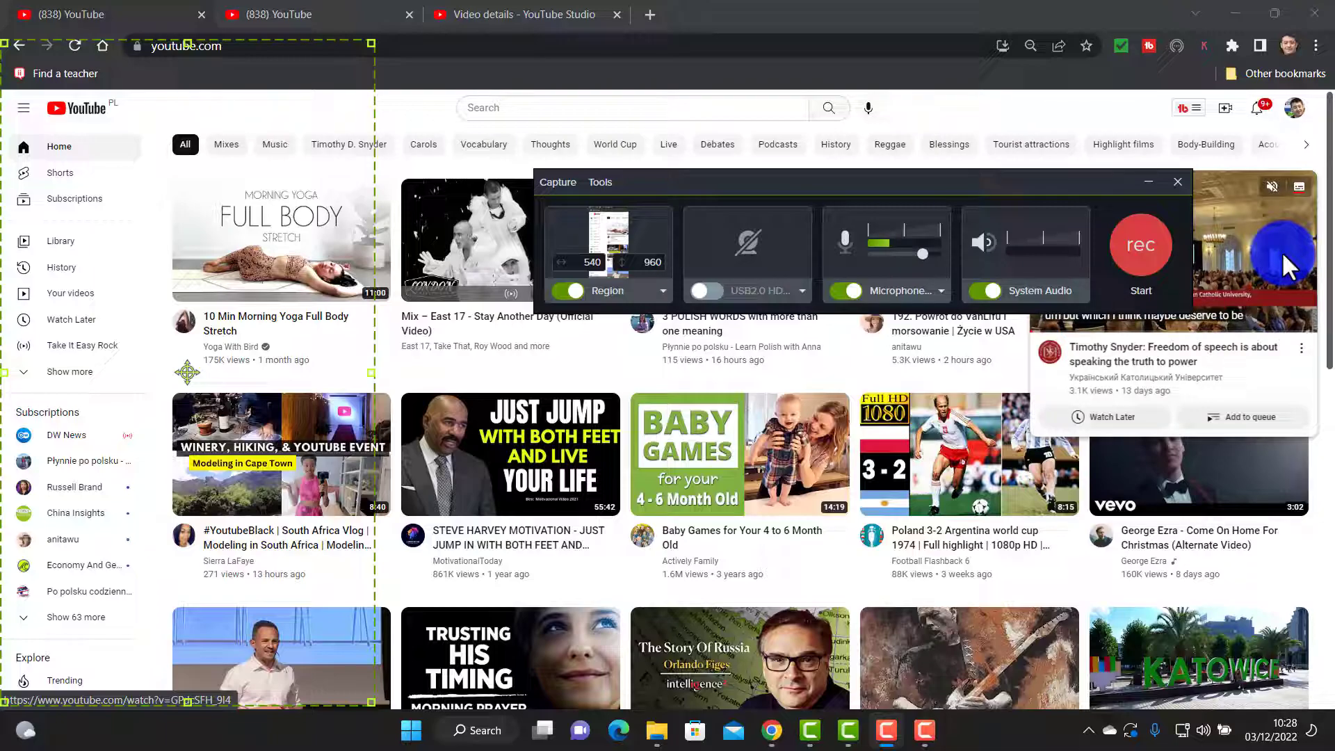
pyautogui.moveTo(192, 340)
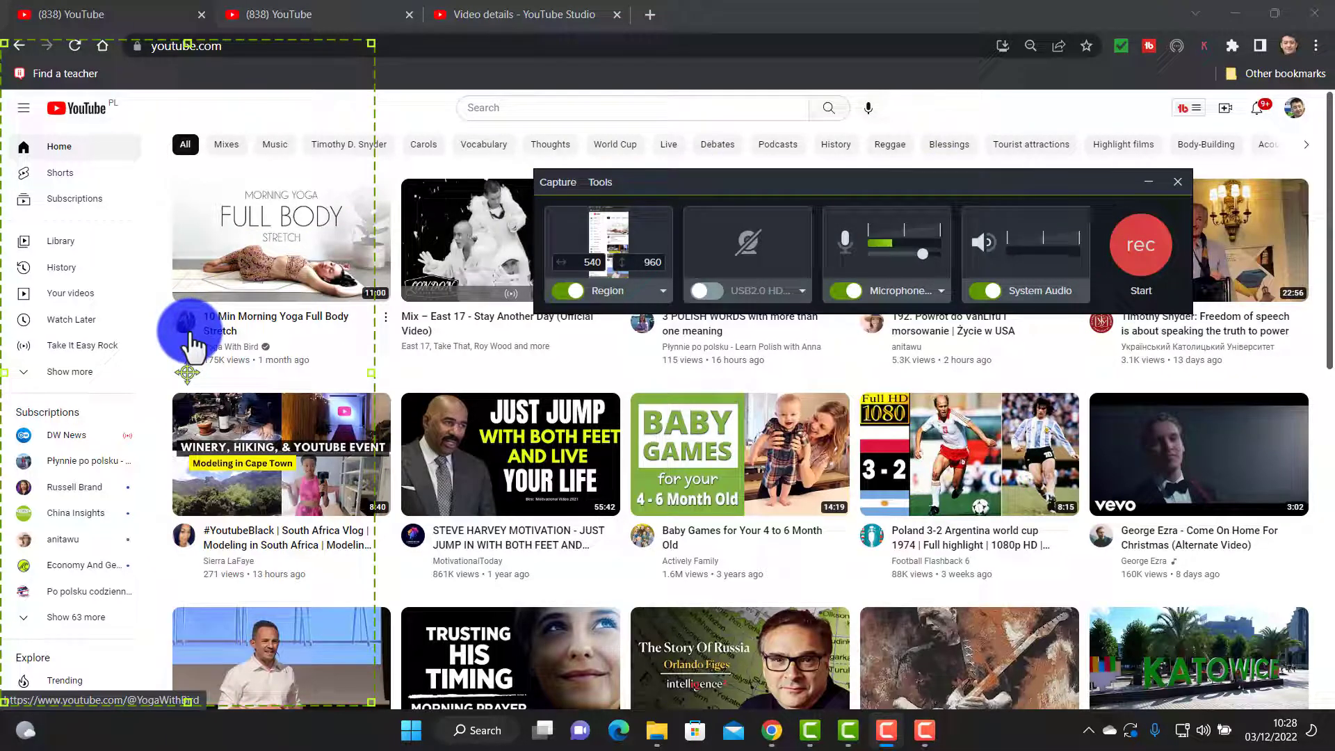
pyautogui.moveTo(127, 175)
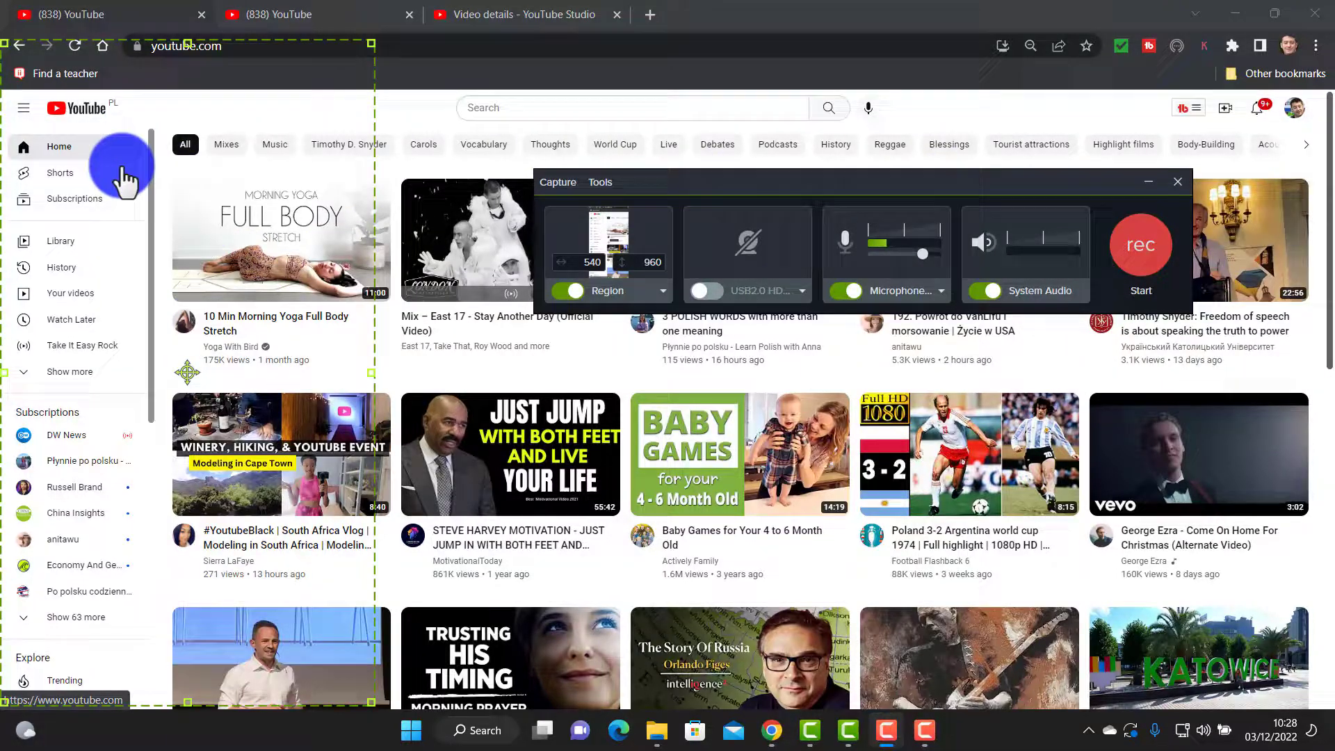
pyautogui.moveTo(373, 306)
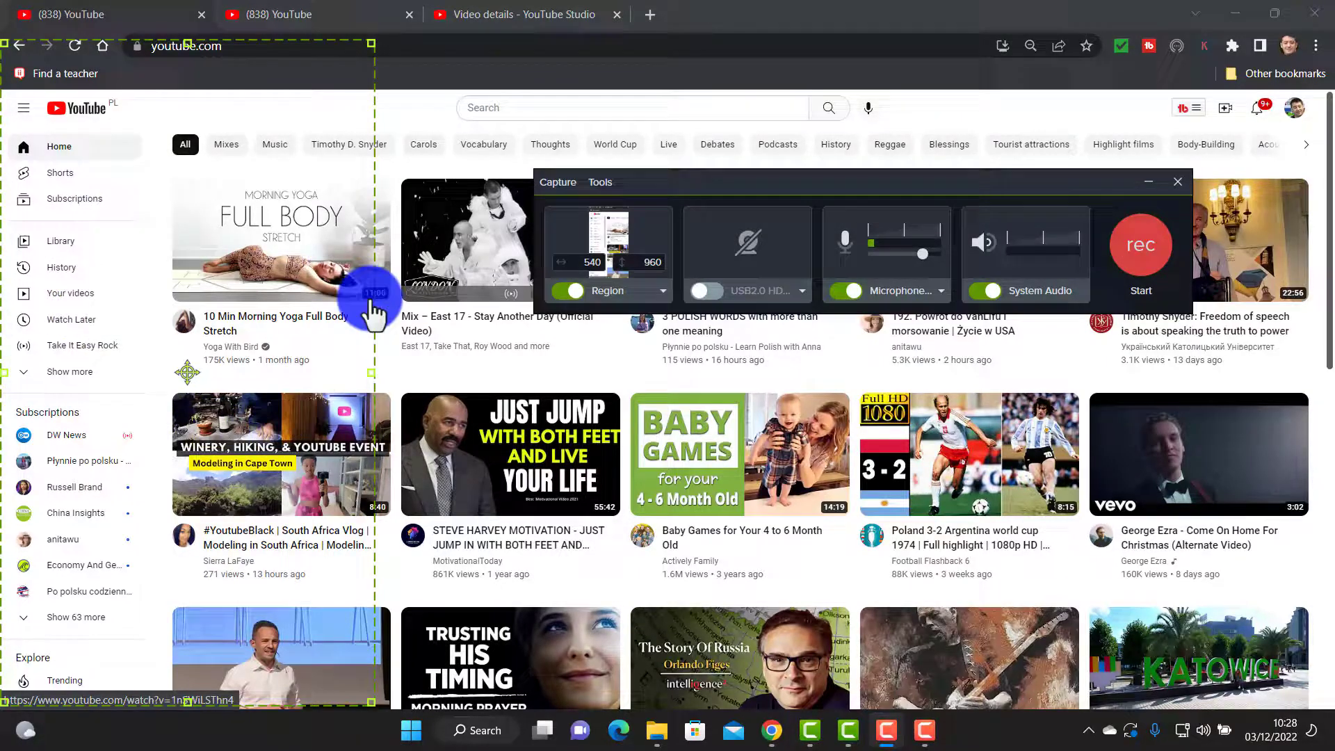
pyautogui.moveTo(213, 370)
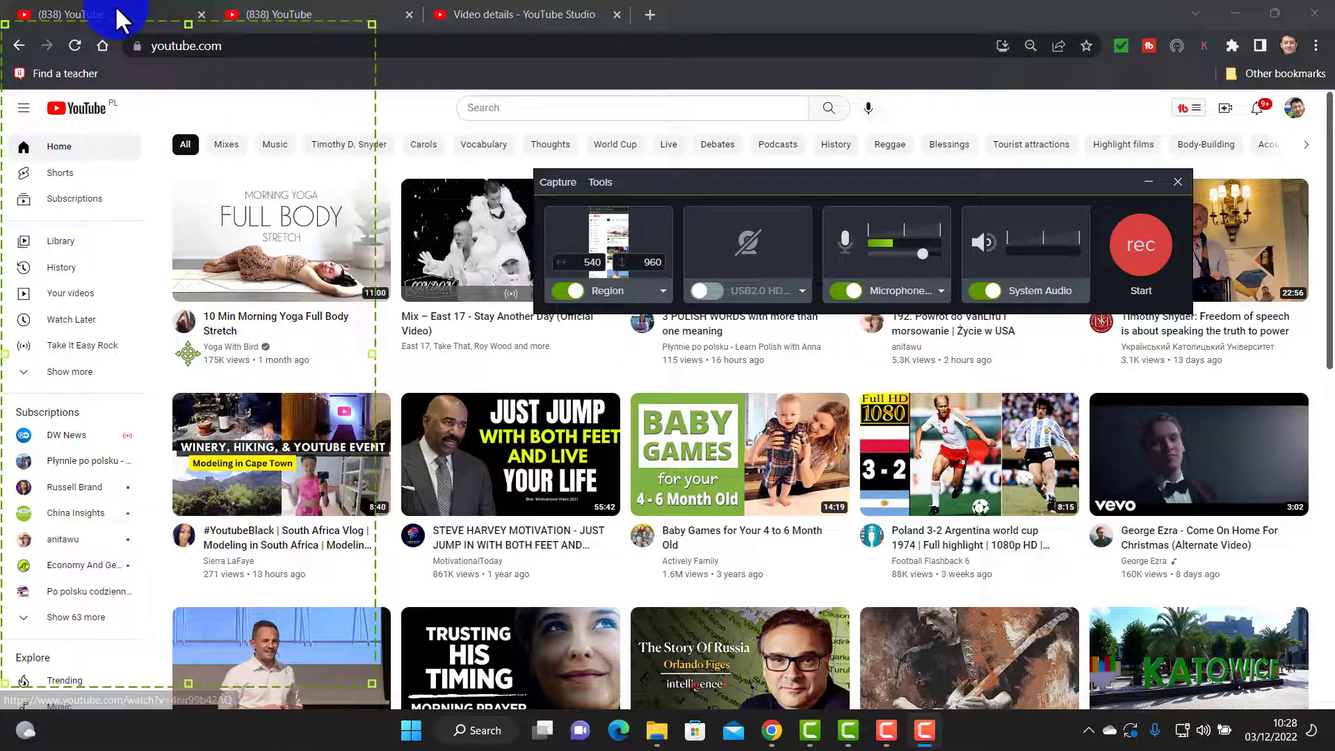
pyautogui.moveTo(81, 587)
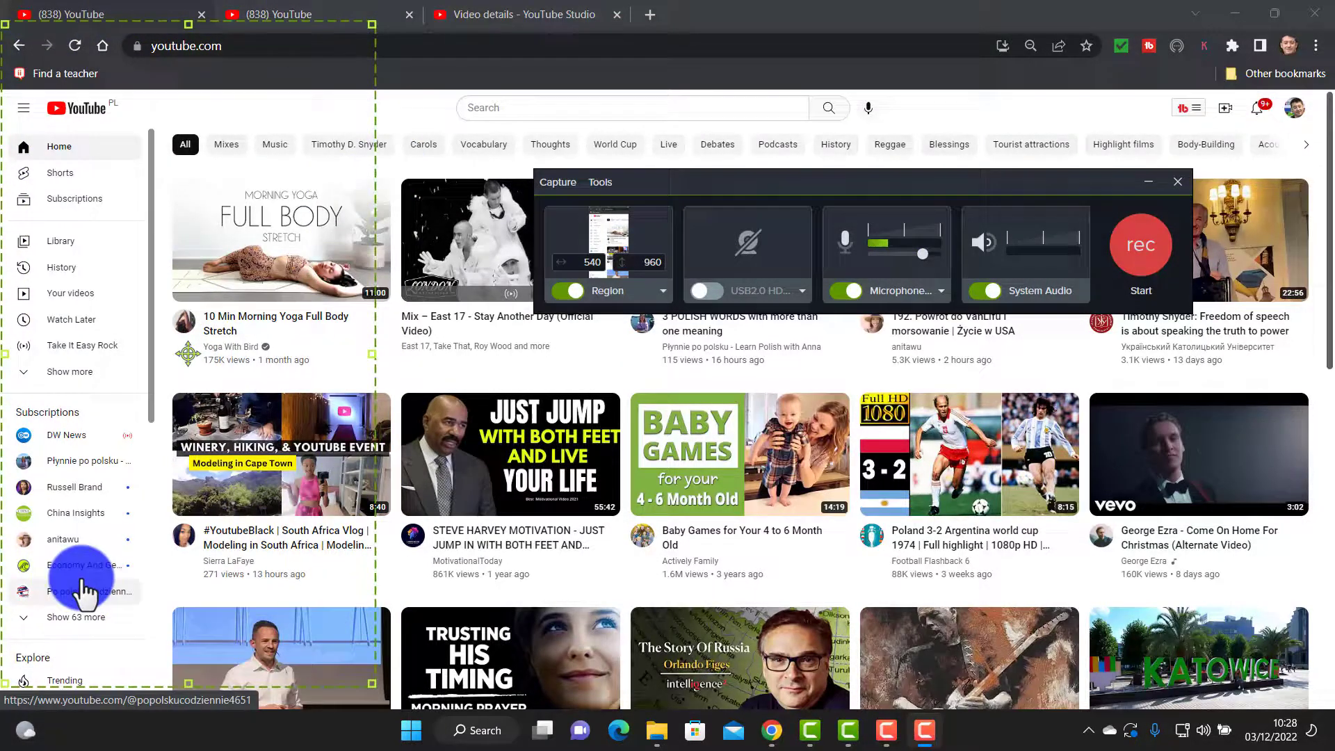
pyautogui.moveTo(506, 328)
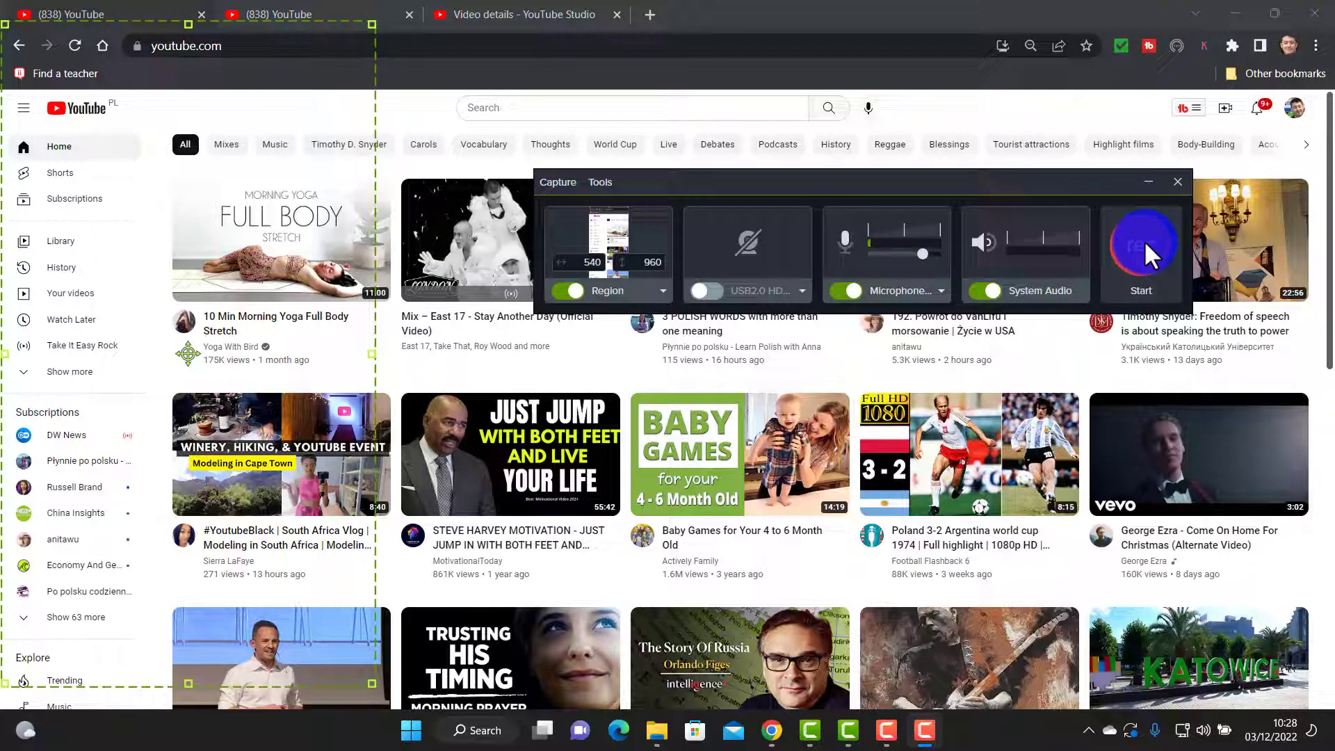
# Step: Start recording the 540 × 960 region over the YouTube sidebar and first video column
pyautogui.click(1140, 253)
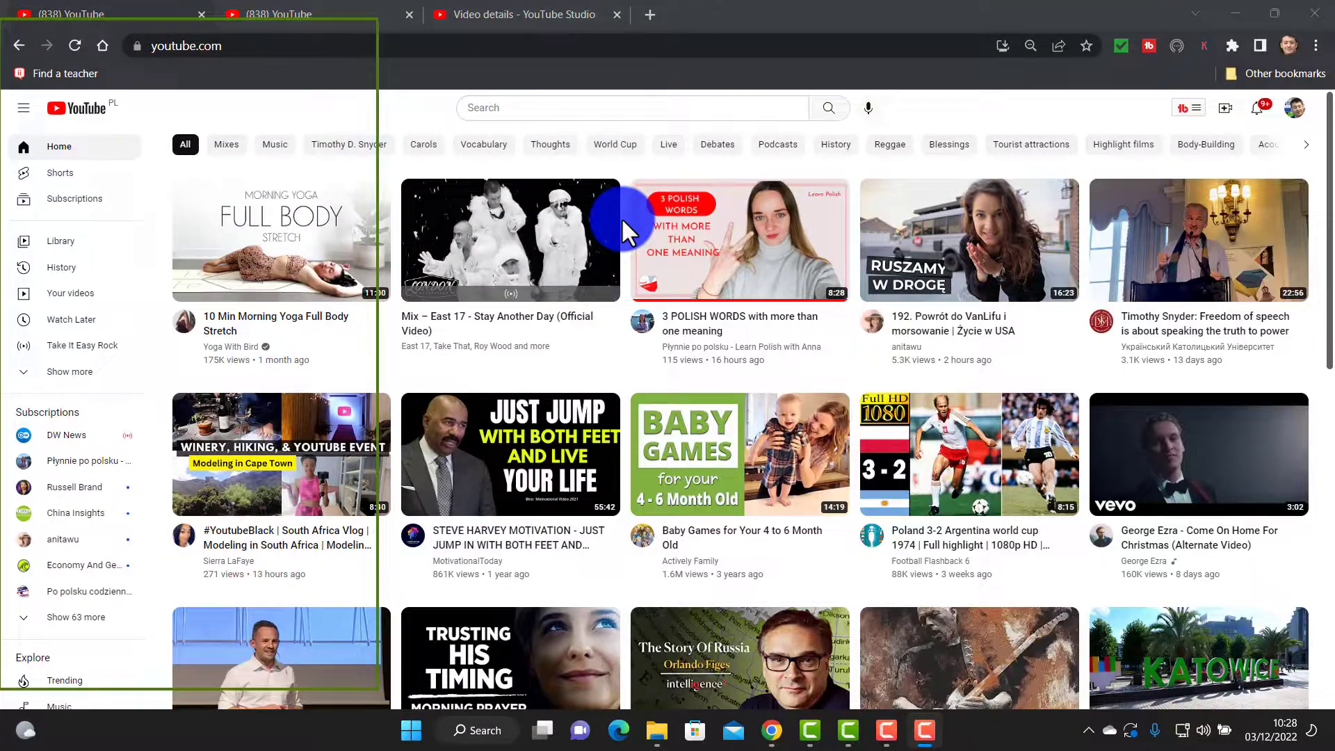
pyautogui.moveTo(93, 116)
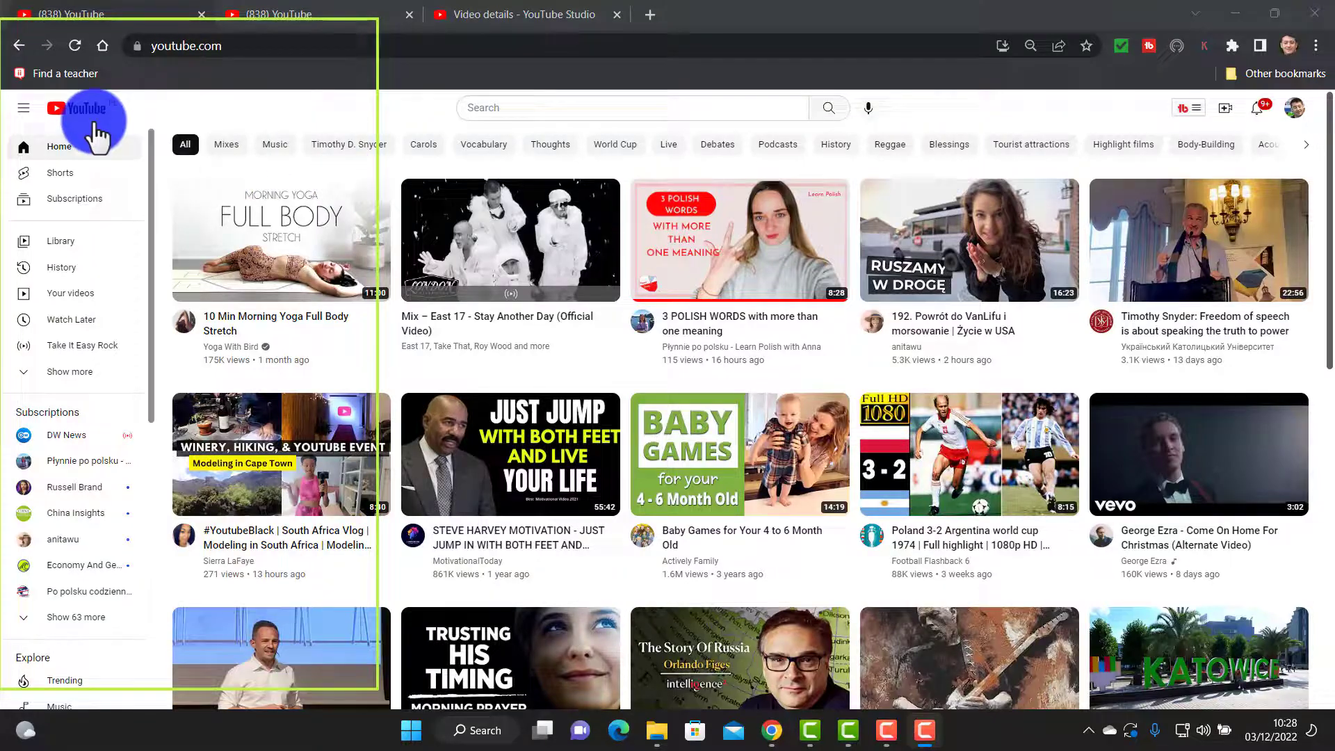
pyautogui.moveTo(67, 189)
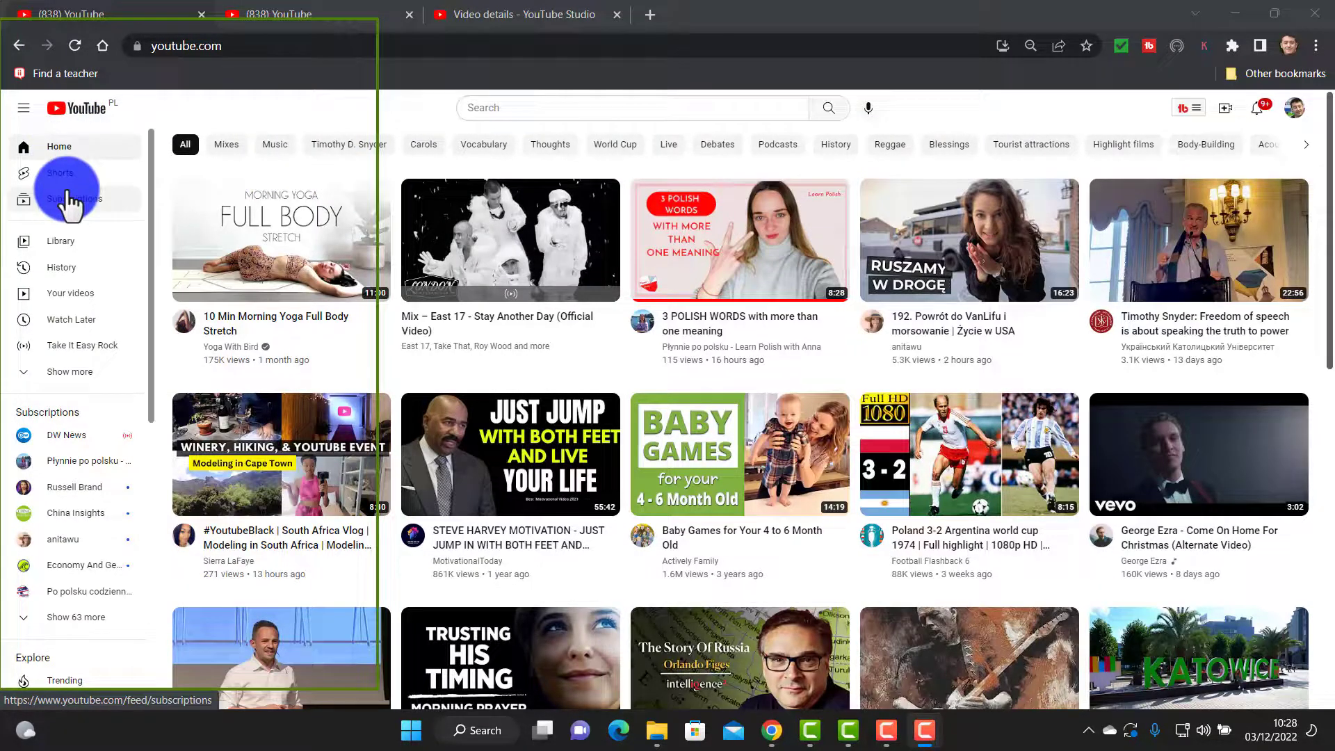
pyautogui.moveTo(67, 271)
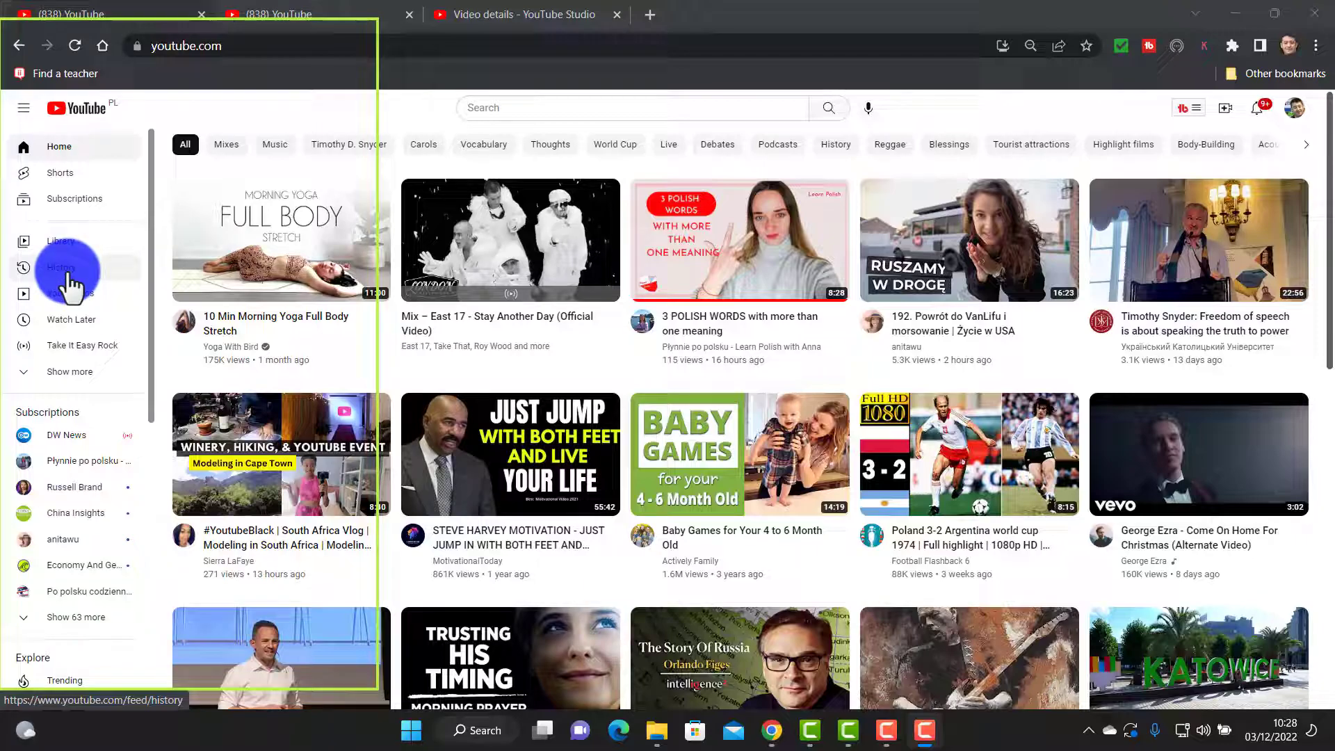
pyautogui.moveTo(71, 320)
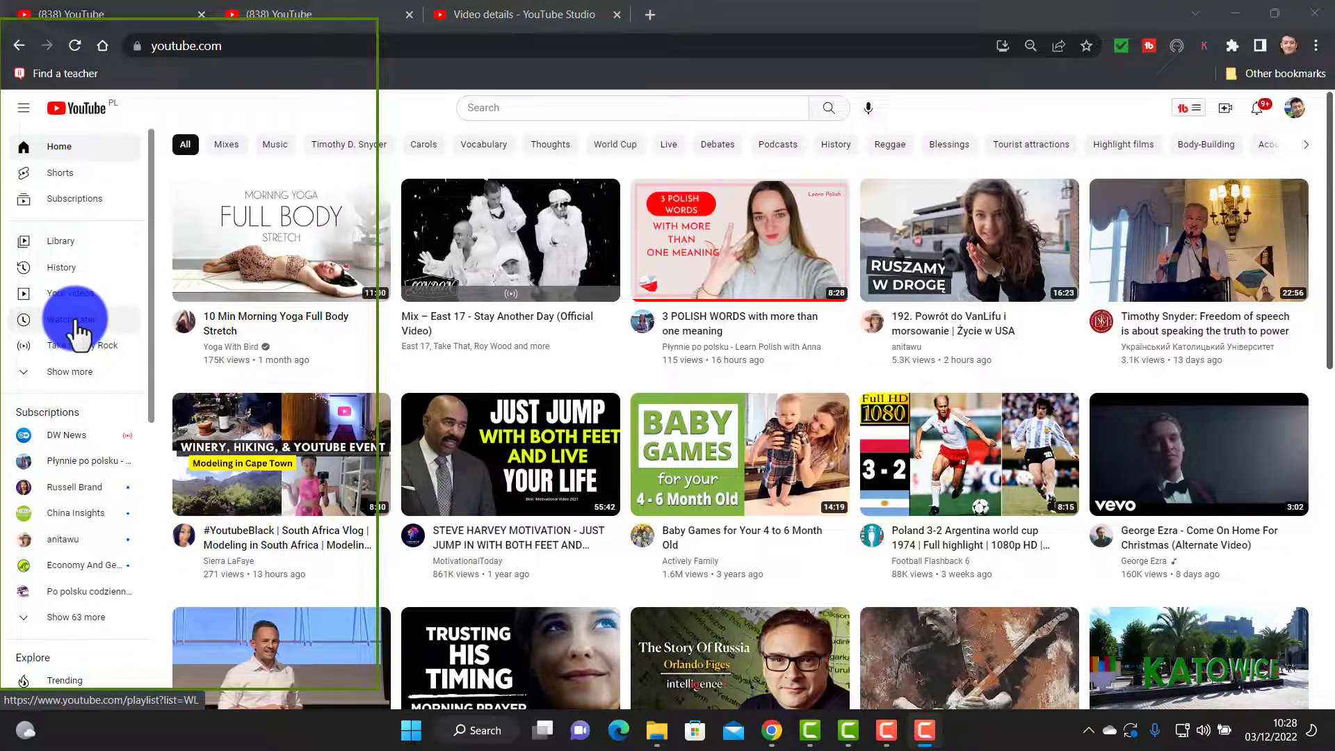
pyautogui.moveTo(967, 221)
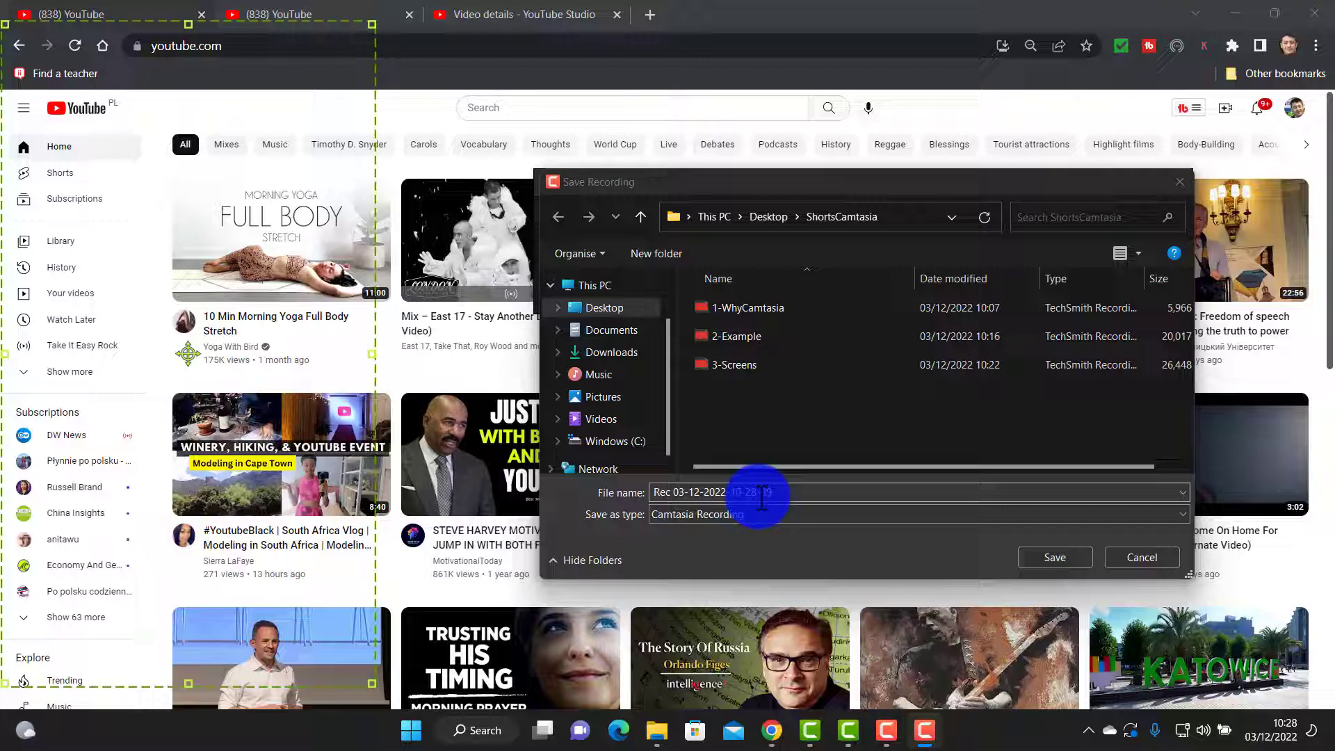
pyautogui.moveTo(75, 320)
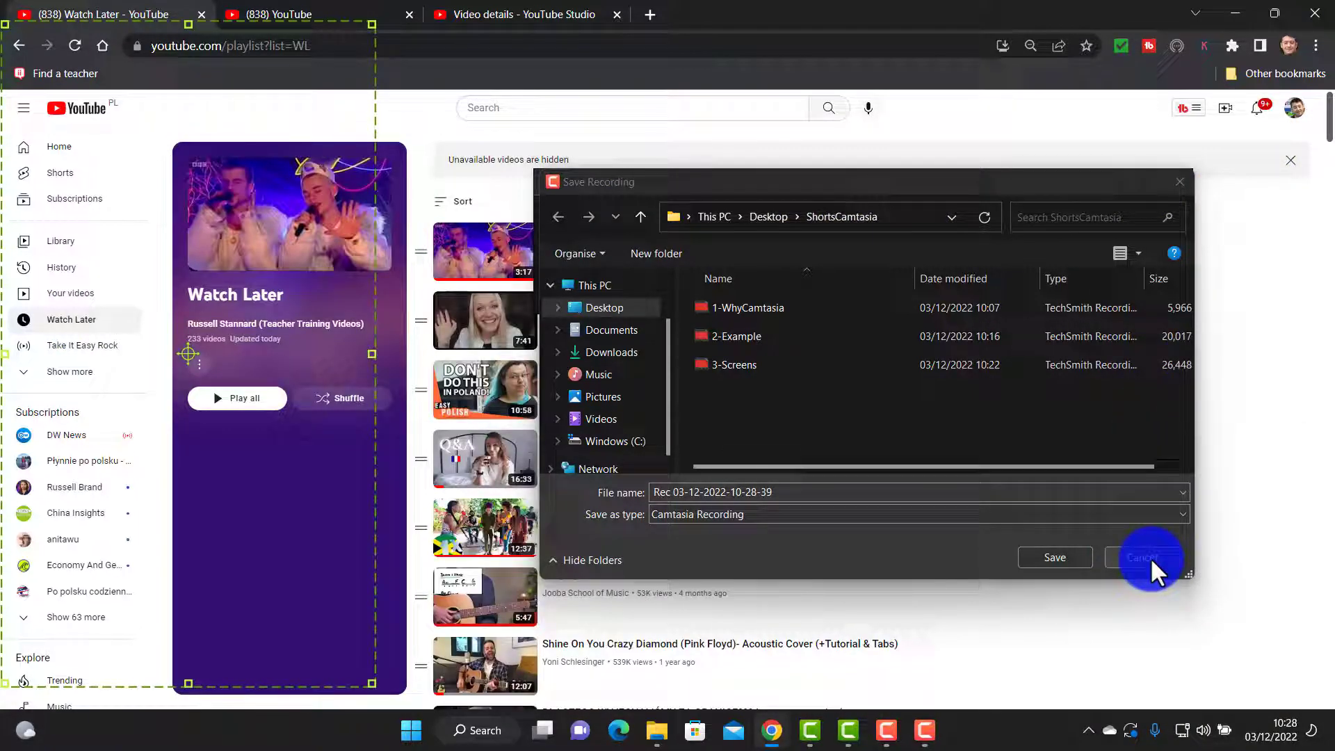
# Step: Cancel the Save Recording dialog and permanently delete the unsaved recording
pyautogui.click(1148, 558)
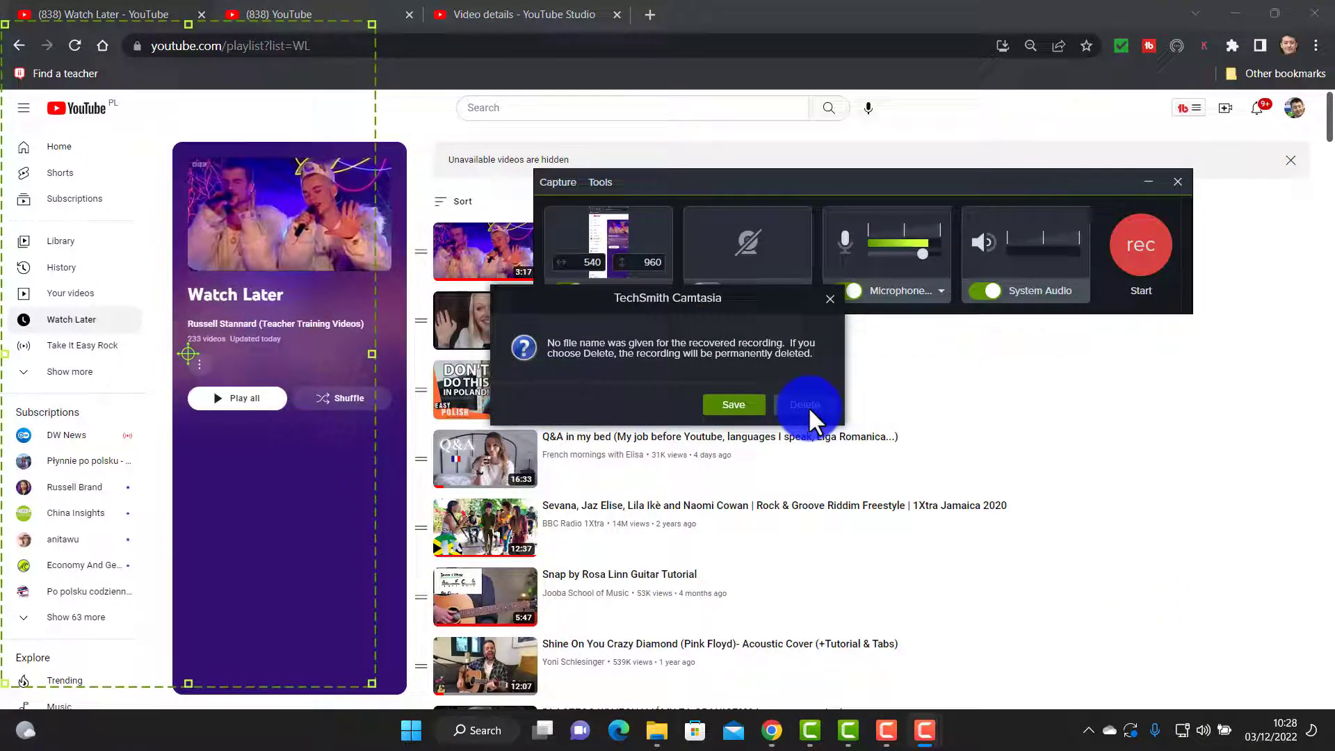
pyautogui.click(806, 405)
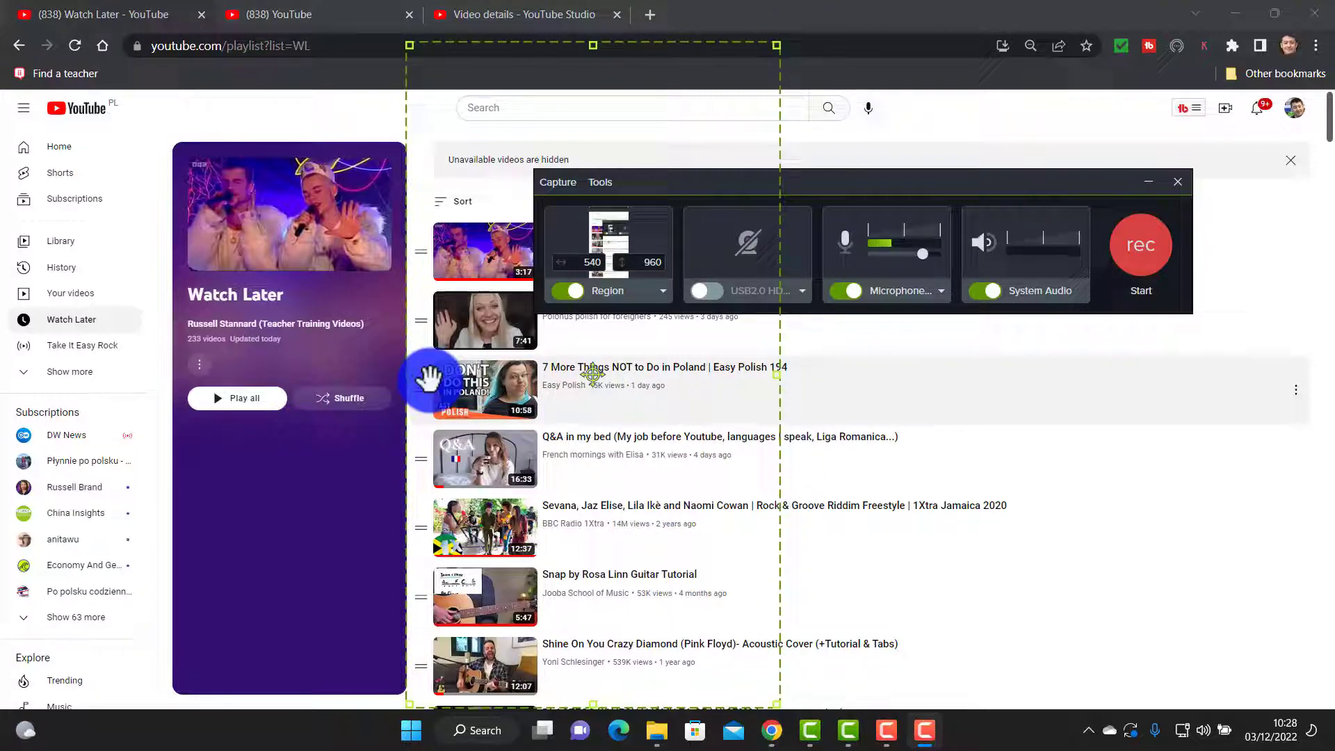
pyautogui.moveTo(493, 597)
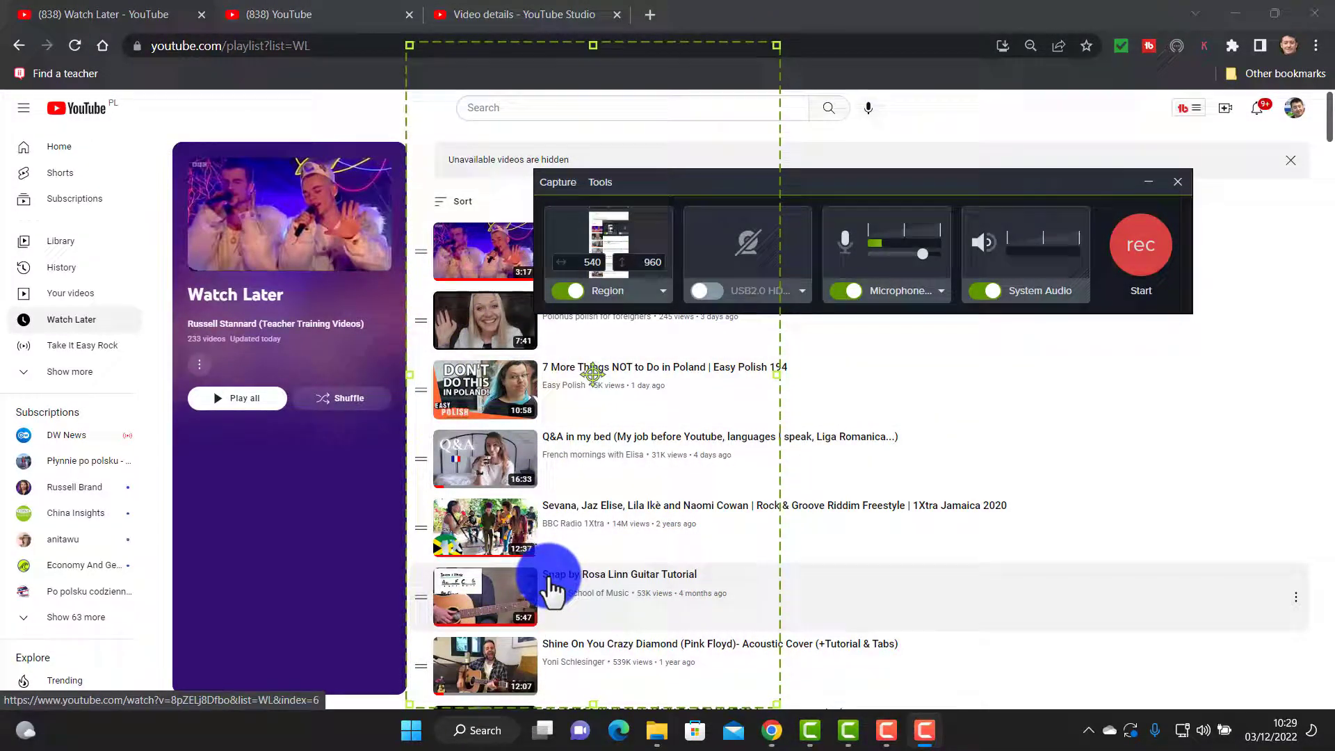
pyautogui.moveTo(553, 590)
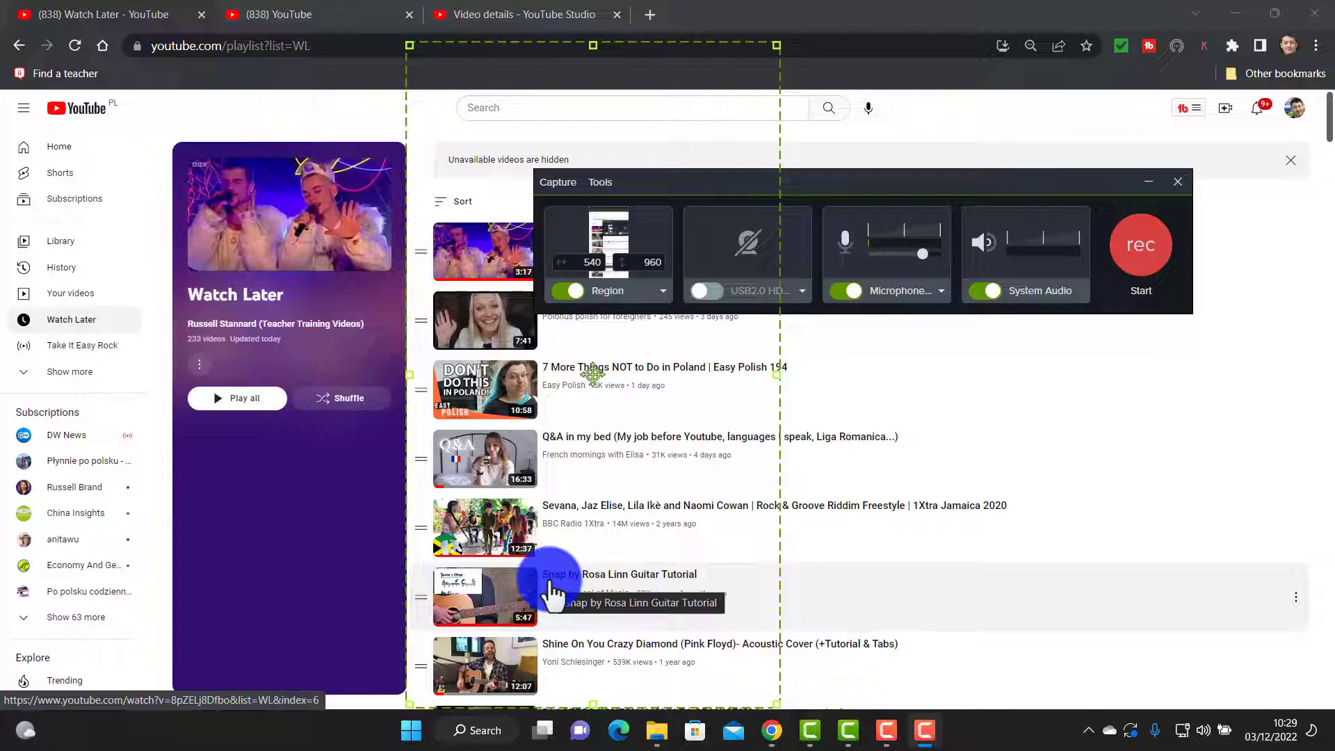
pyautogui.moveTo(614, 593)
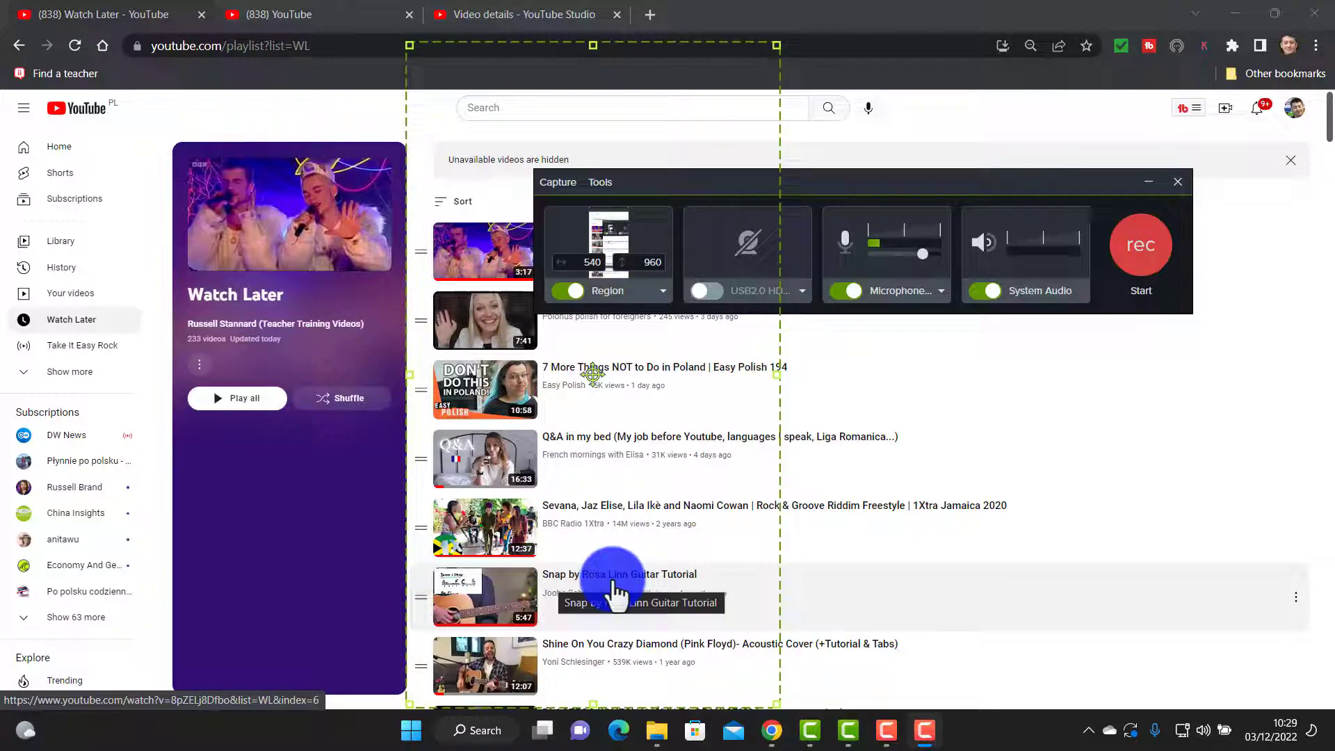
pyautogui.moveTo(144, 417)
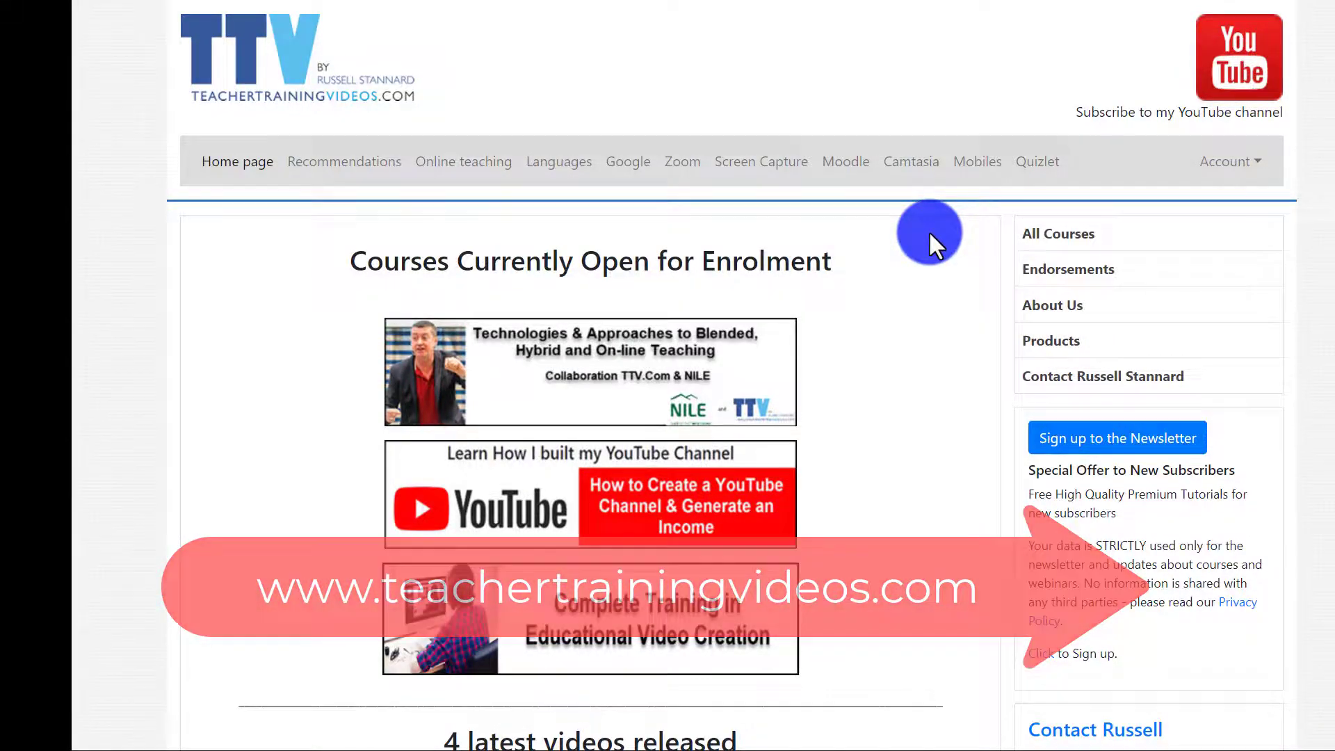
pyautogui.moveTo(915, 165)
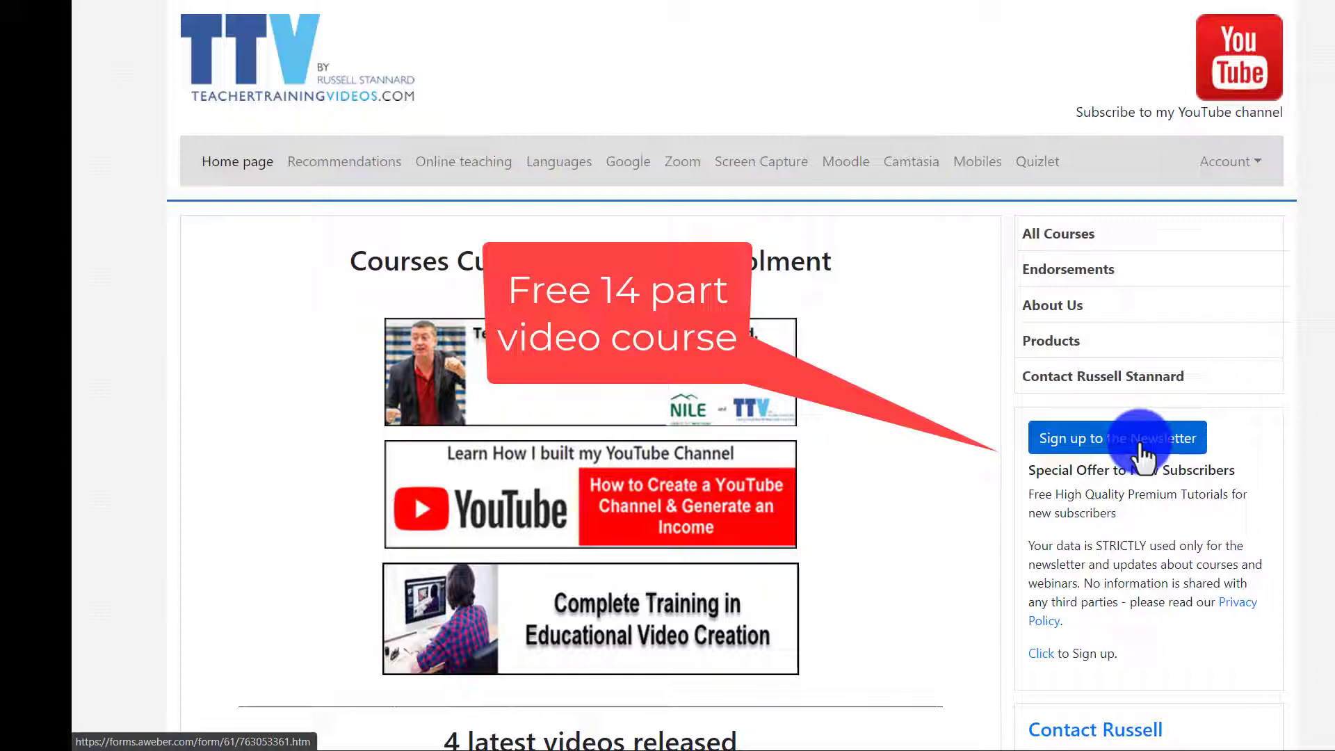
# Step: Scroll the teachertrainingvideos.com homepage down to the 4 latest videos section
pyautogui.scroll(-3)
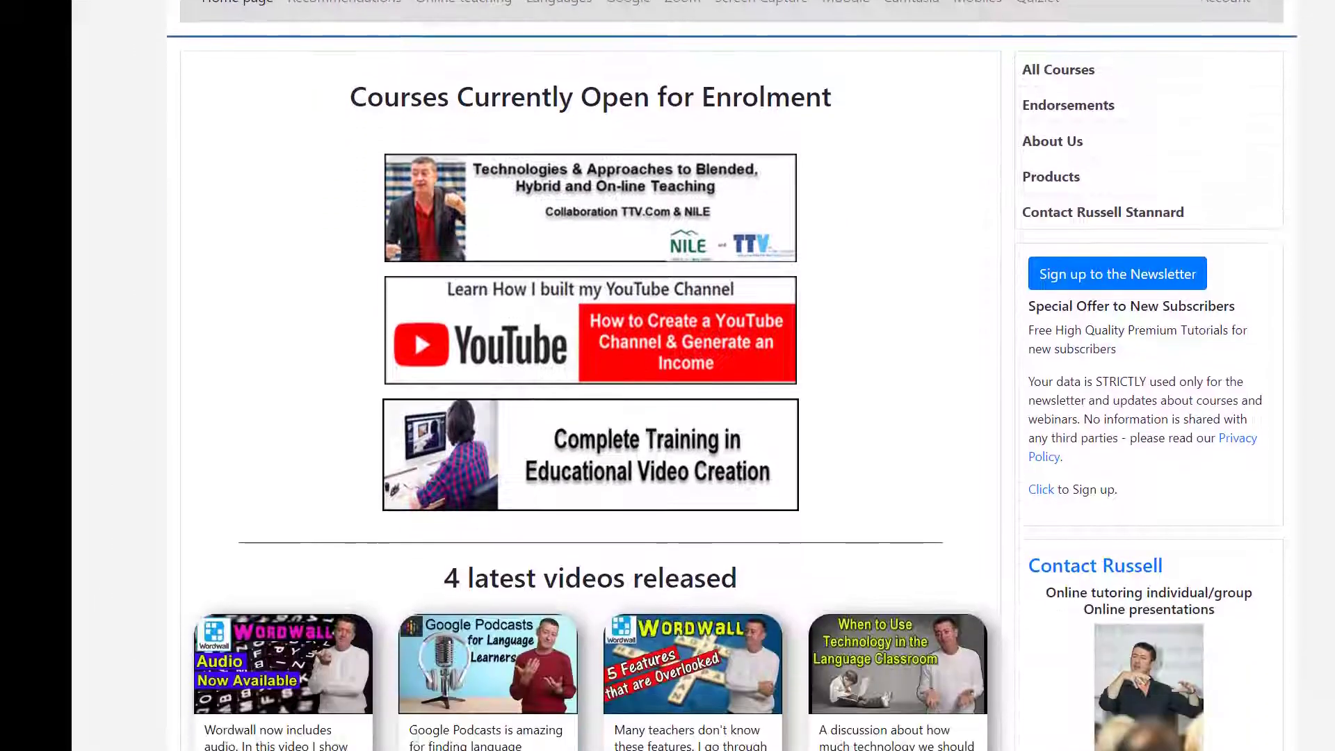
pyautogui.scroll(-3)
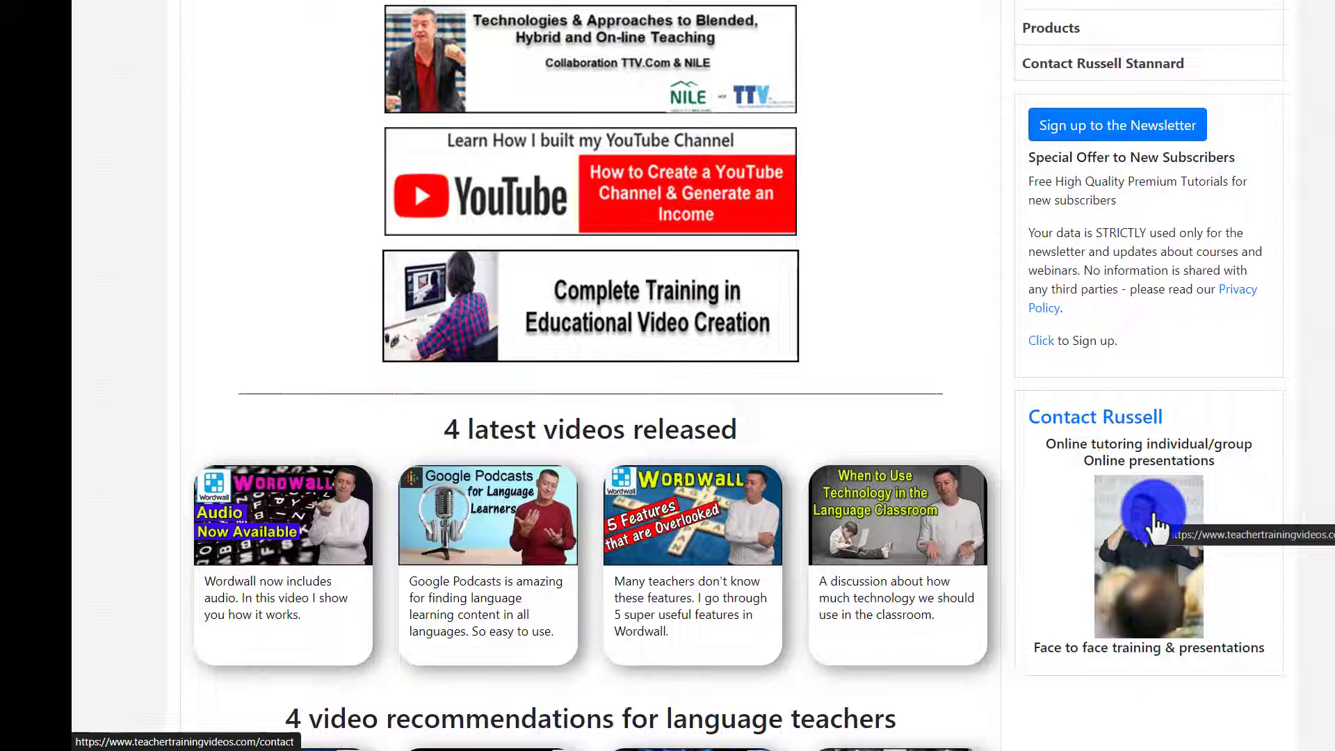
pyautogui.moveTo(1124, 510)
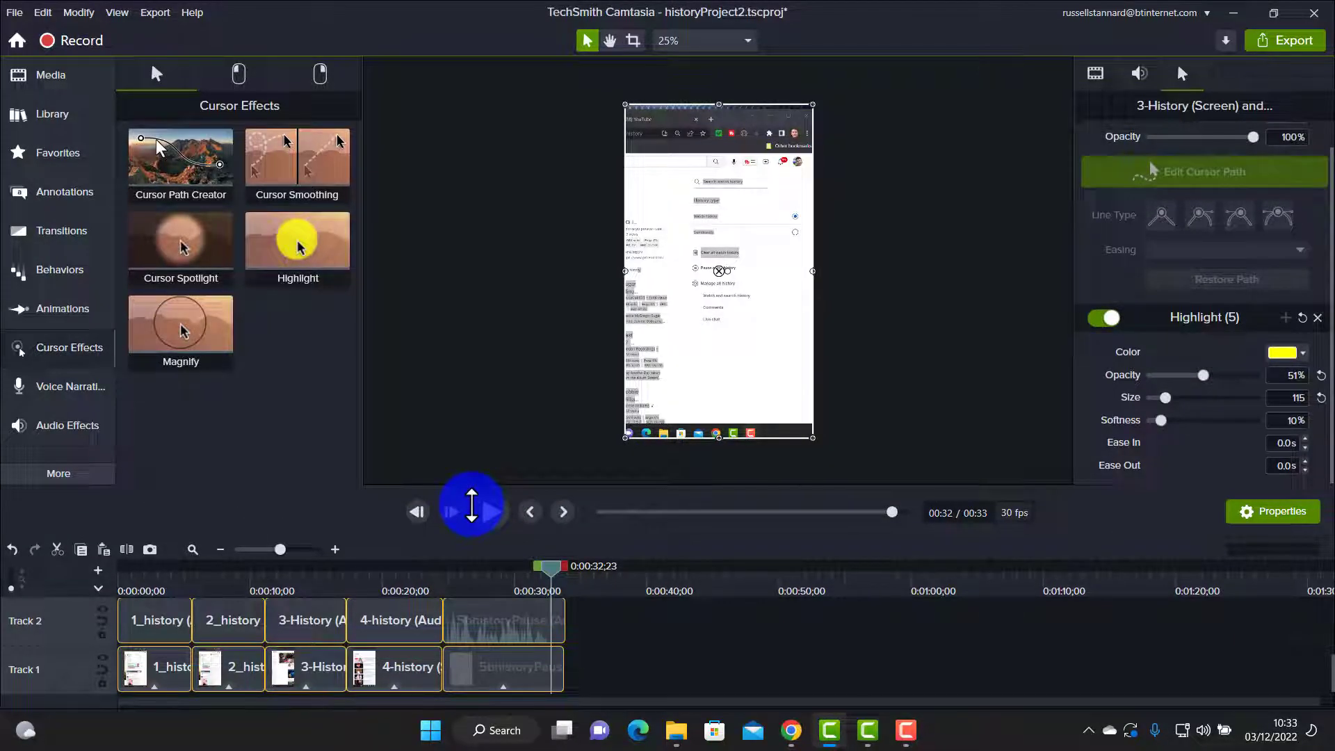
# Step: Lock Track 1 of historyProject2 so its clips can no longer be edited
pyautogui.click(472, 503)
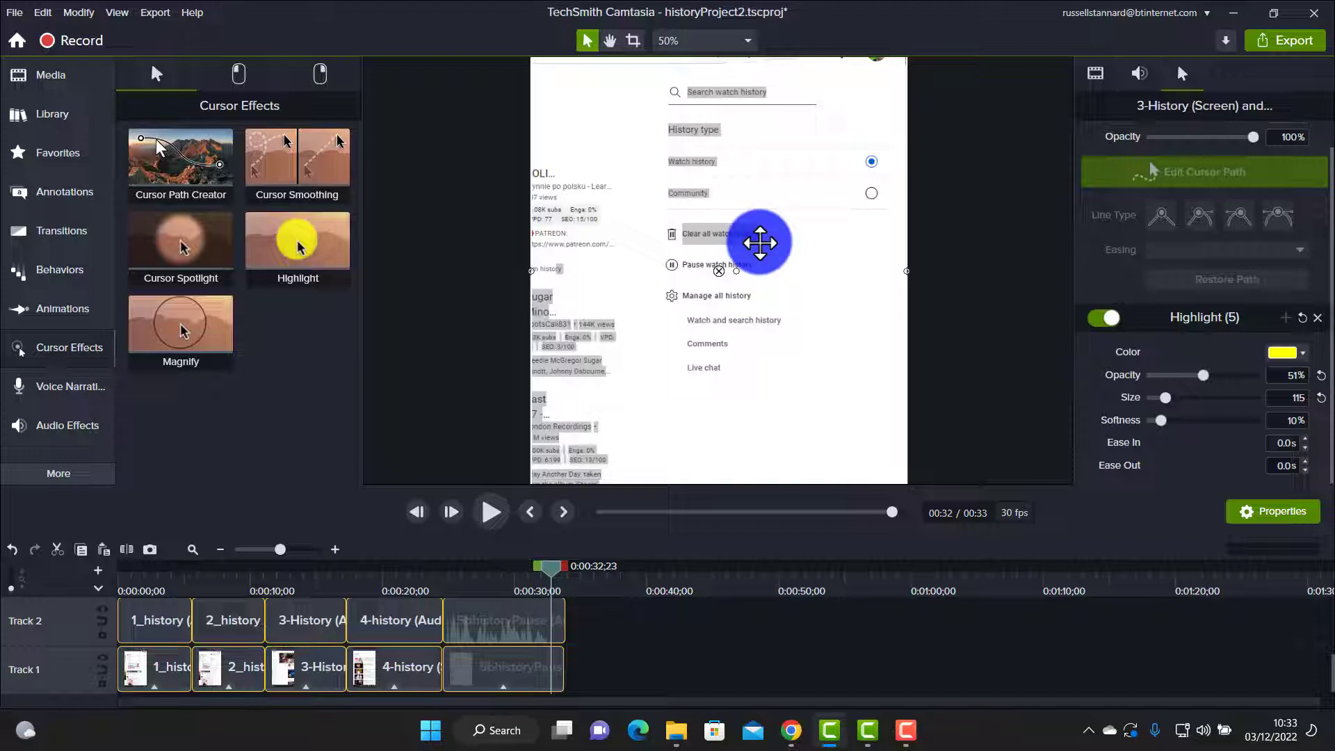
pyautogui.moveTo(102, 690)
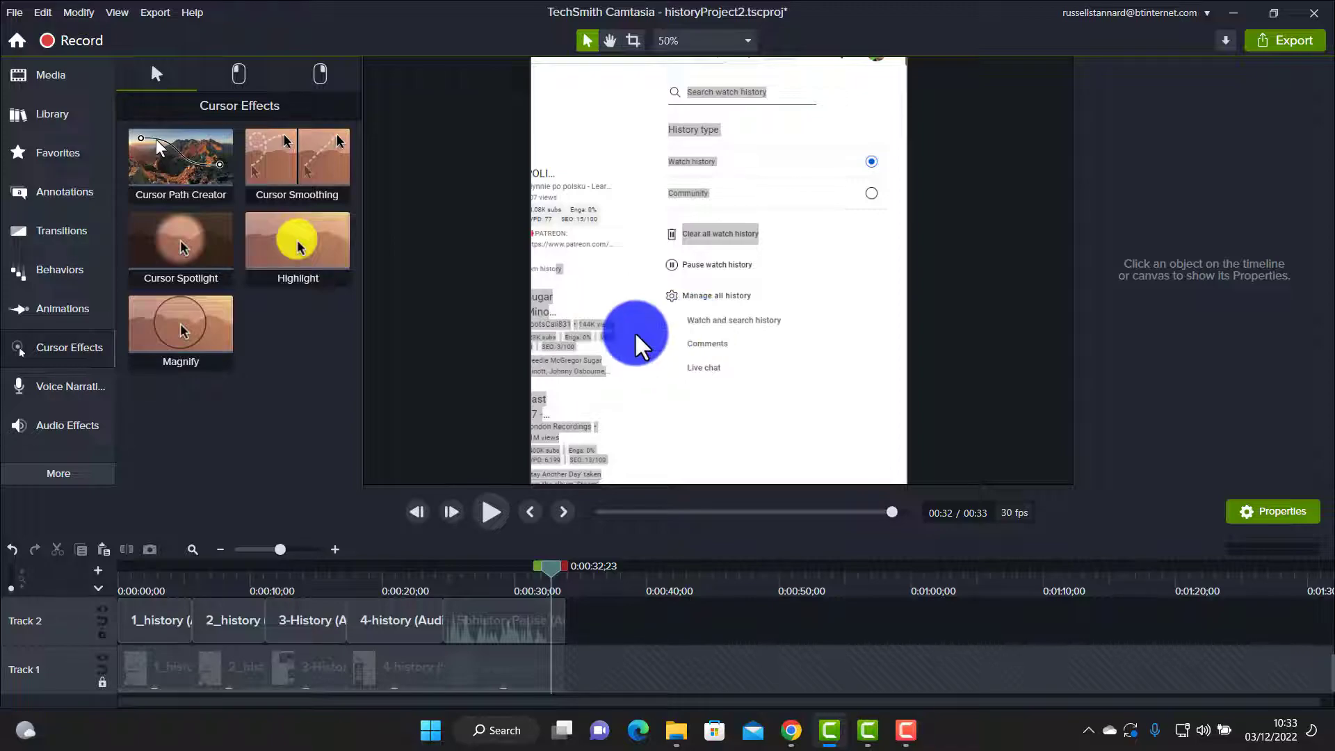
# Step: Add a Speech Bubble 2 callout reading 'Click here to clear the history' with a blue fill
pyautogui.click(65, 191)
pyautogui.write('Click here to clear the history')
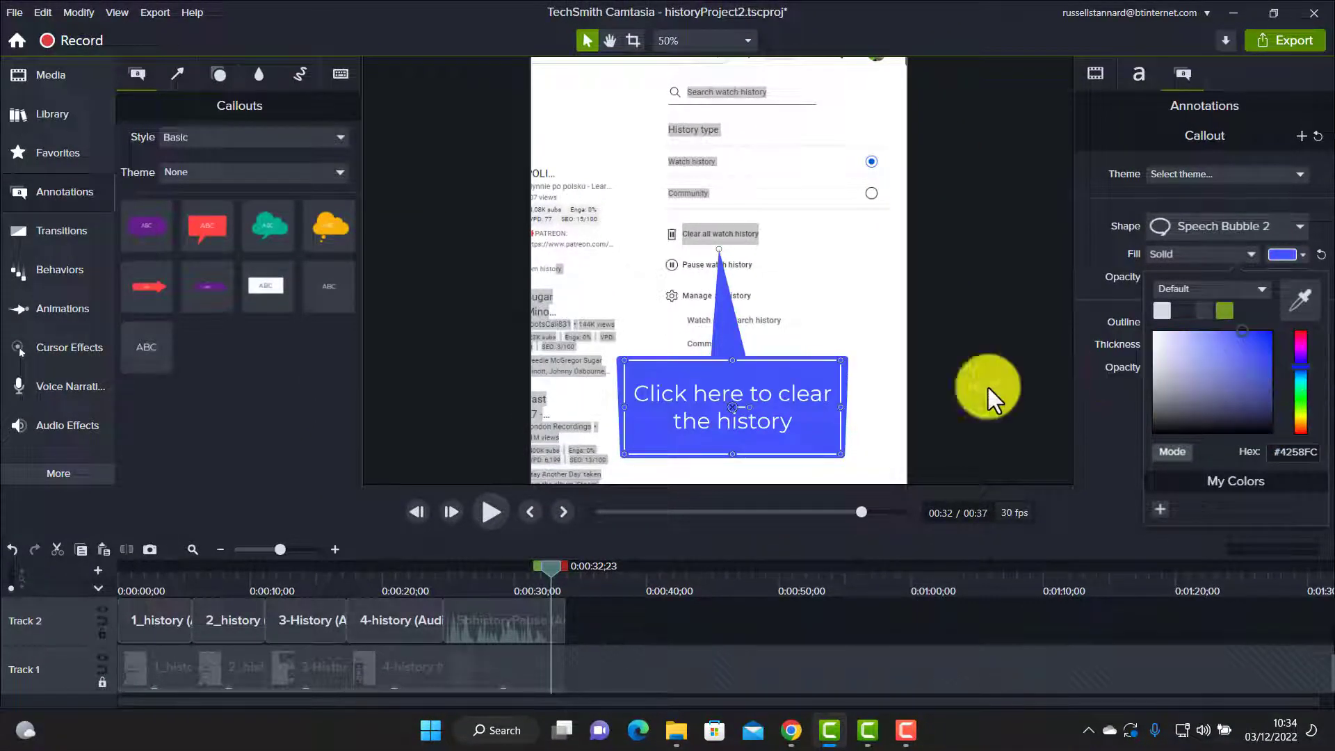
pyautogui.moveTo(776, 449)
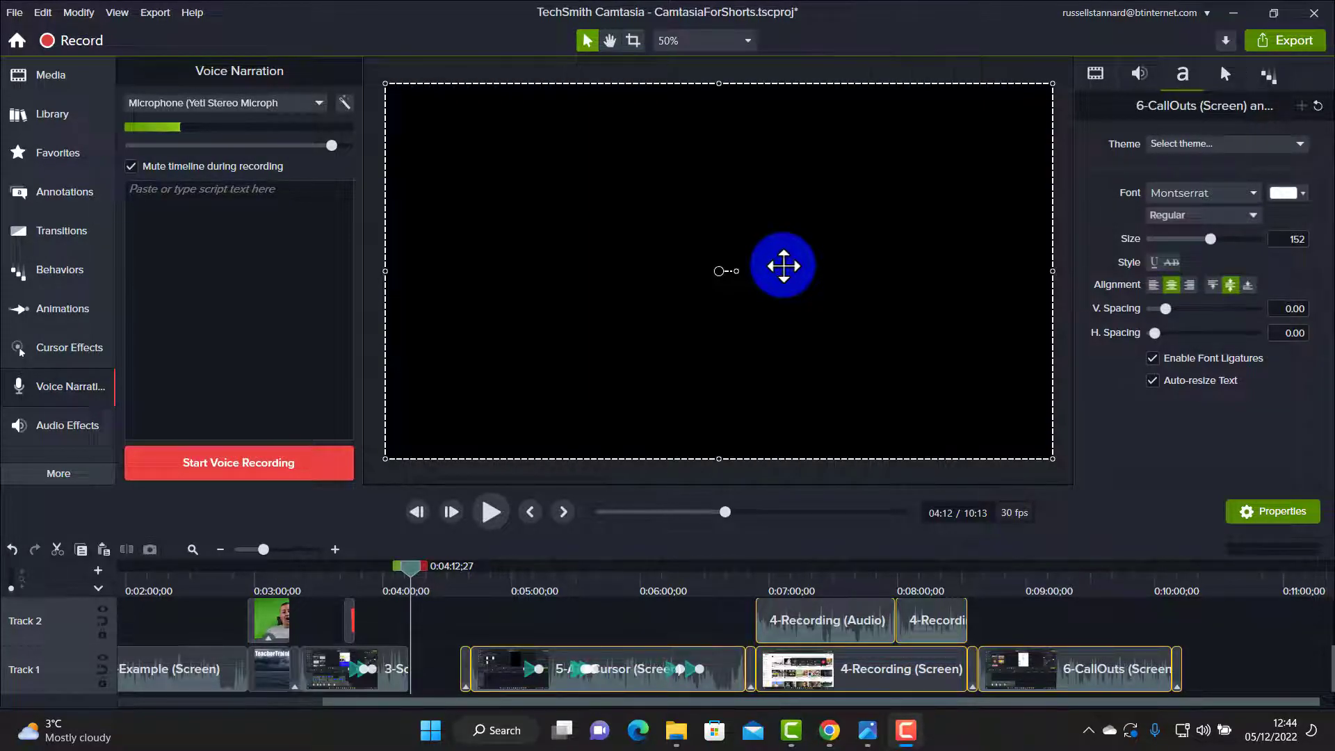
# Step: Switch to the CamtasiaForShorts project showing the 'Techniques' title clip near the timeline's end
pyautogui.click(50, 75)
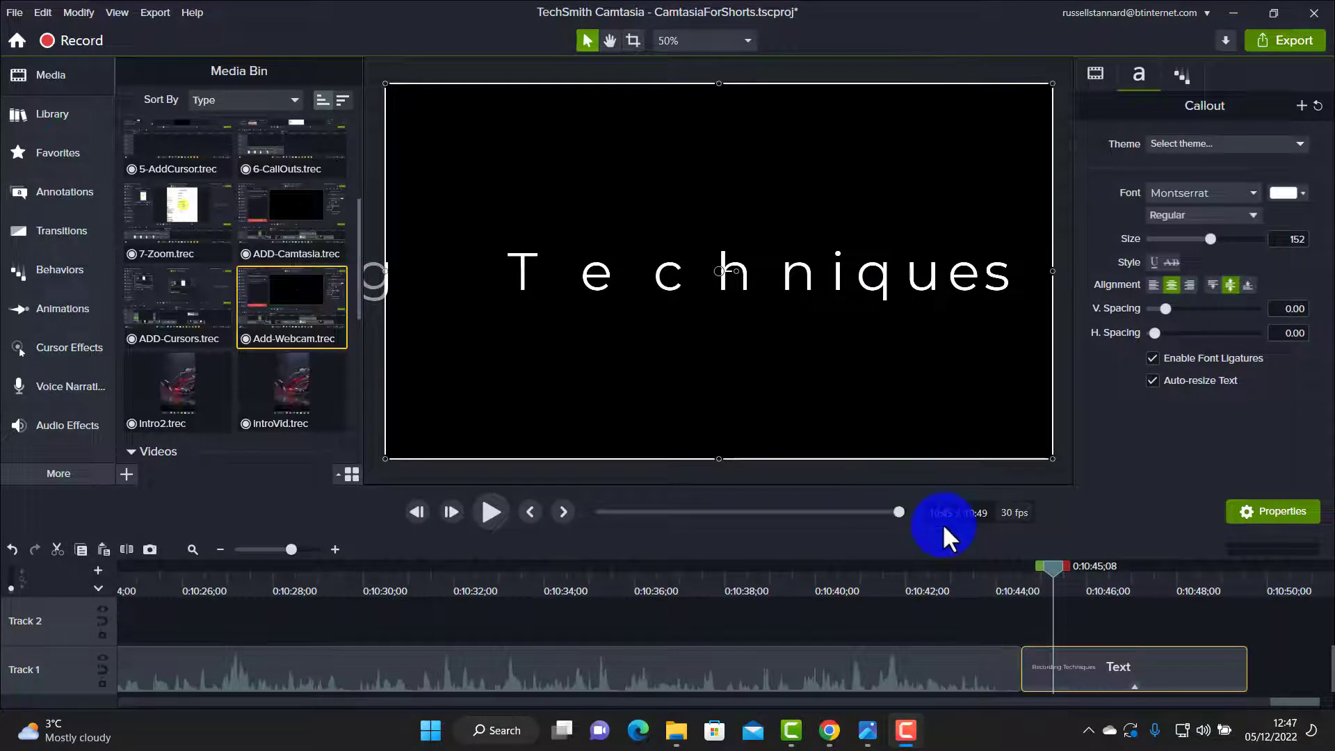
pyautogui.moveTo(460, 293)
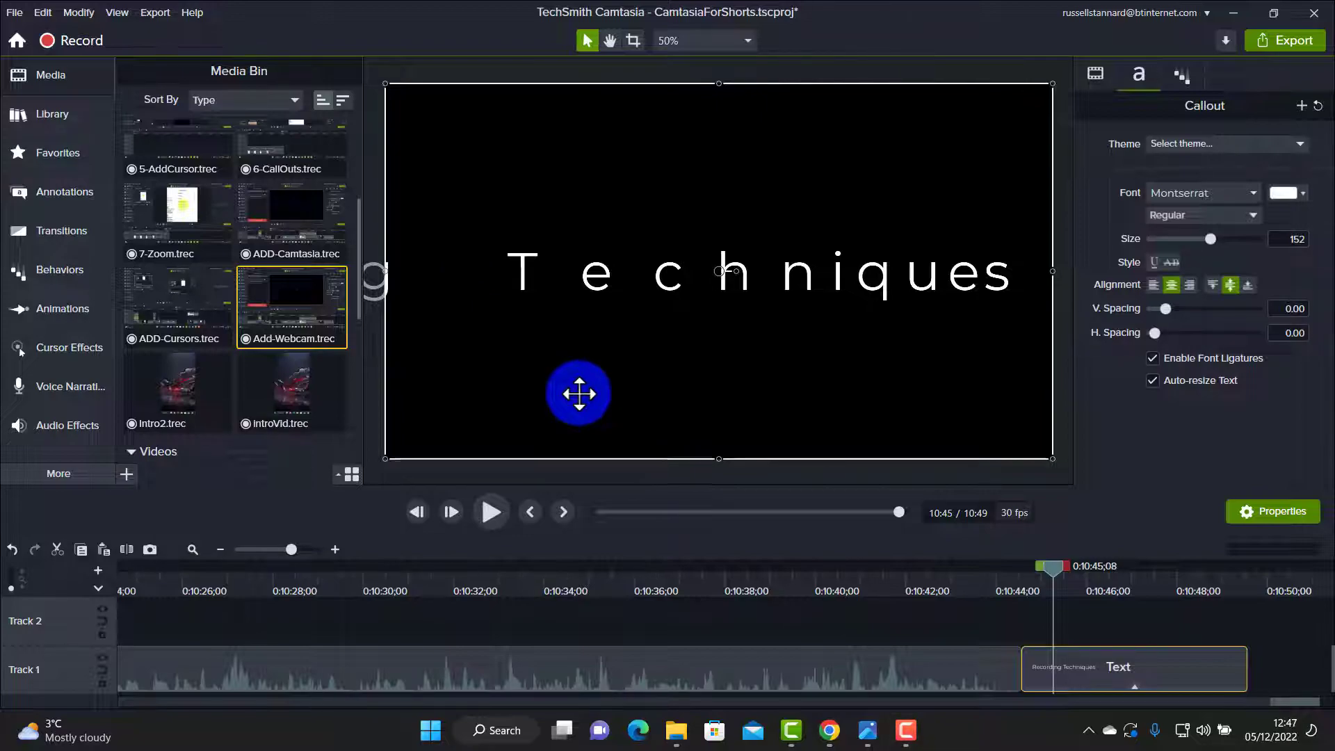
pyautogui.moveTo(967, 590)
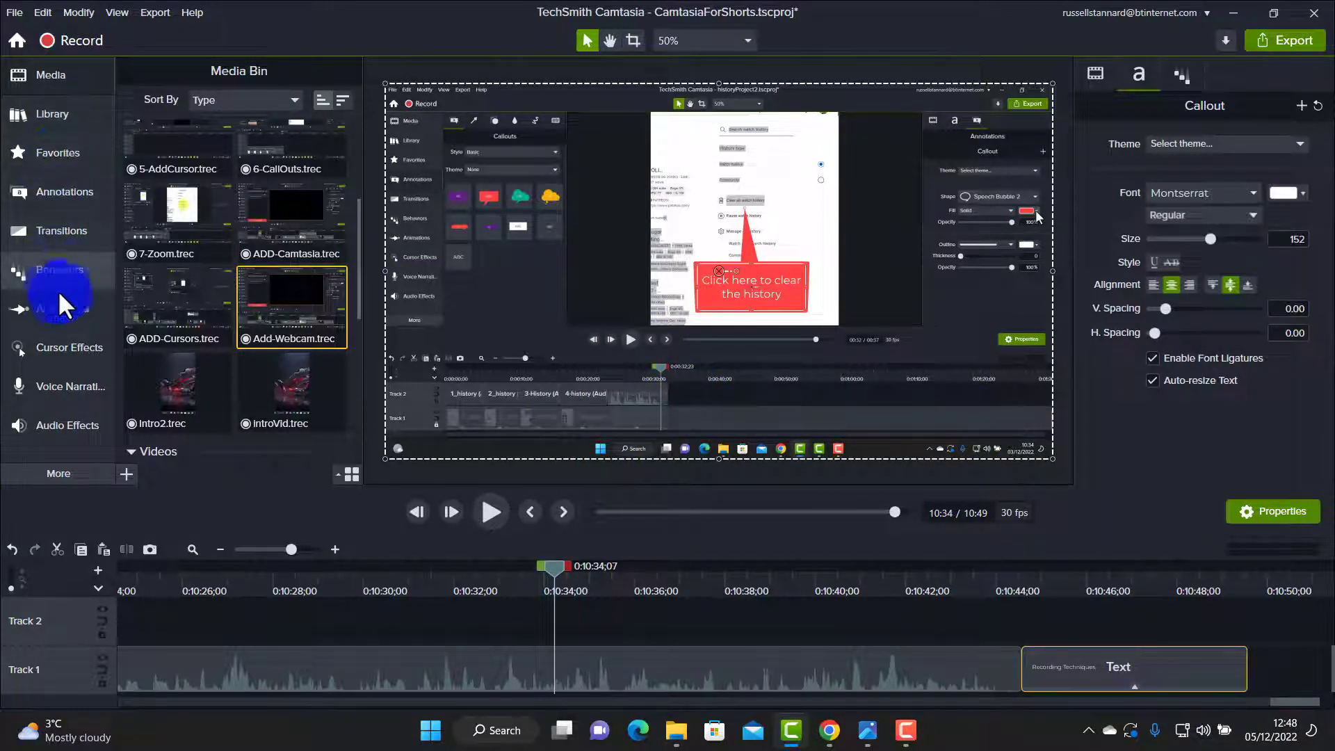
pyautogui.moveTo(65, 426)
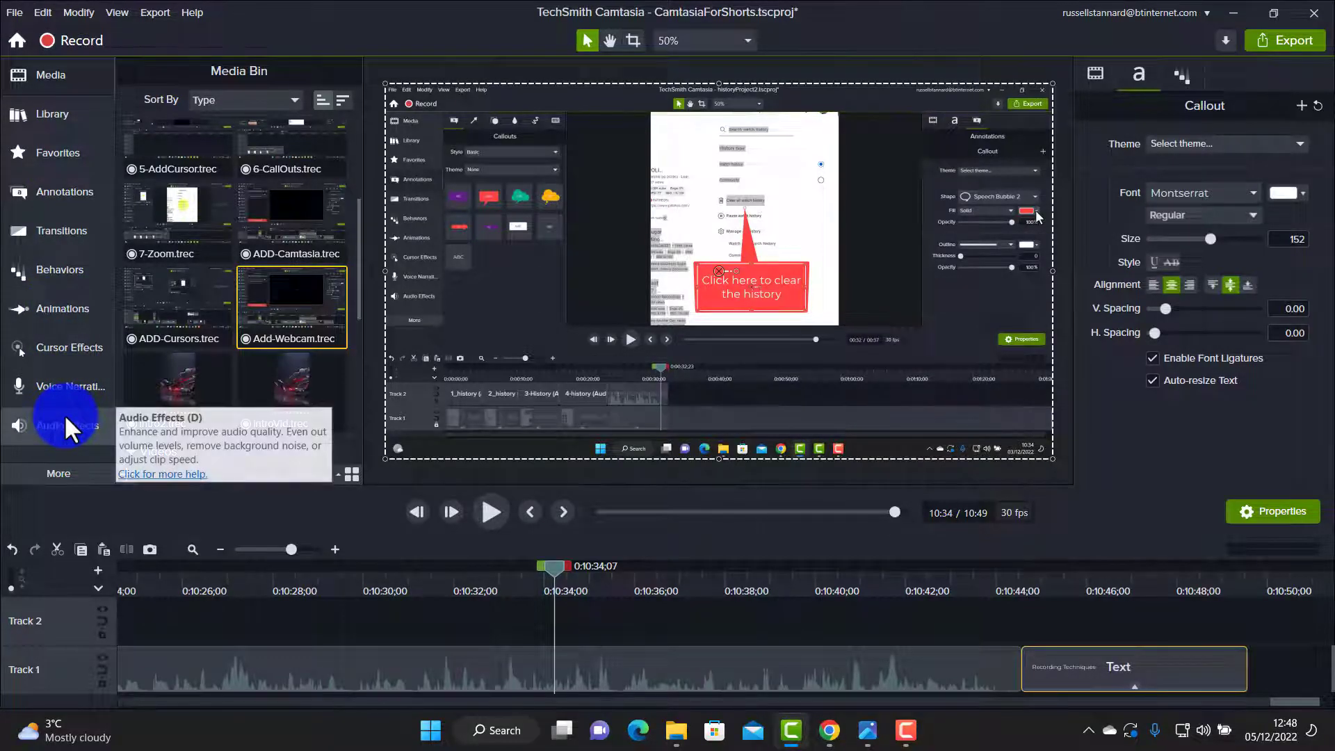
# Step: Add a 186% Zoom-n-Pan zoom-in on the red callout, then a Scale to fit zoom-out
pyautogui.click(62, 308)
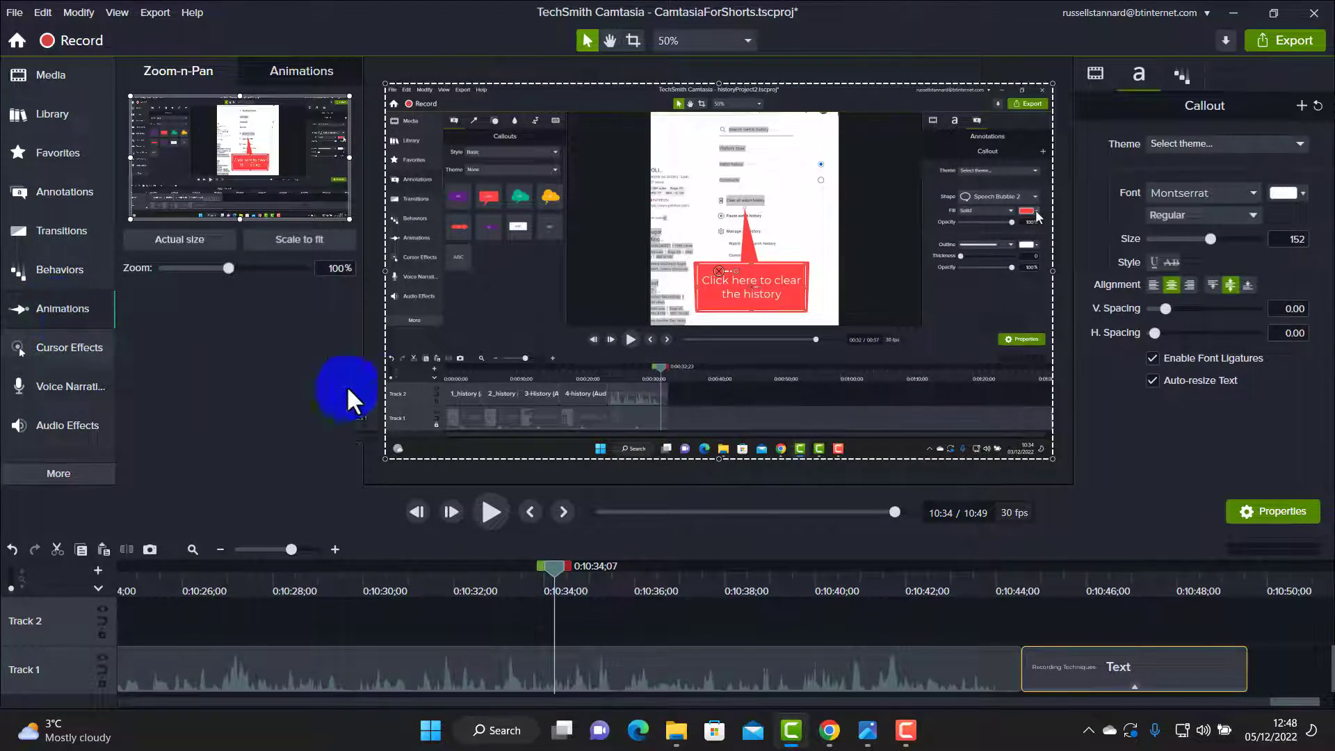
pyautogui.moveTo(660, 141)
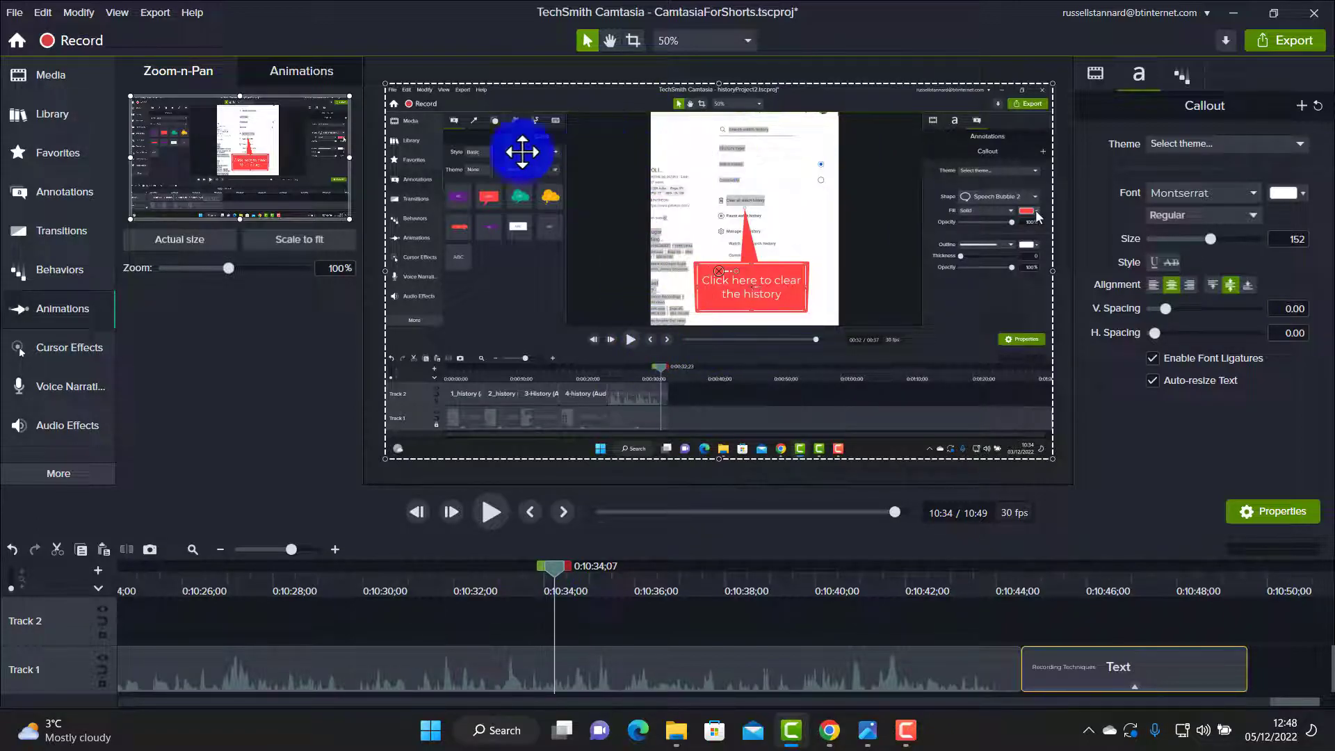
pyautogui.moveTo(229, 269)
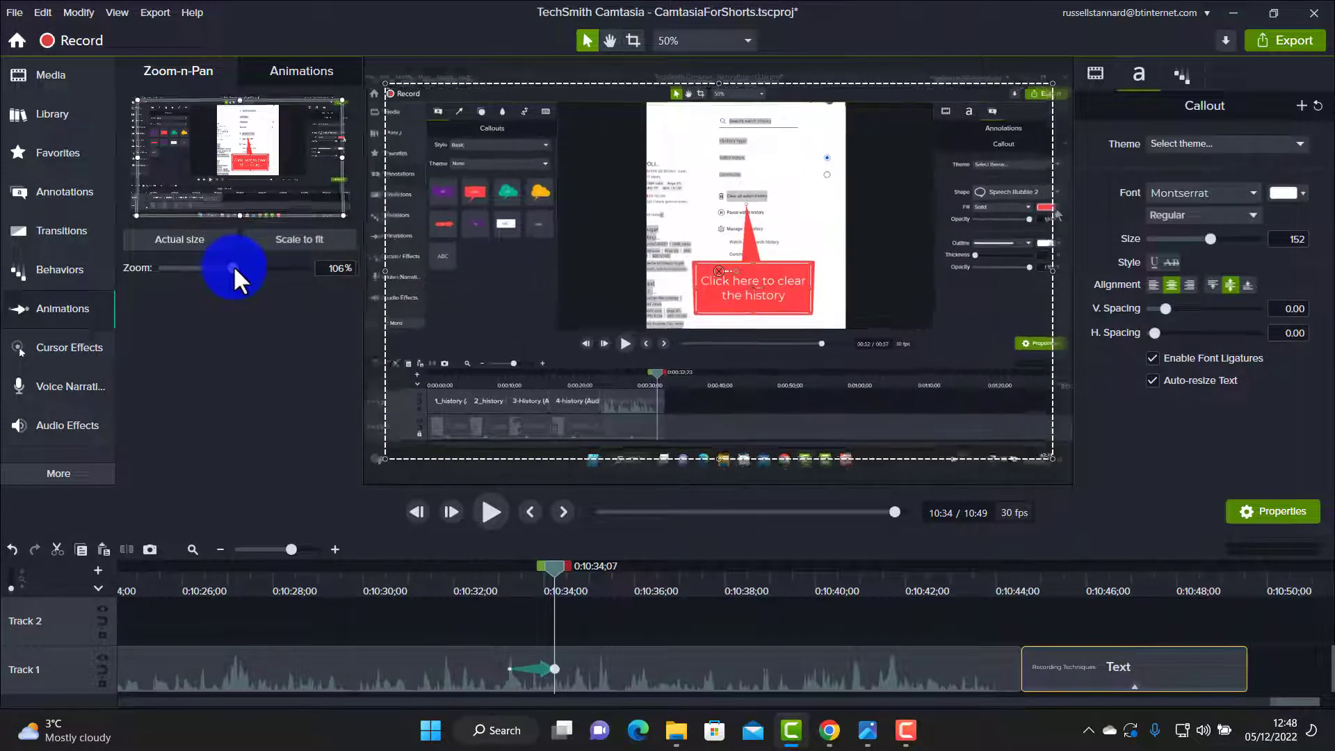
pyautogui.moveTo(233, 267); pyautogui.dragTo(281, 267)
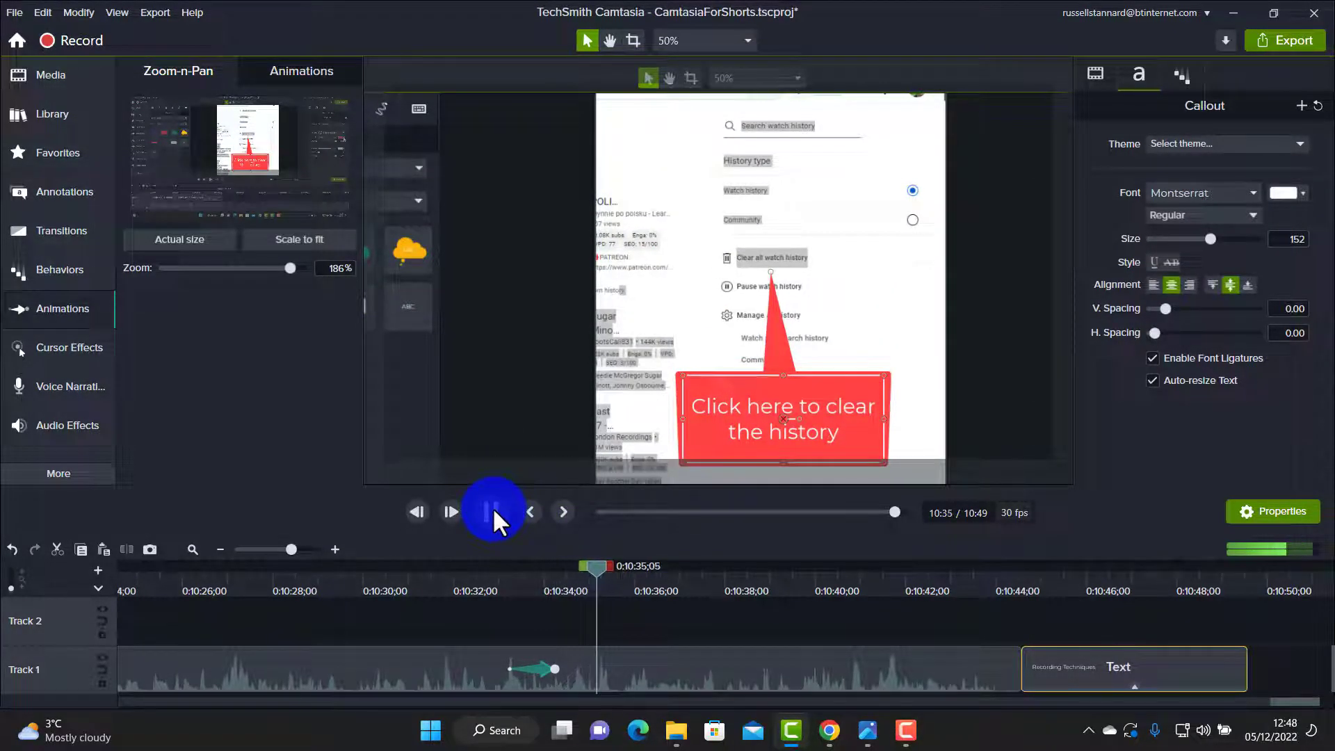
pyautogui.click(492, 512)
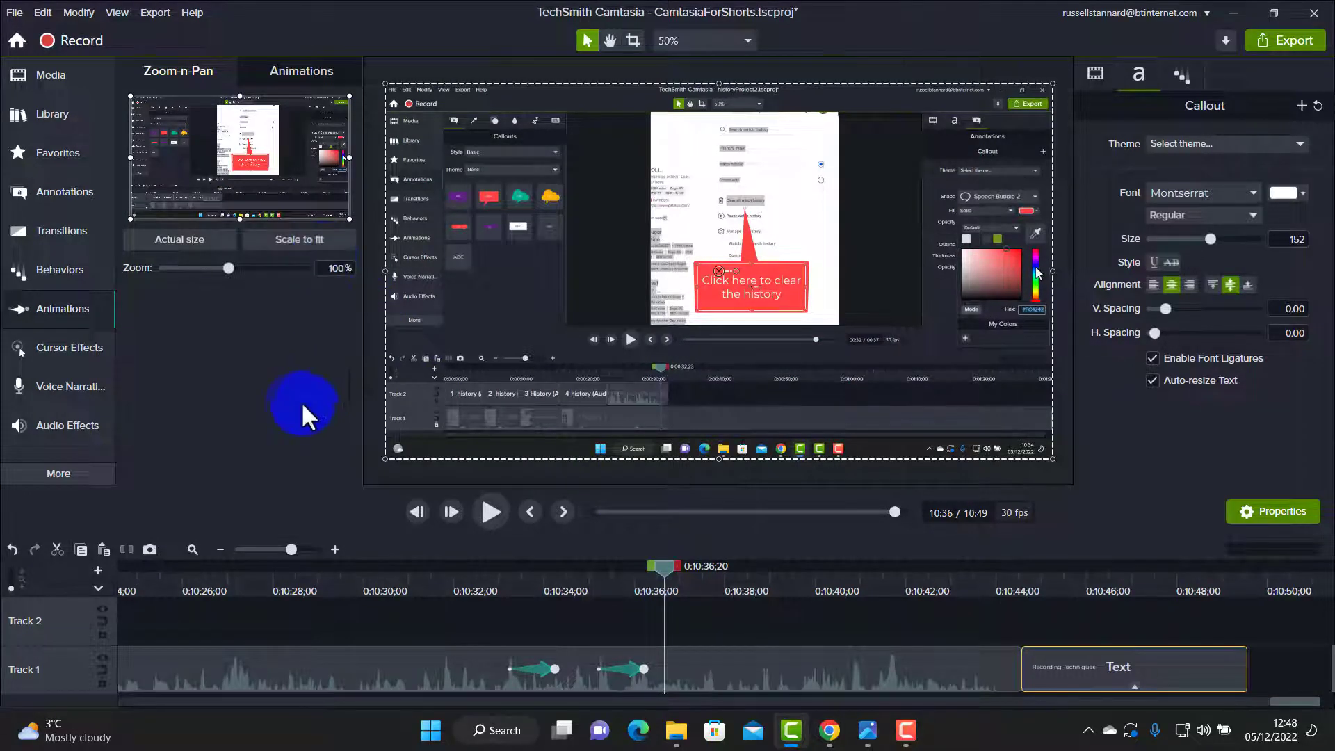
pyautogui.moveTo(289, 413)
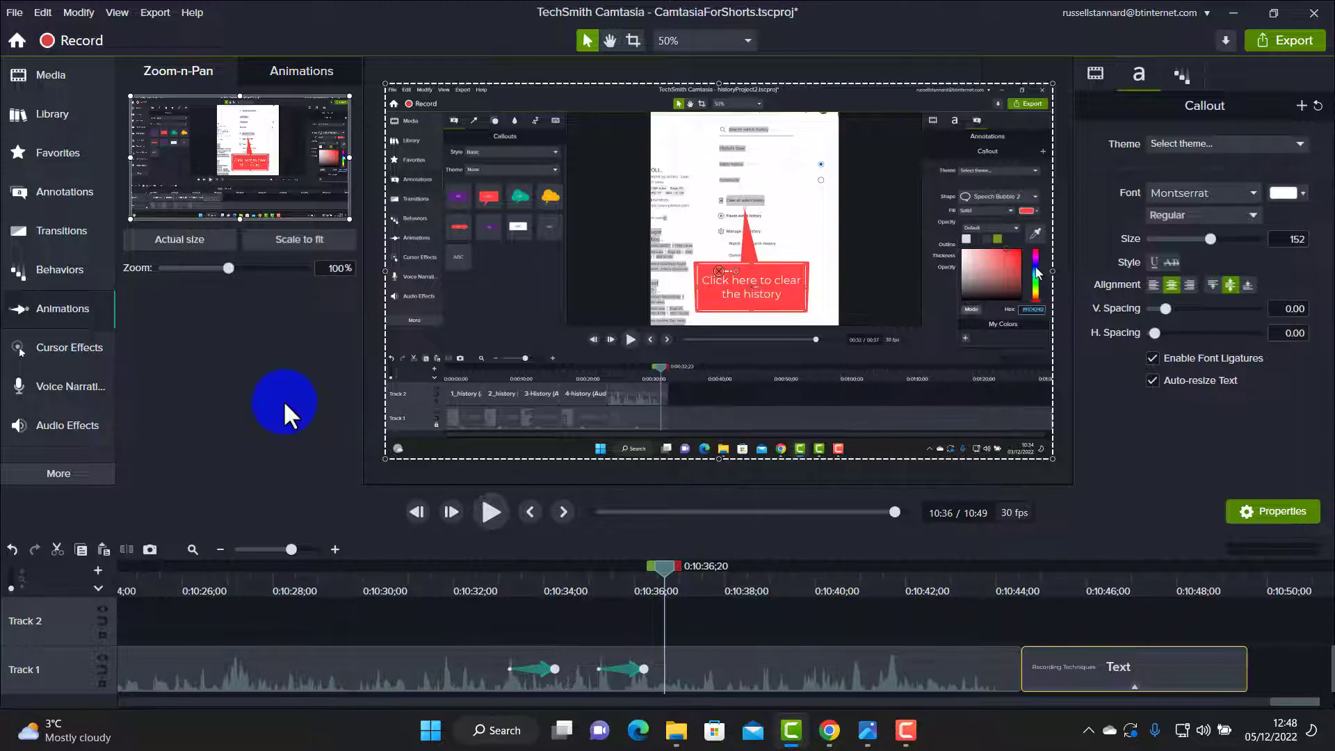
pyautogui.click(68, 347)
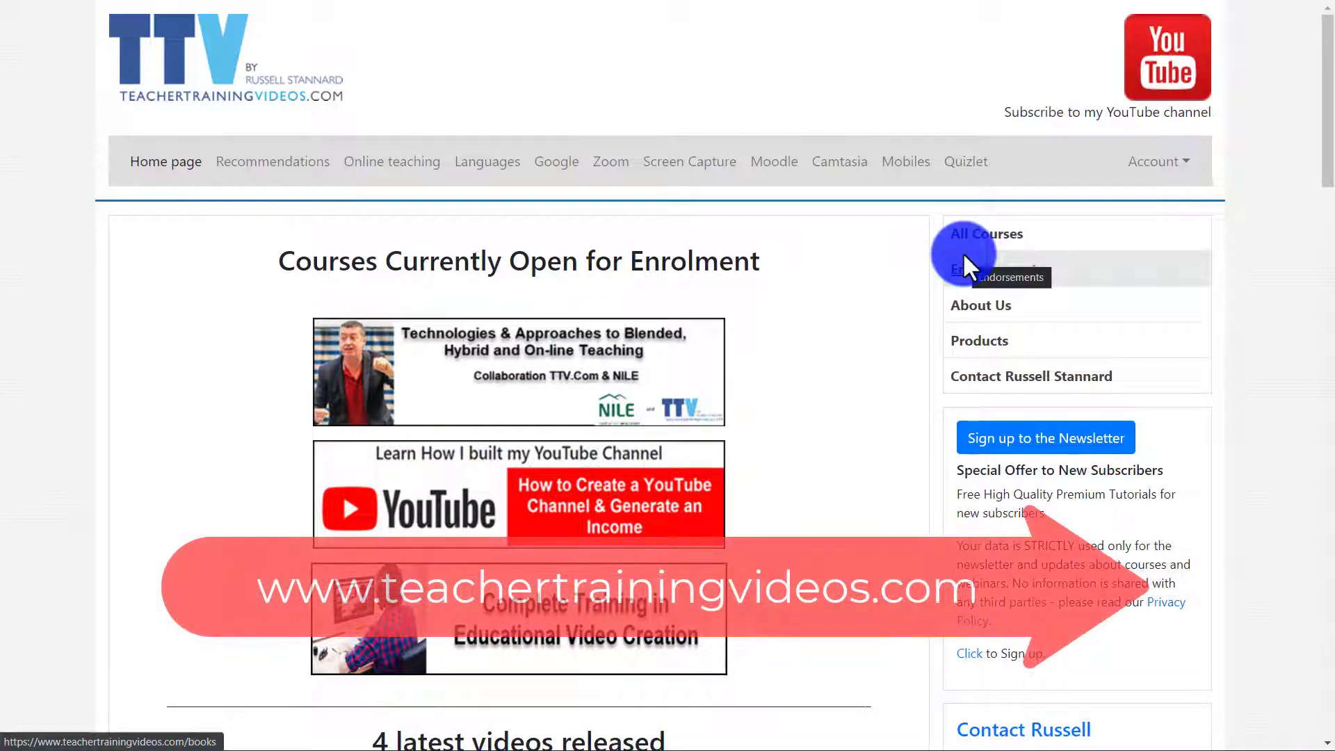
pyautogui.moveTo(958, 273)
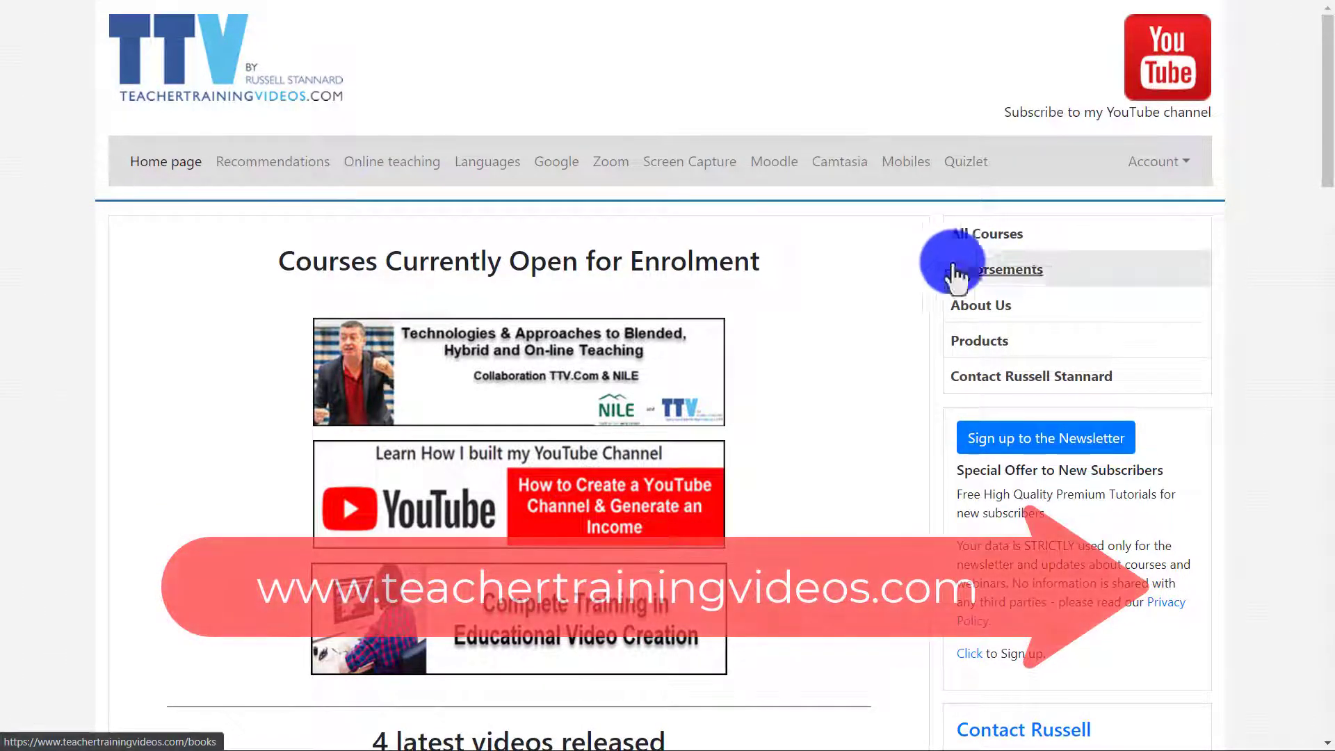
pyautogui.scroll(-3)
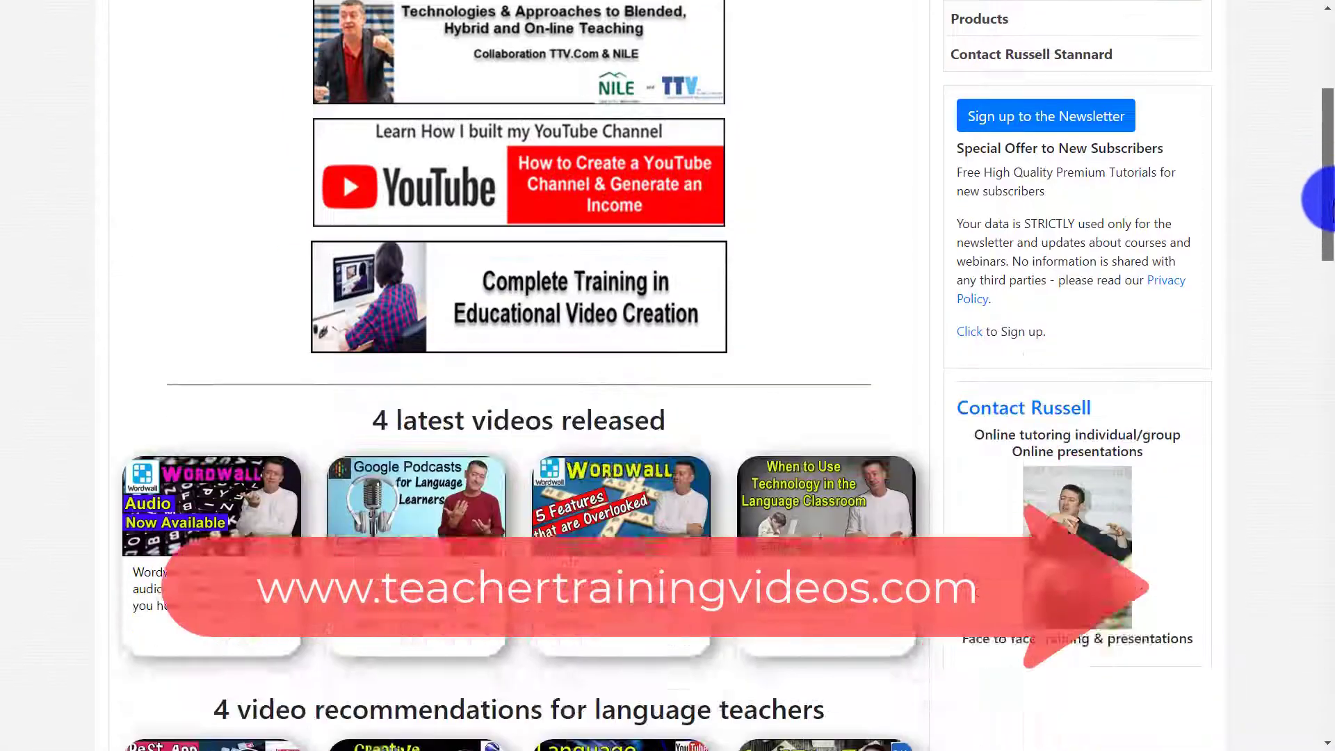
pyautogui.scroll(-3)
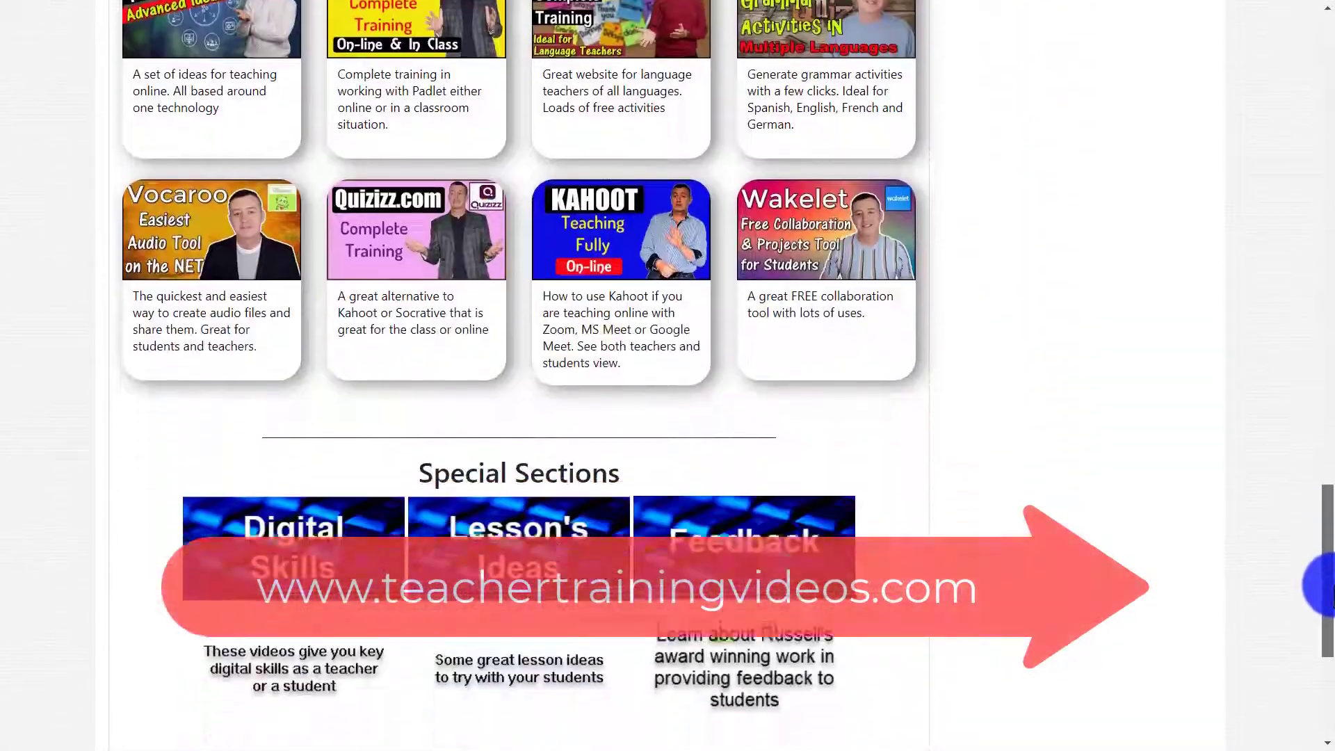
pyautogui.scroll(-3)
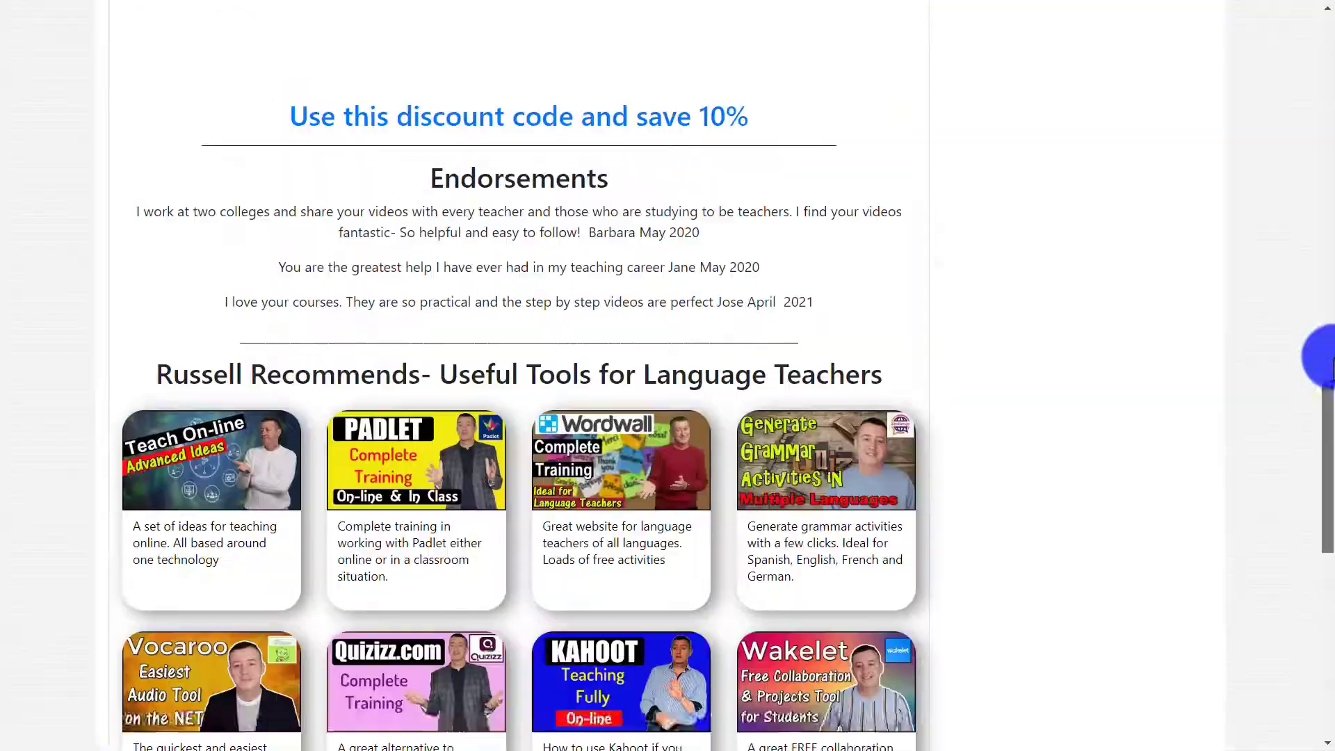
pyautogui.scroll(3)
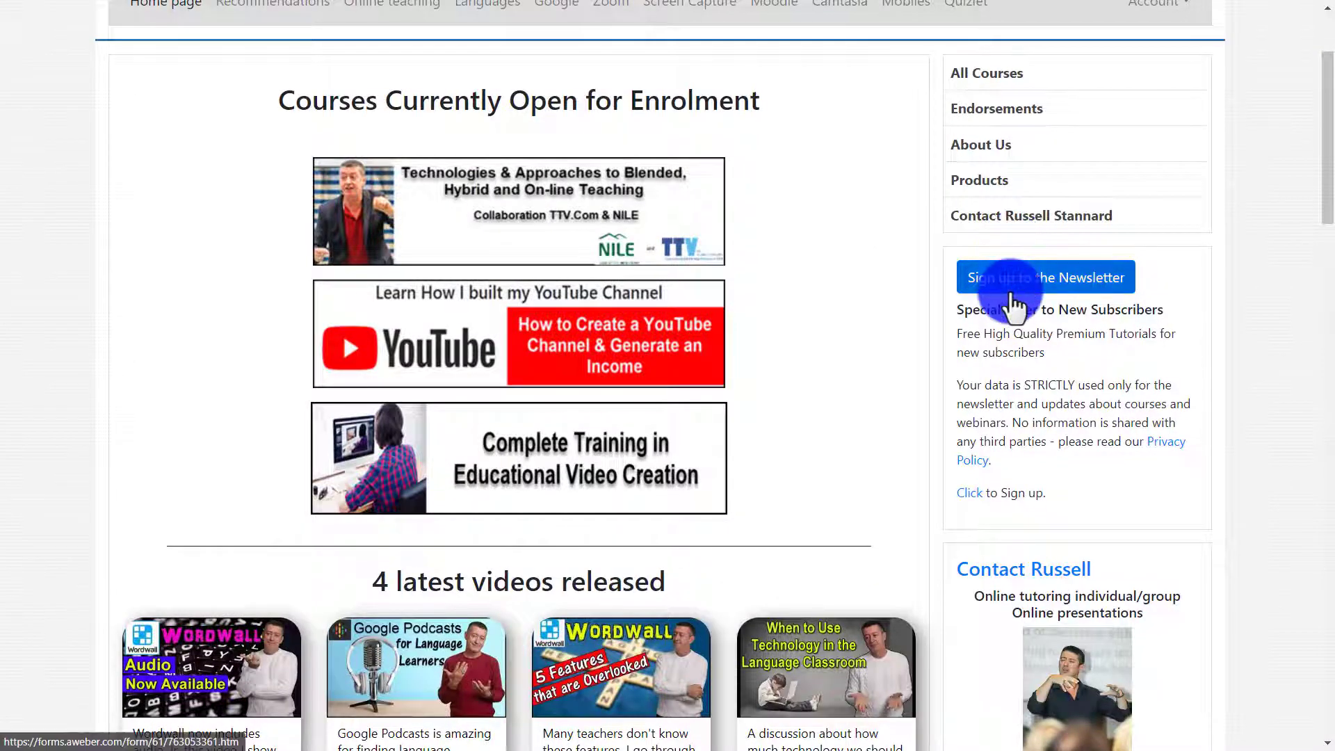
pyautogui.moveTo(1056, 656)
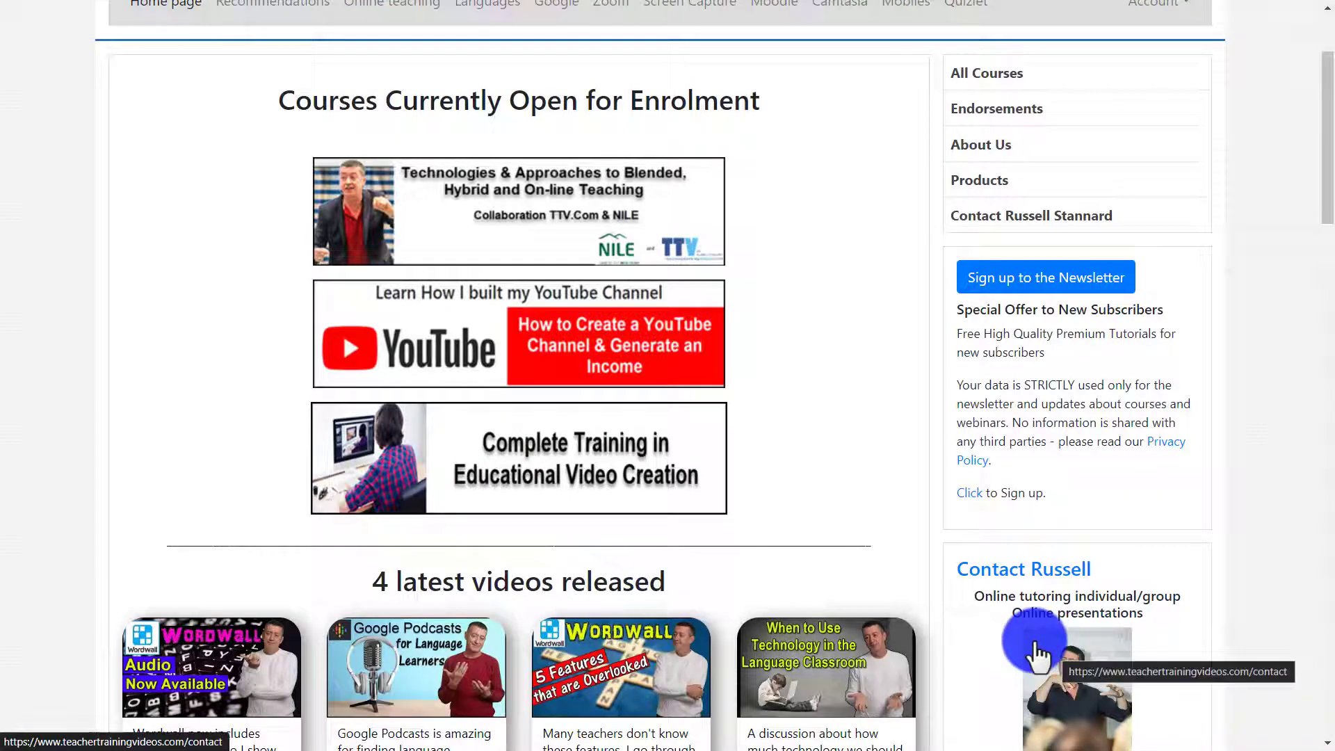
pyautogui.scroll(3)
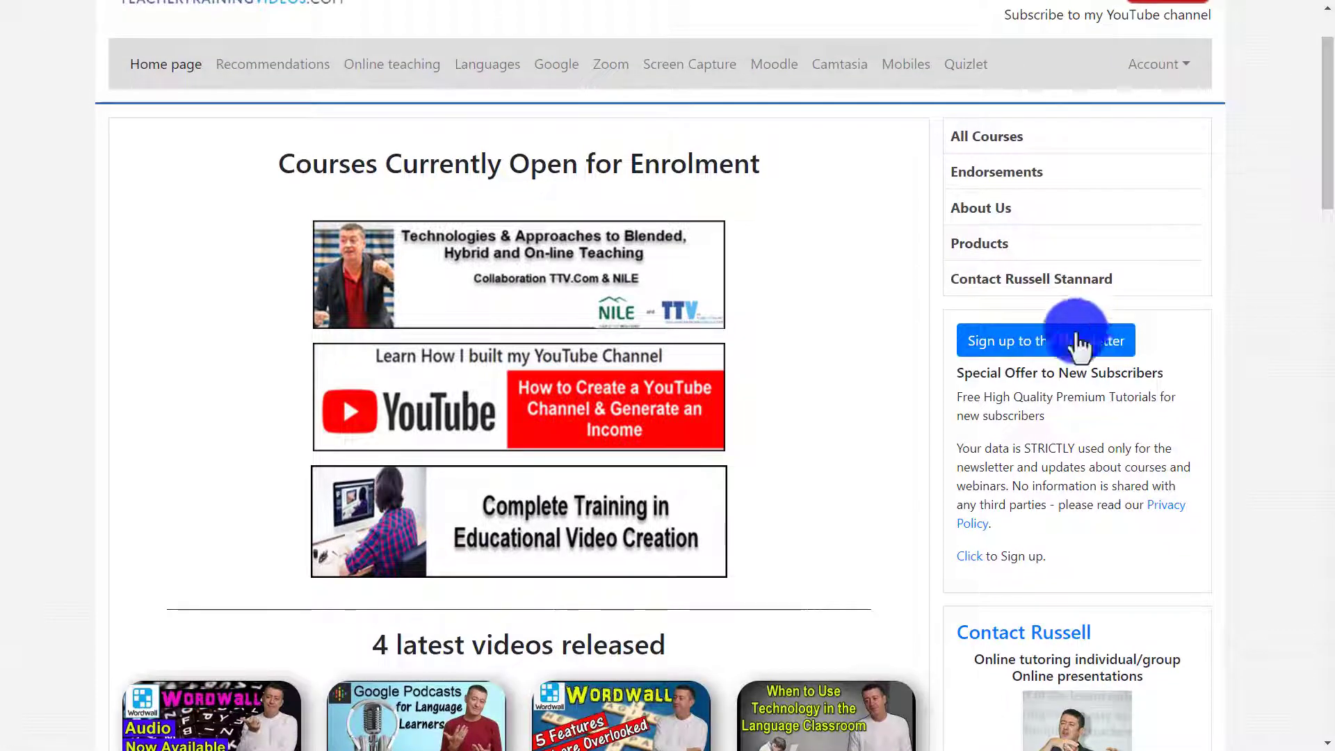